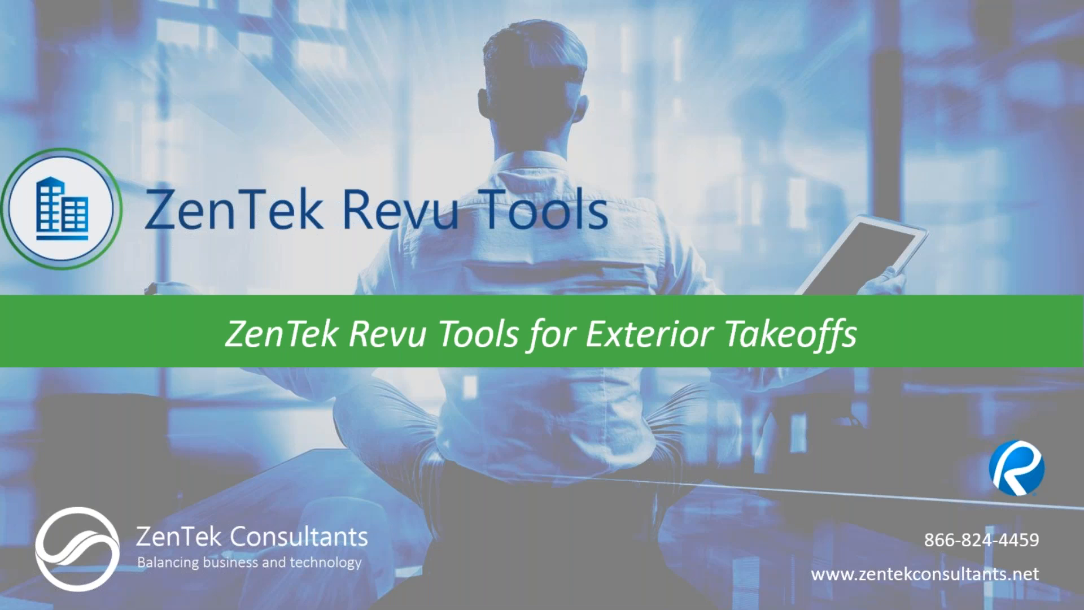
mouse_move(387, 272)
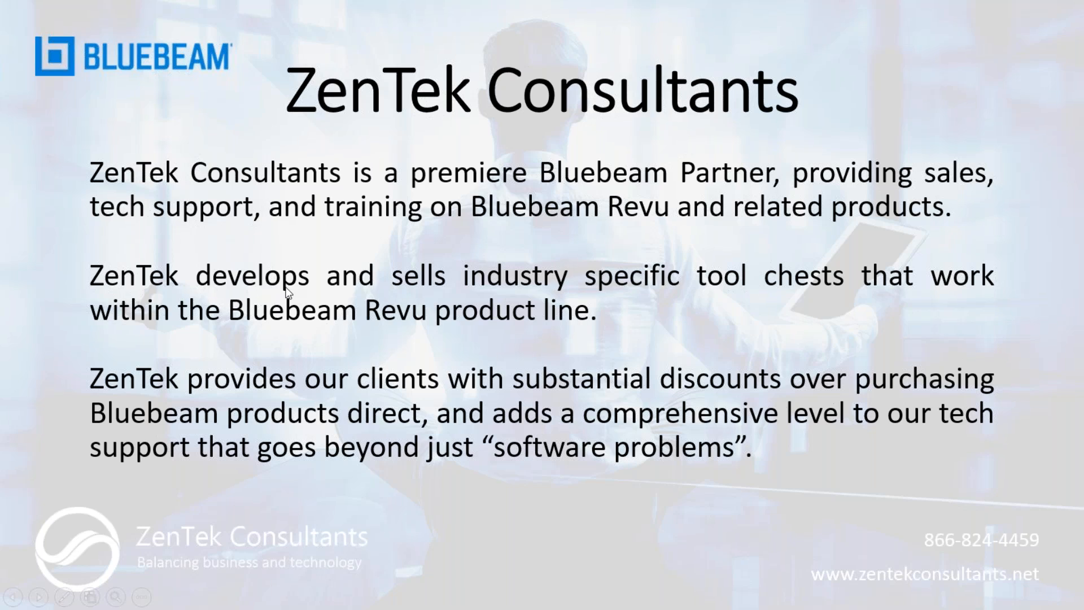
mouse_move(415, 307)
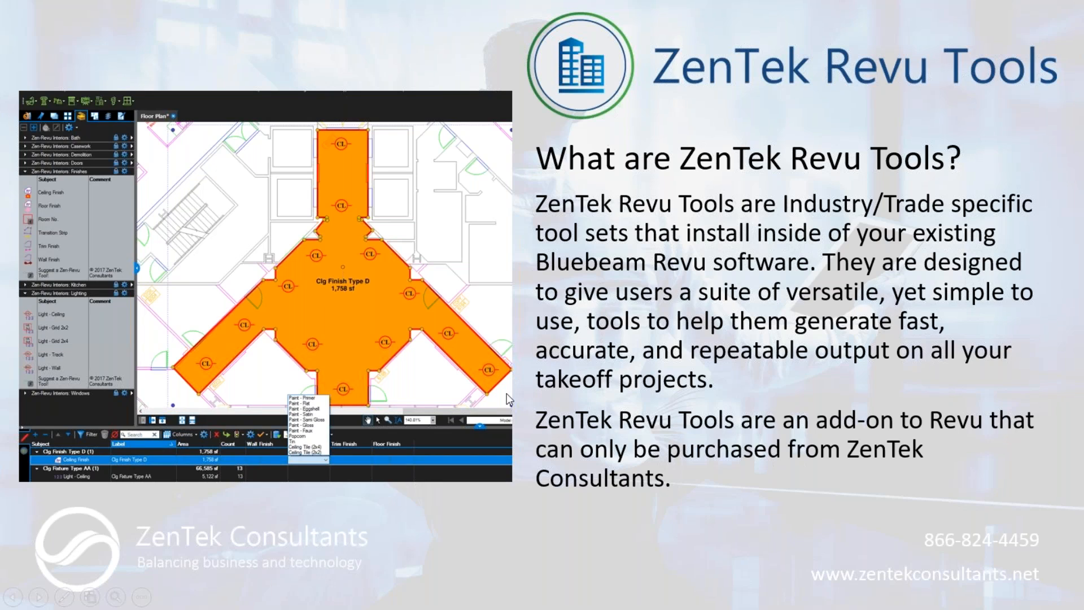
mouse_move(528, 389)
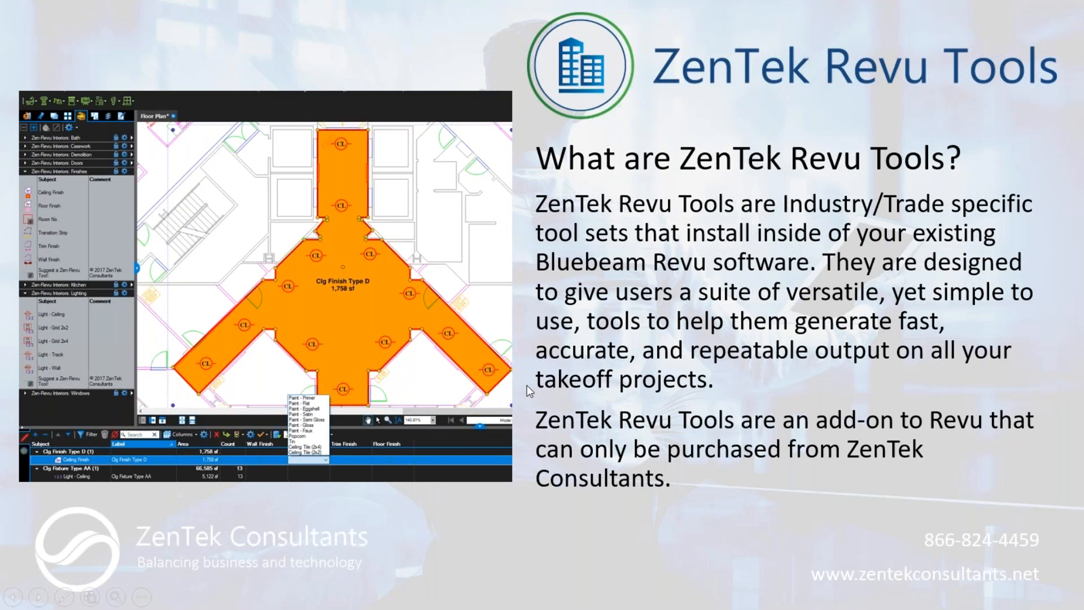
mouse_move(772, 342)
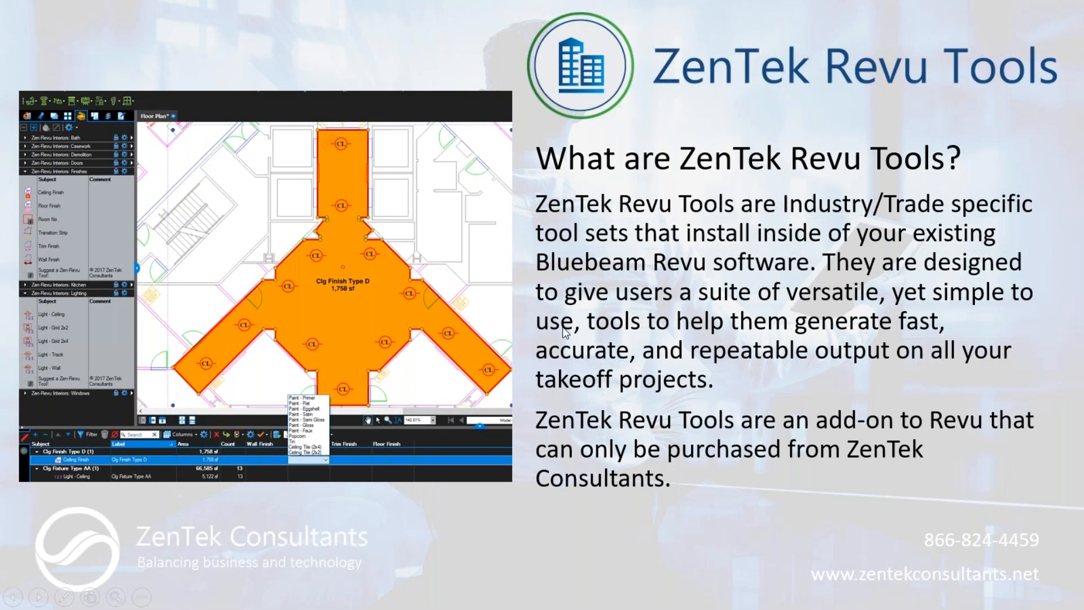
mouse_move(523, 283)
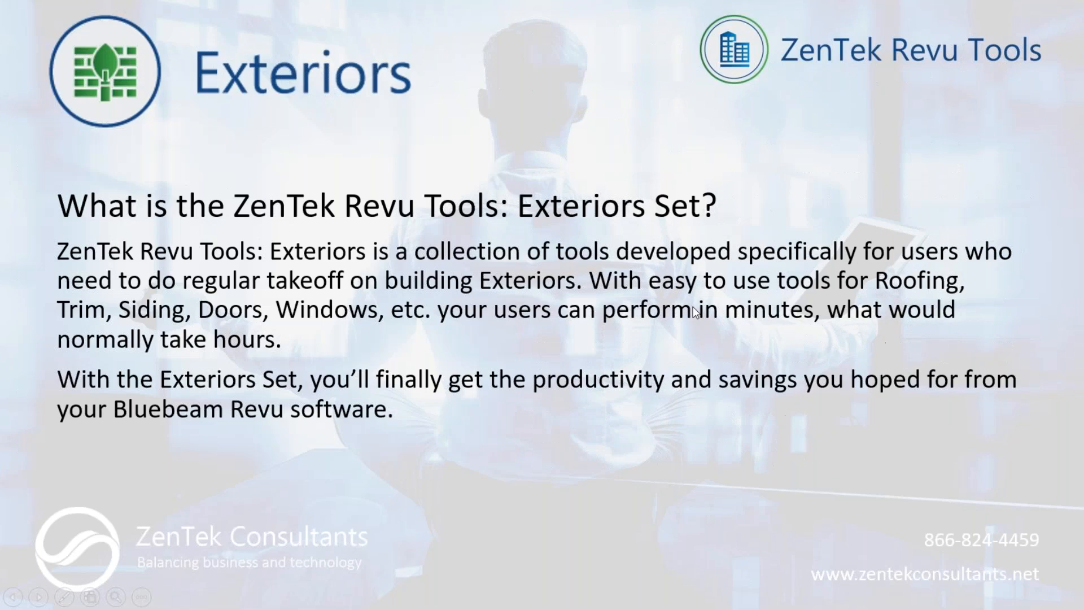
mouse_move(678, 304)
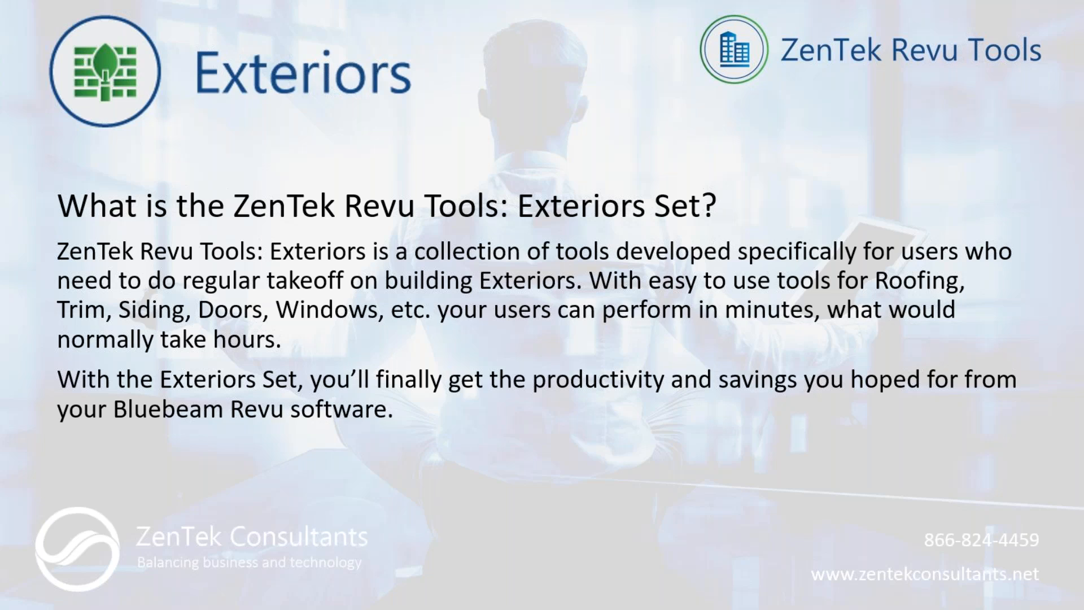
mouse_move(694, 425)
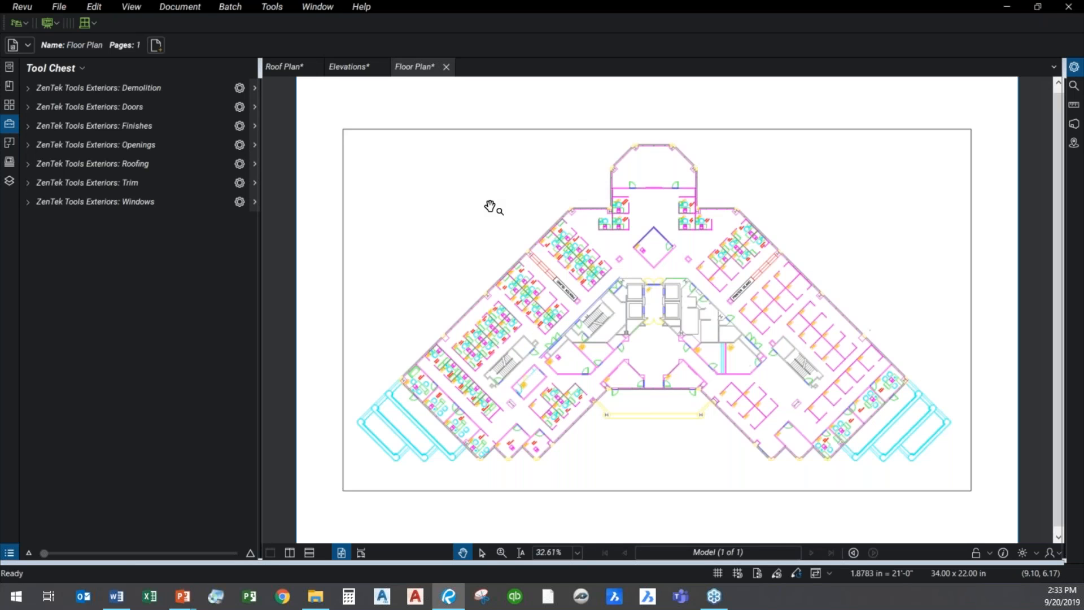
mouse_move(485, 197)
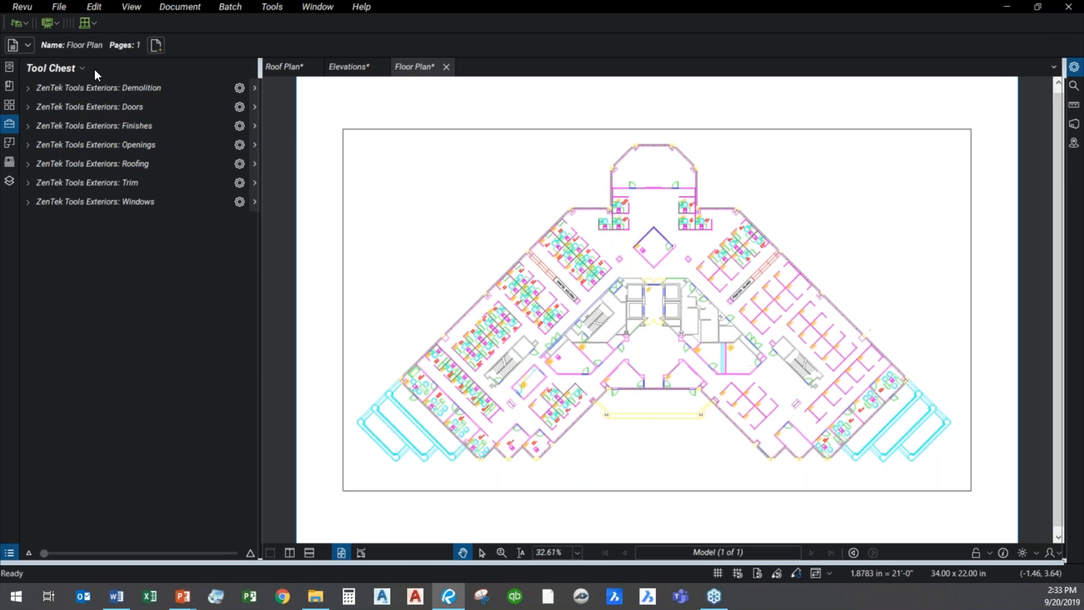
- Browse the ZenTek Exteriors Demolition, Doors and Finishes tool sets in the Tool Chest
click(98, 87)
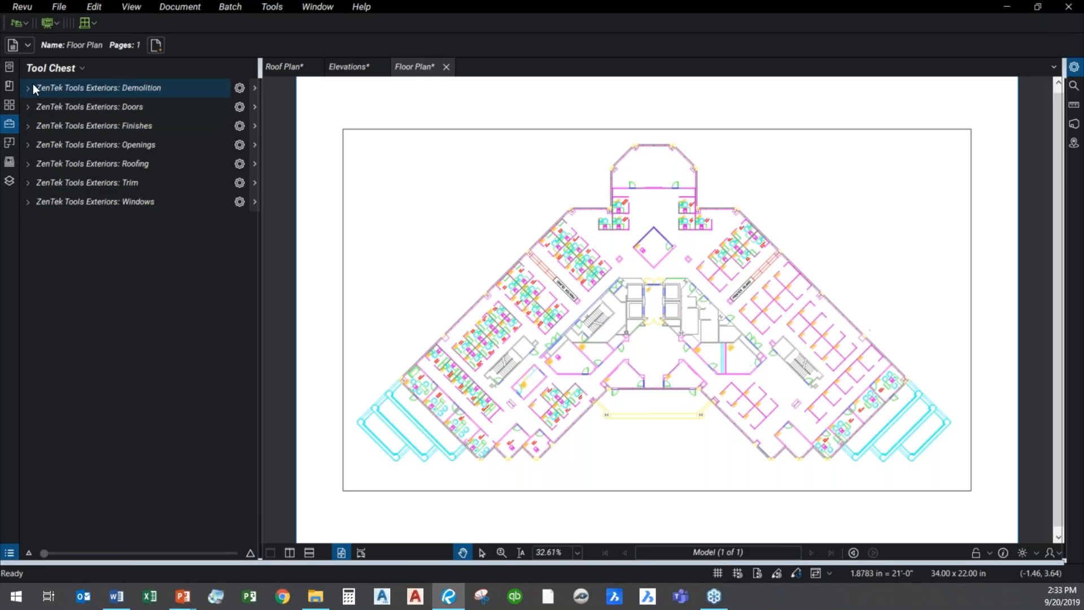
click(27, 88)
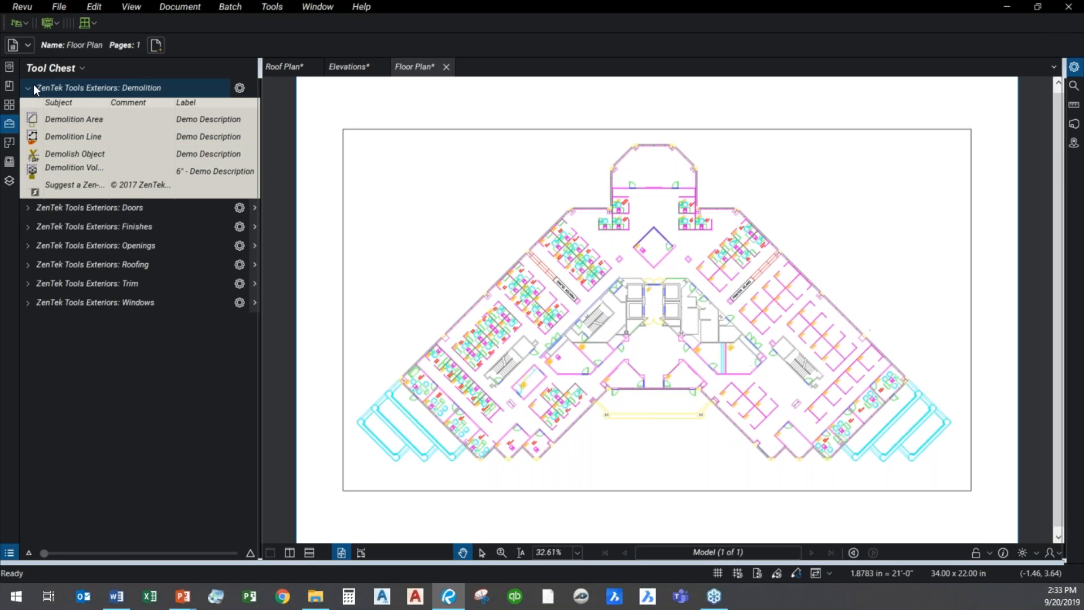
click(88, 107)
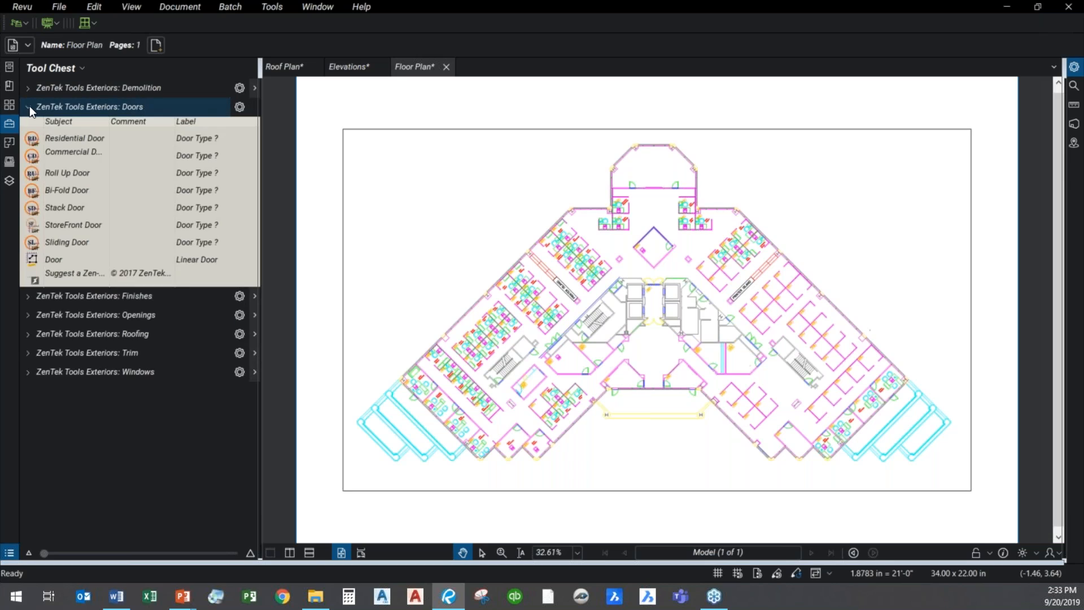
click(94, 125)
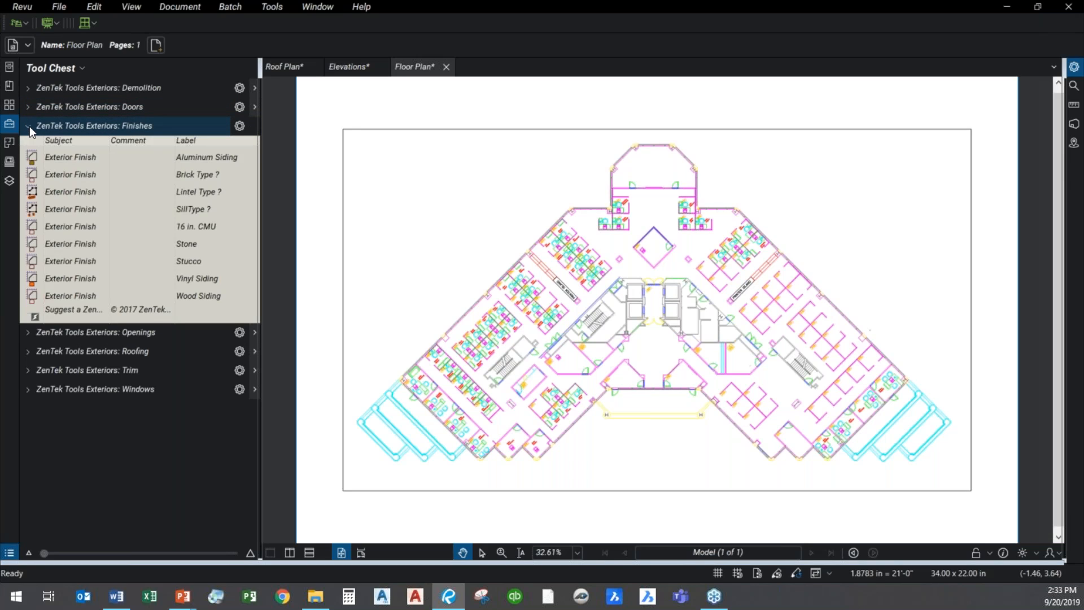
click(28, 126)
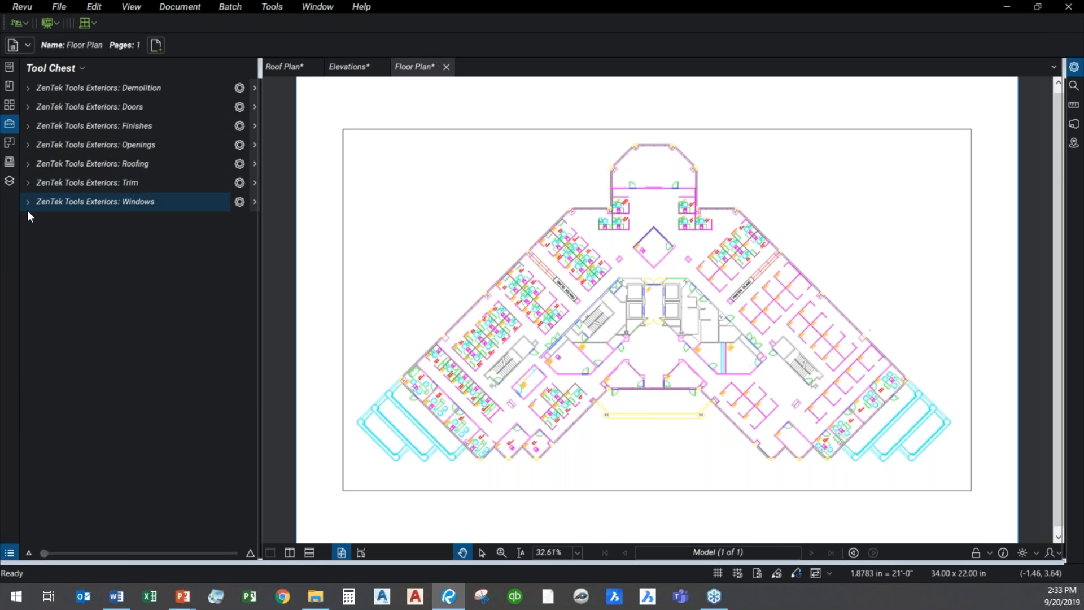
- Preview the Windows tool set, then return to the Demolition set with its four tools shown
click(27, 201)
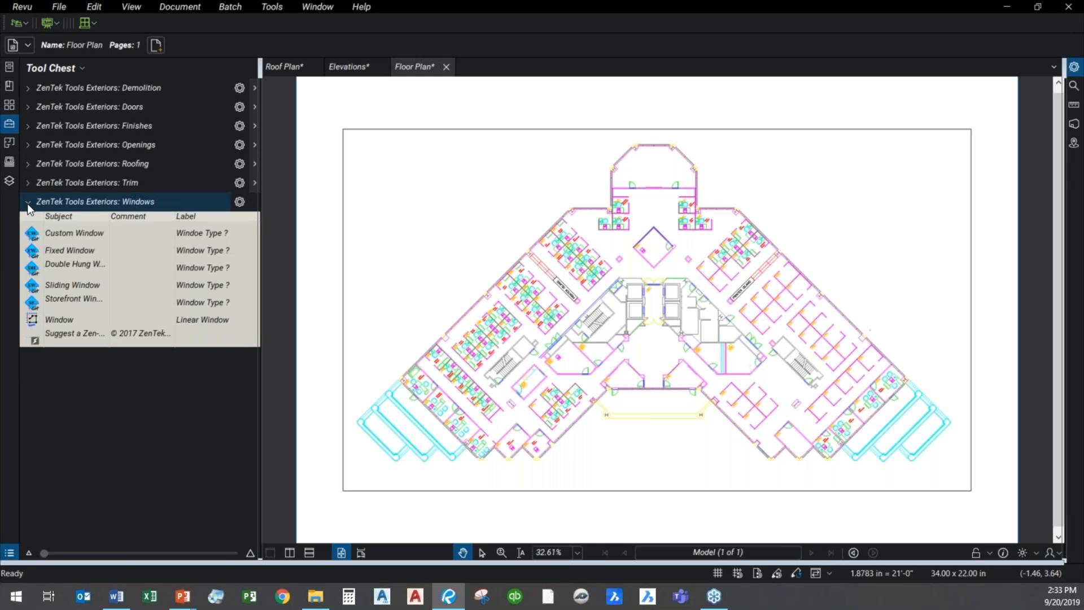
click(27, 201)
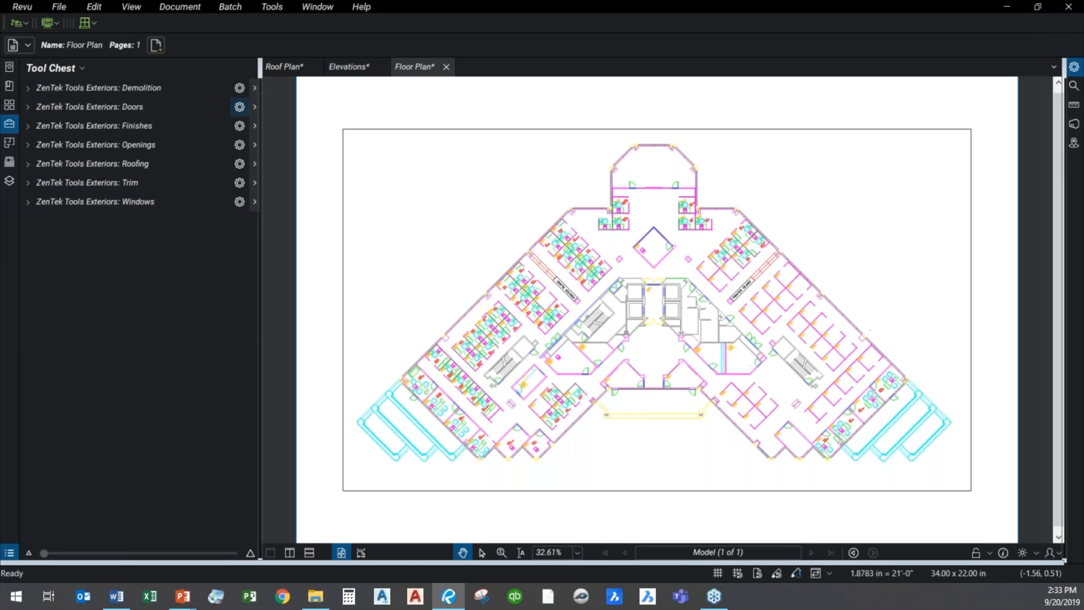
mouse_move(356, 267)
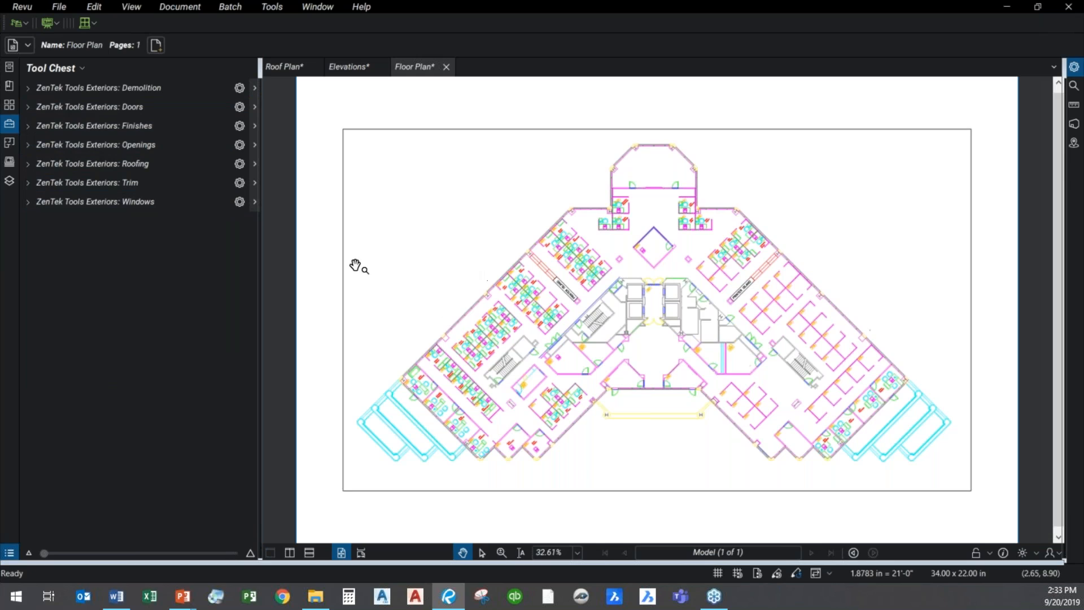
click(97, 183)
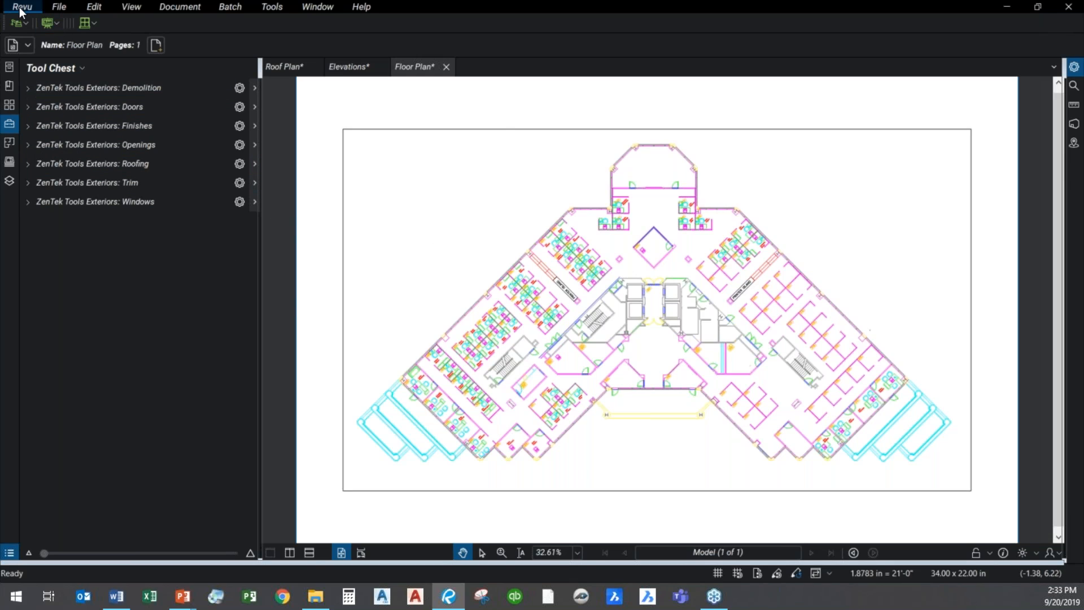
click(22, 7)
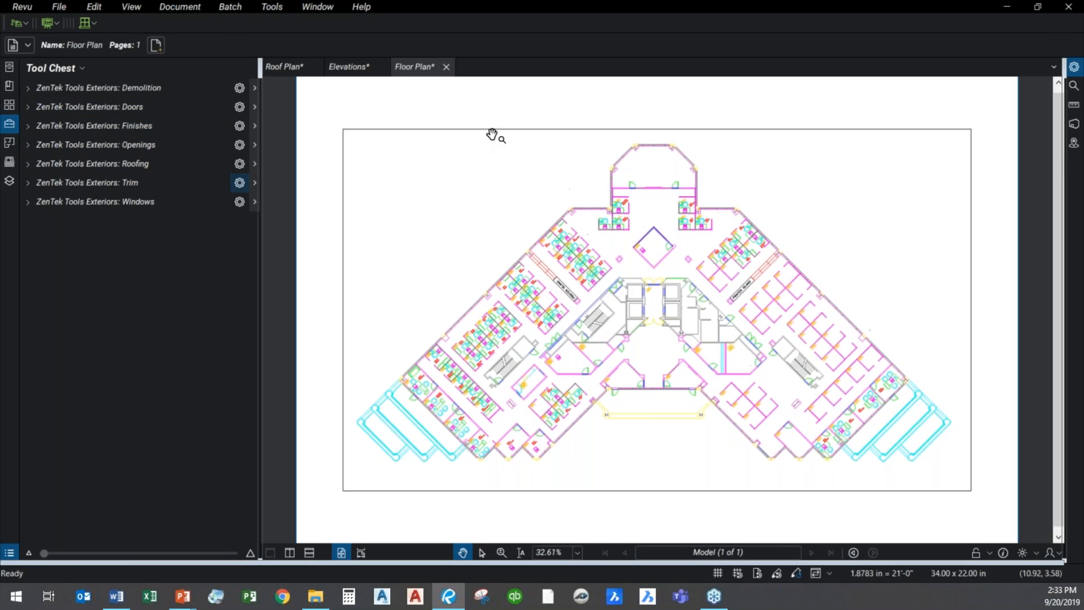
click(97, 88)
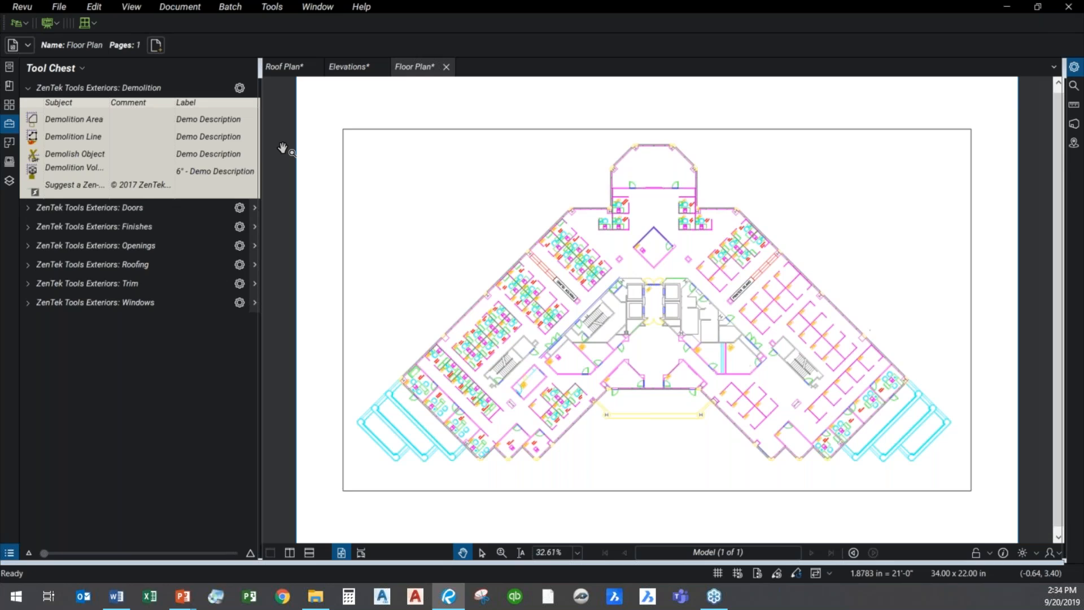
- Activate the Demolition Area takeoff tool from the ZenTek Demolition set, ready to draw on the office area
click(73, 119)
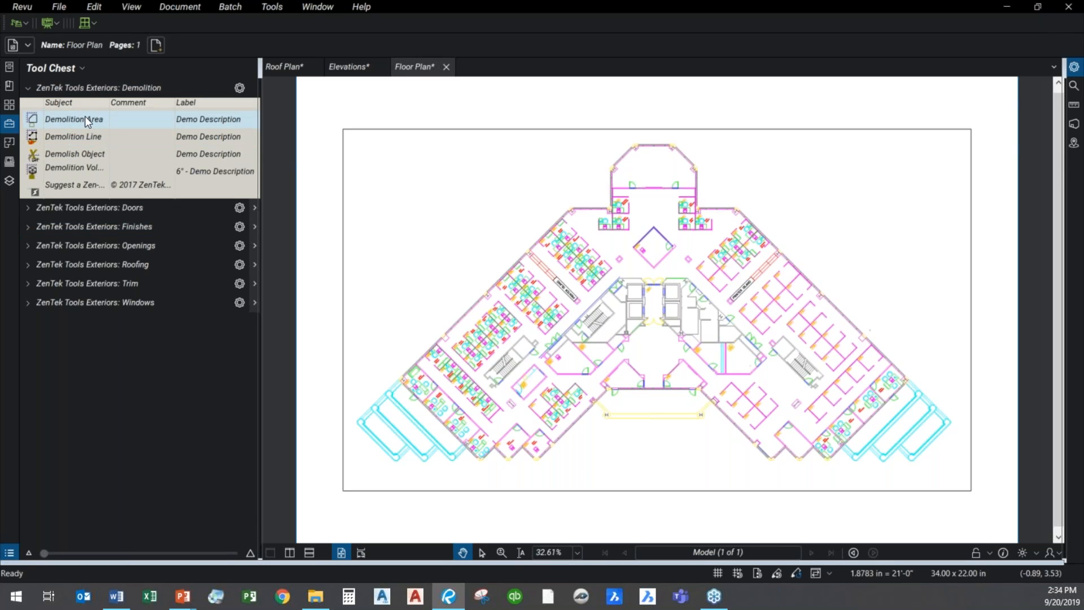
mouse_move(584, 261)
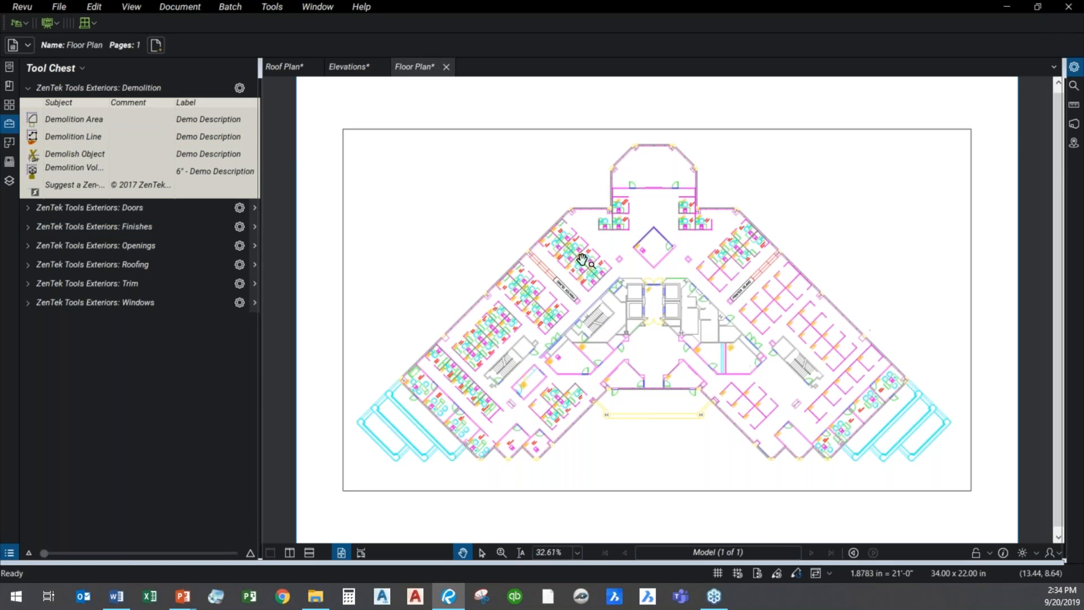
mouse_move(531, 254)
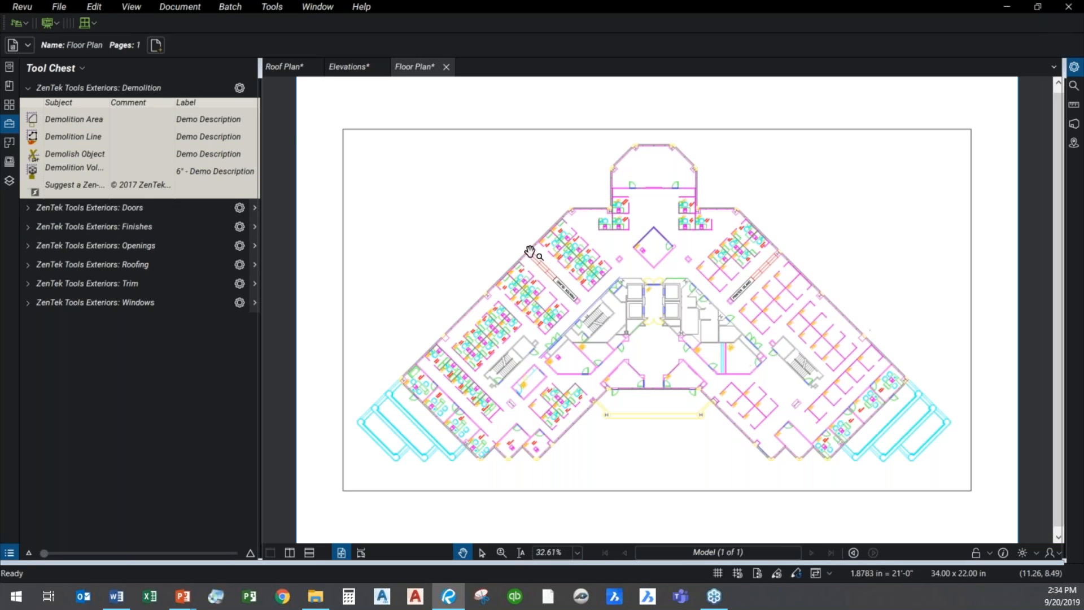
click(73, 119)
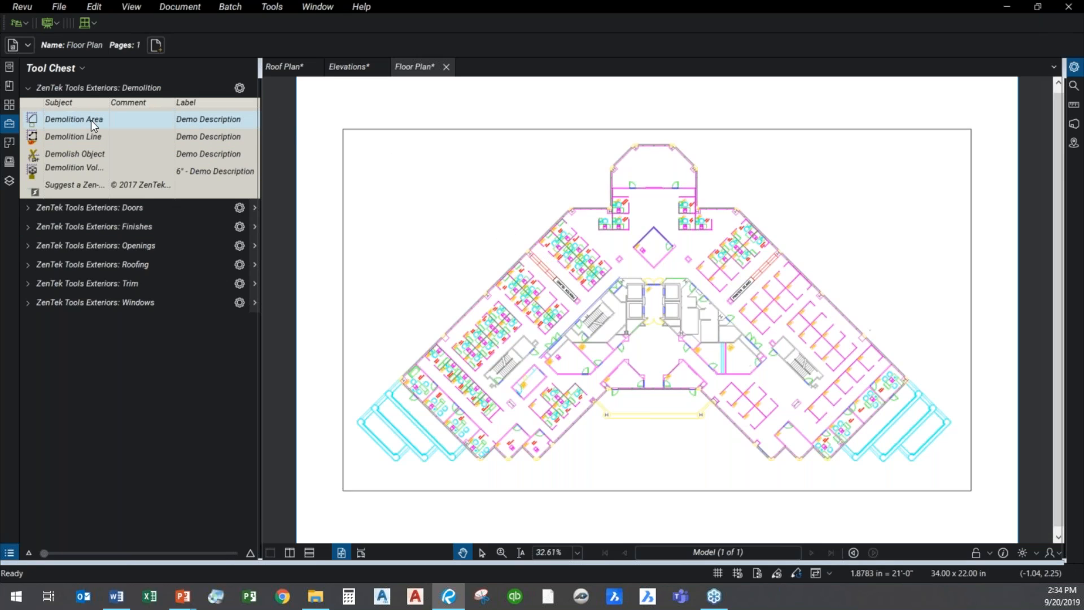
mouse_move(99, 123)
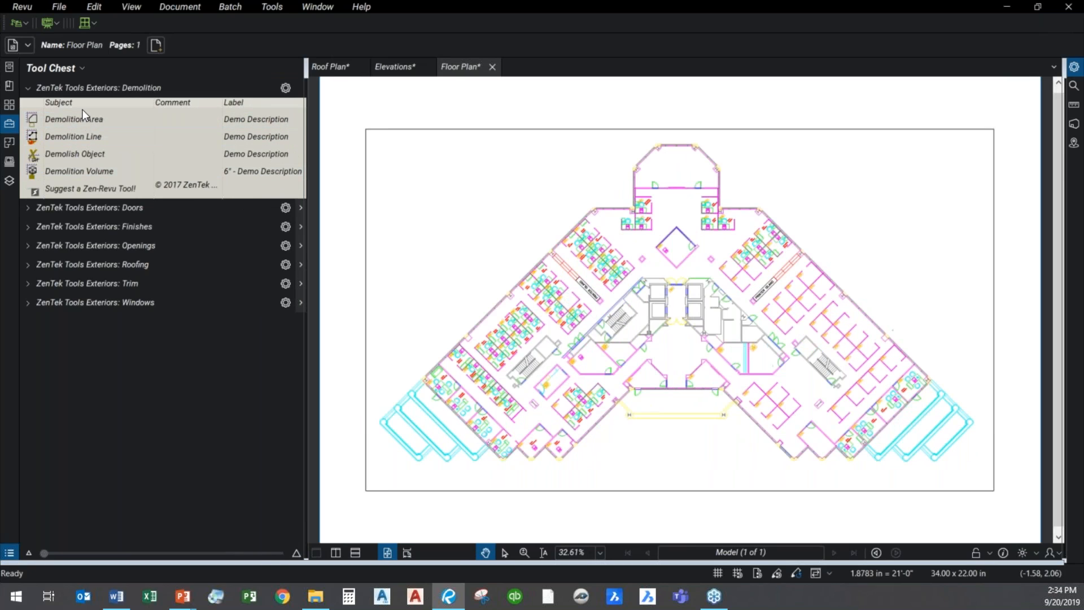
mouse_move(684, 257)
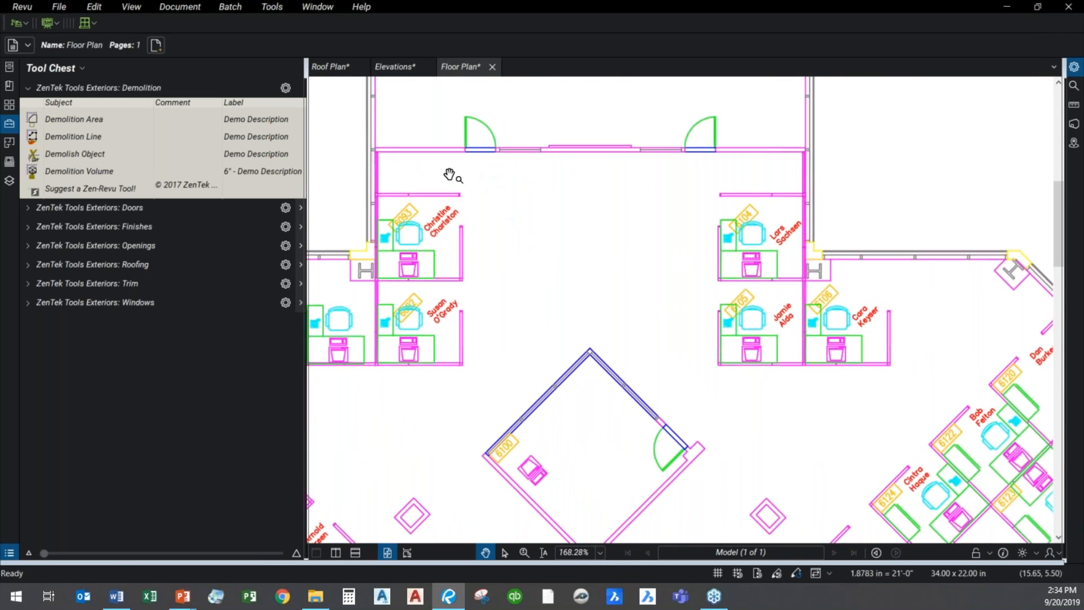
mouse_move(714, 199)
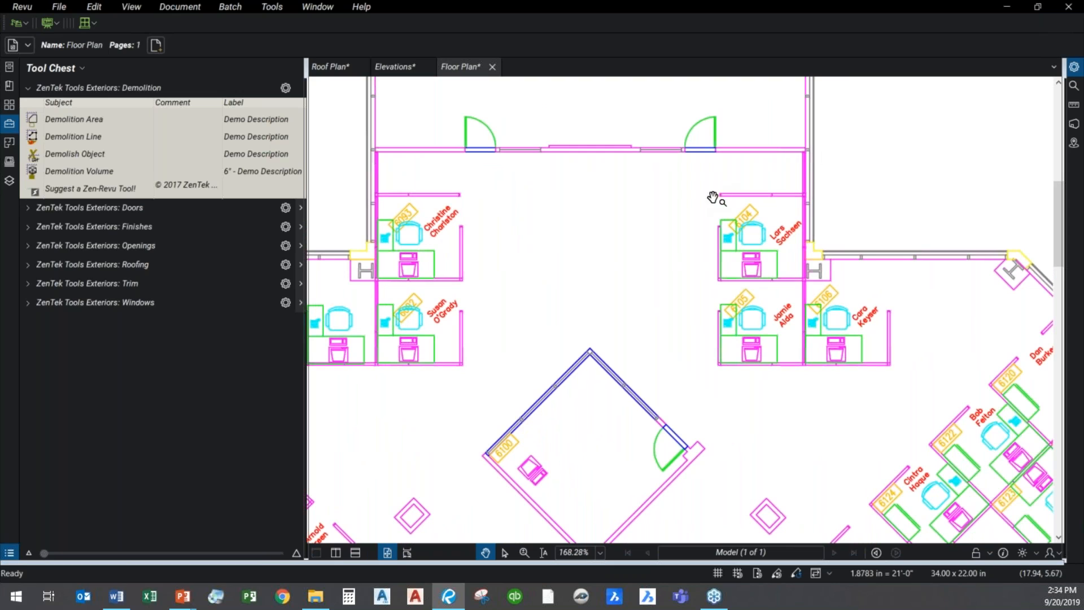
click(72, 137)
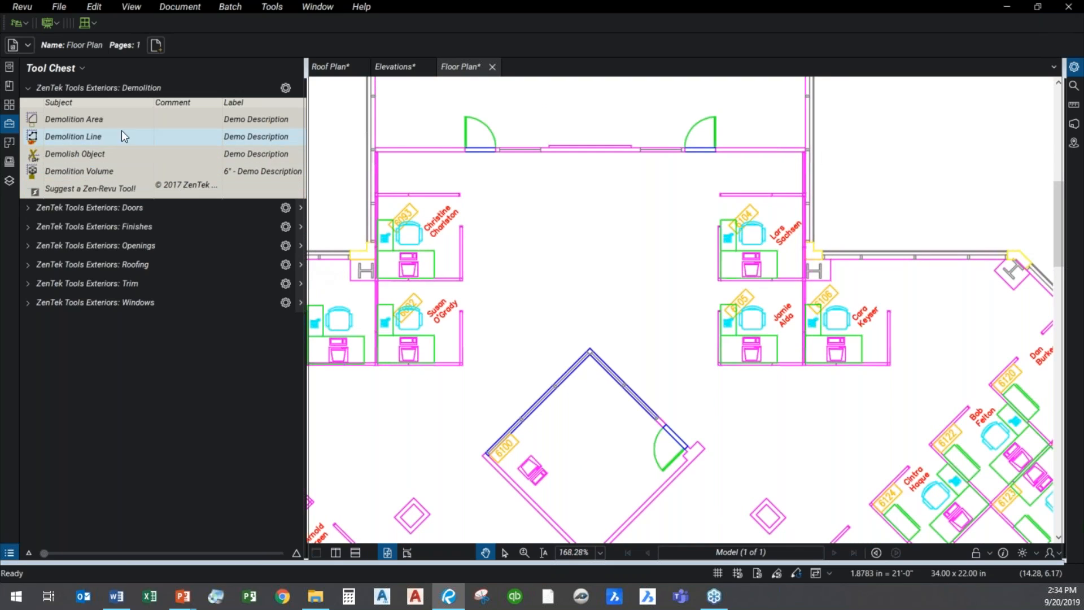
mouse_move(391, 185)
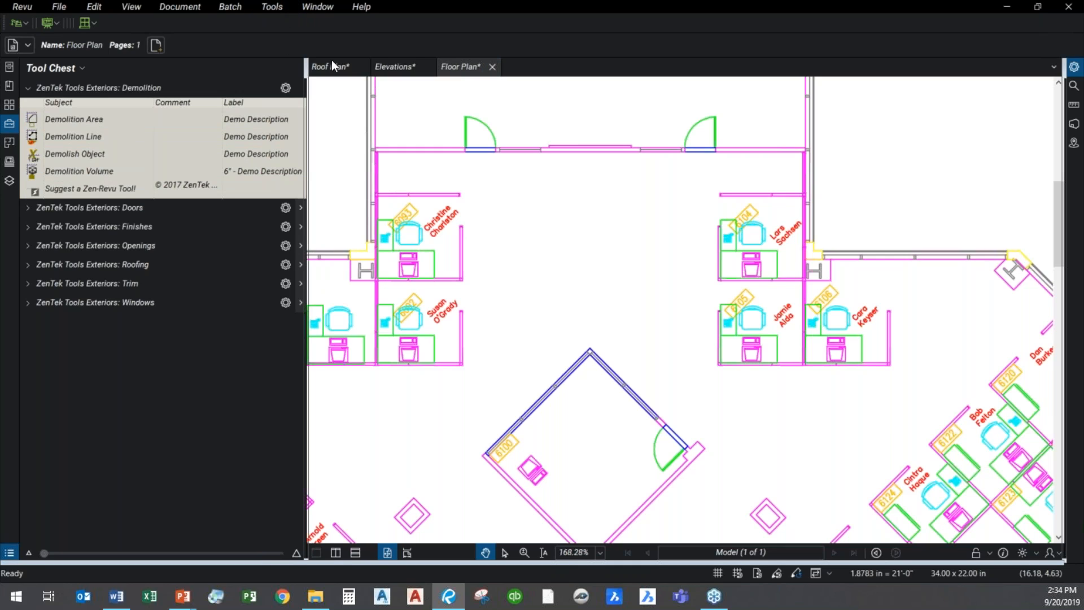
mouse_move(399, 235)
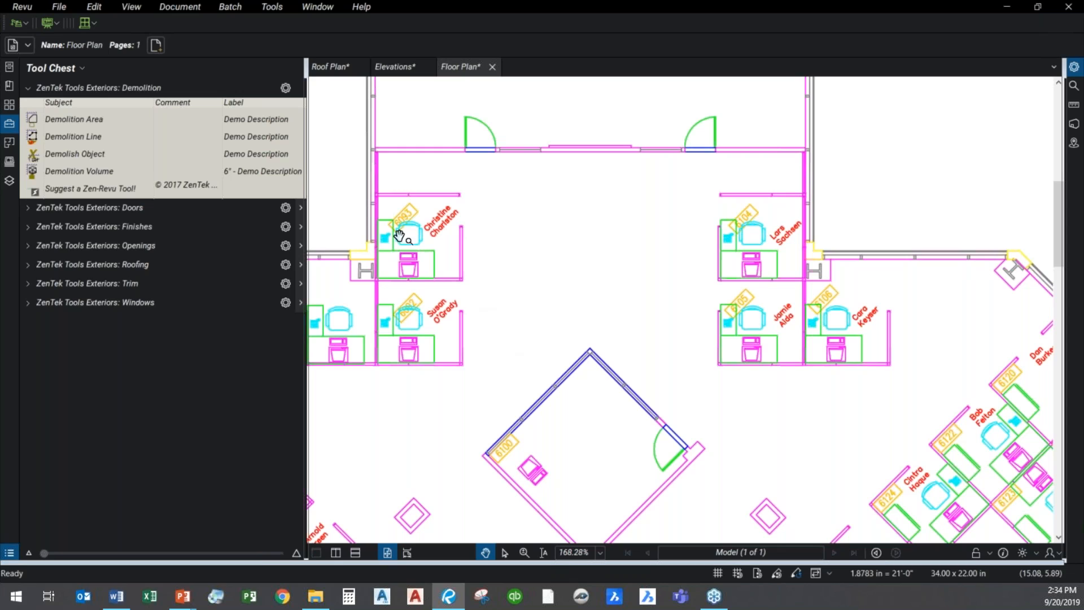
click(73, 119)
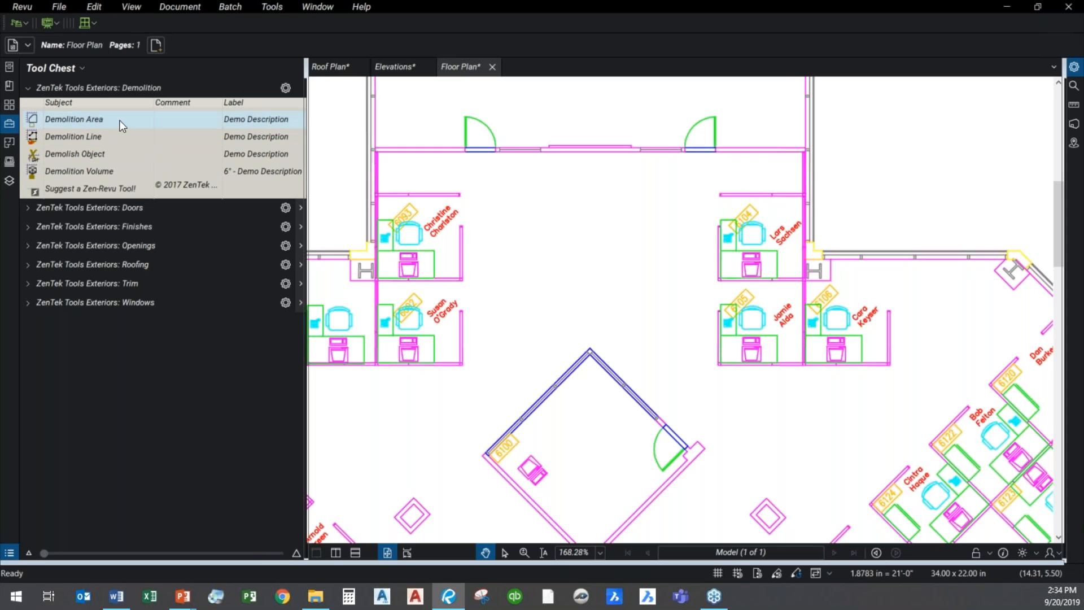
click(73, 119)
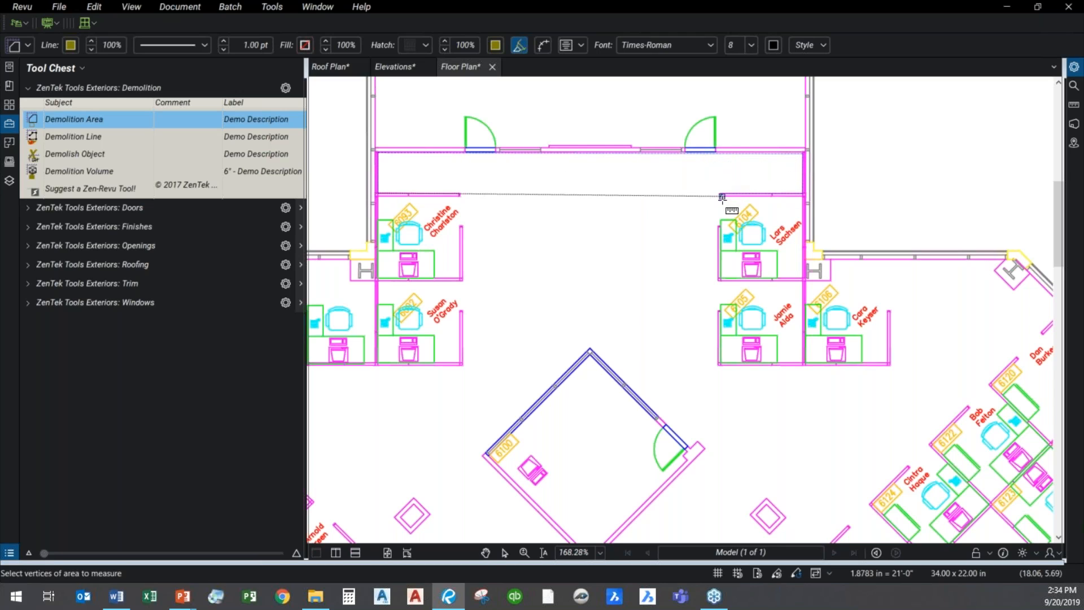
- Outline the central open office space as a 643 sf Demolition Area polygon
click(460, 366)
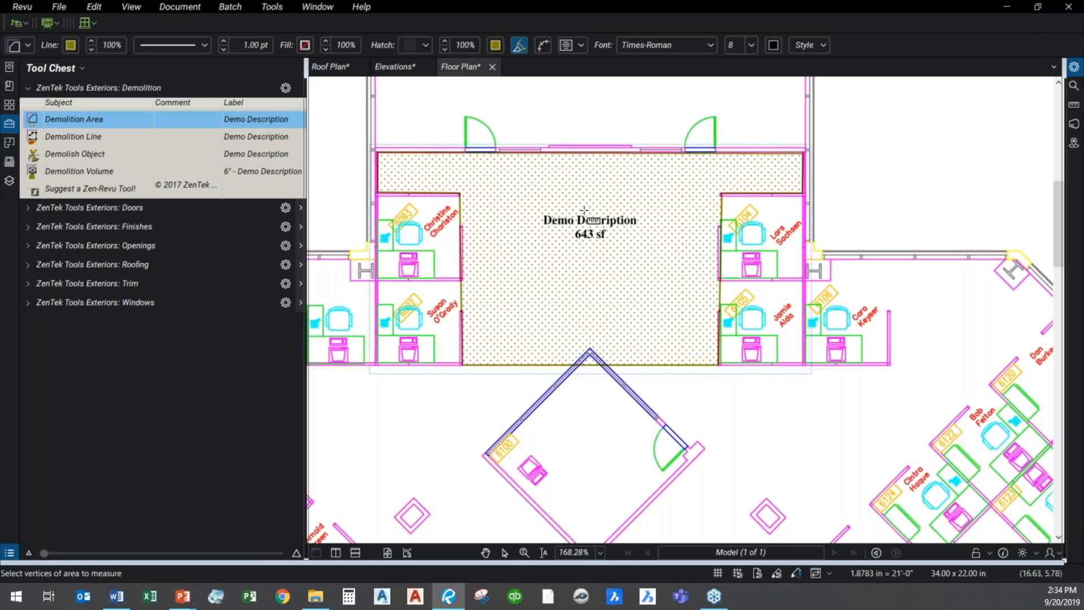
mouse_move(609, 248)
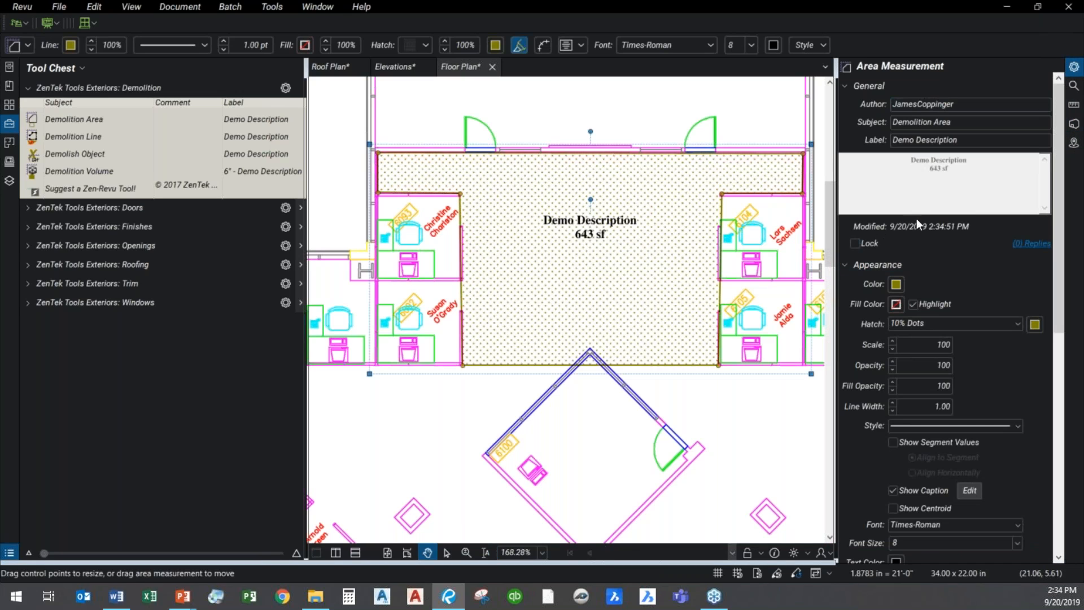
mouse_move(966, 137)
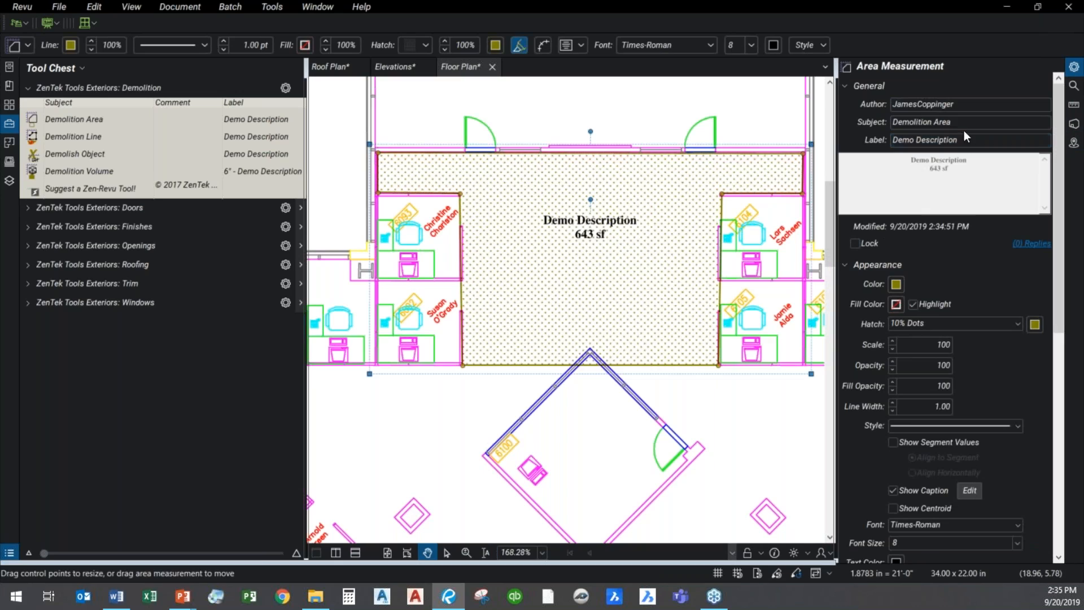
- Change the 643 sf demolition area's label from Demo Description to Demo VCT
double_click(941, 140)
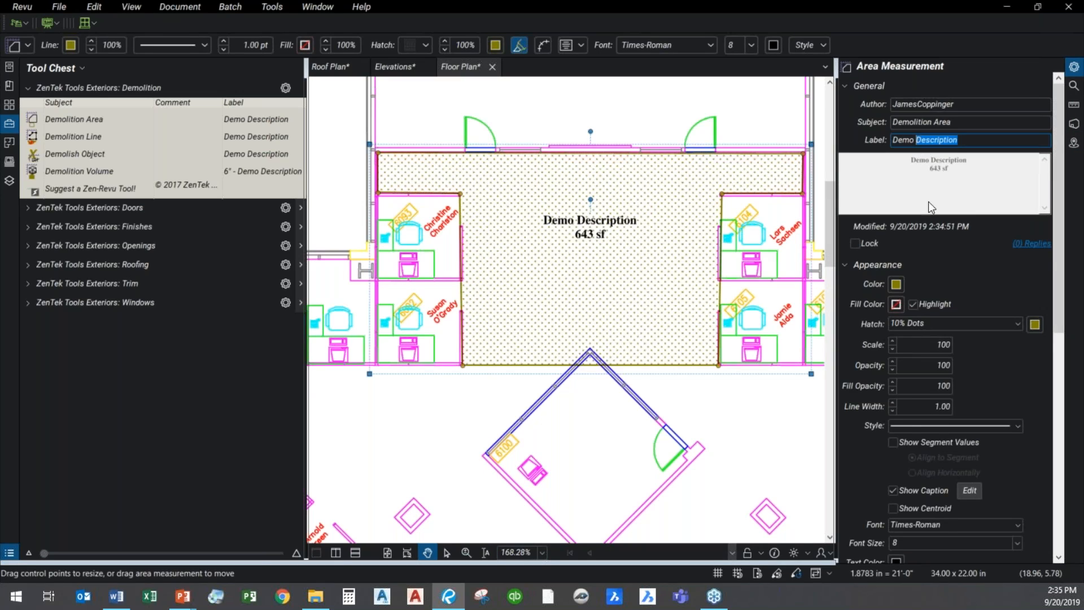
text(Demo V)
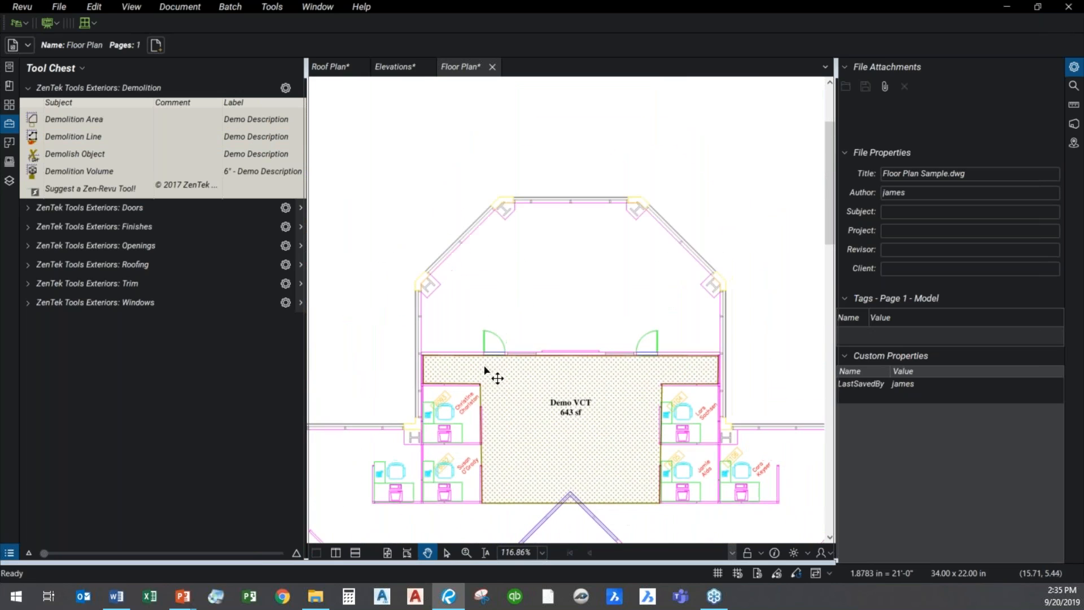
click(75, 154)
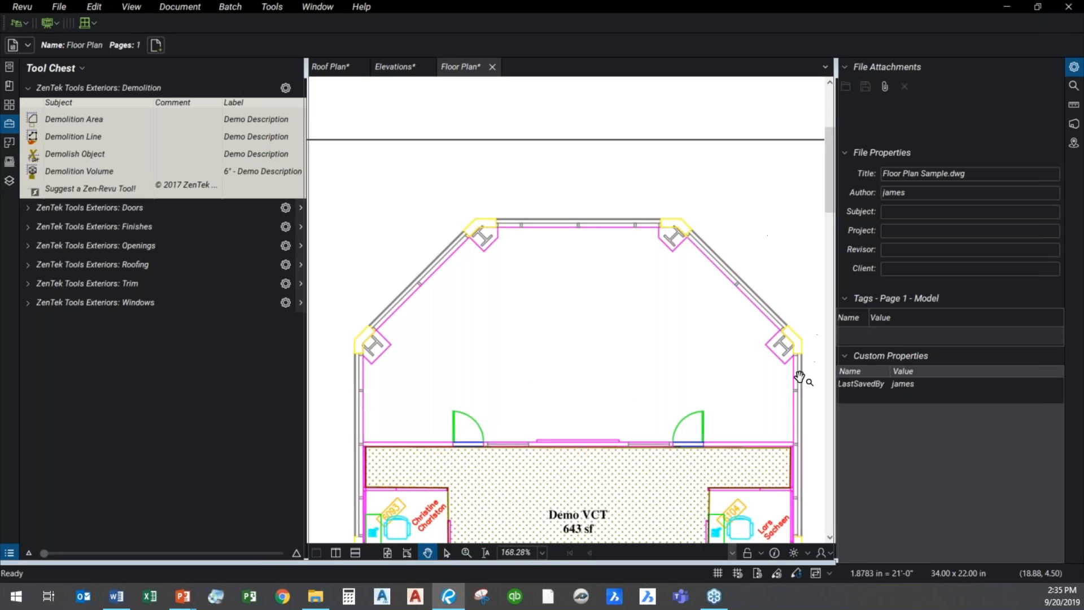
- Trace a 77'-4" Demolition Line along the upper exterior wall and label it Demo 4" Brick Face
click(72, 137)
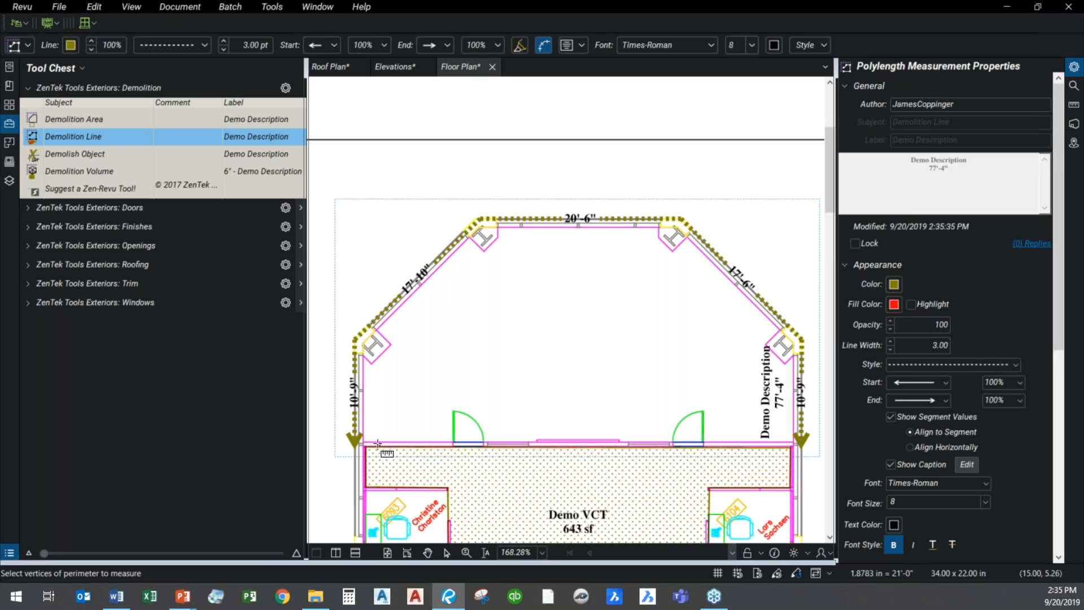
mouse_move(392, 383)
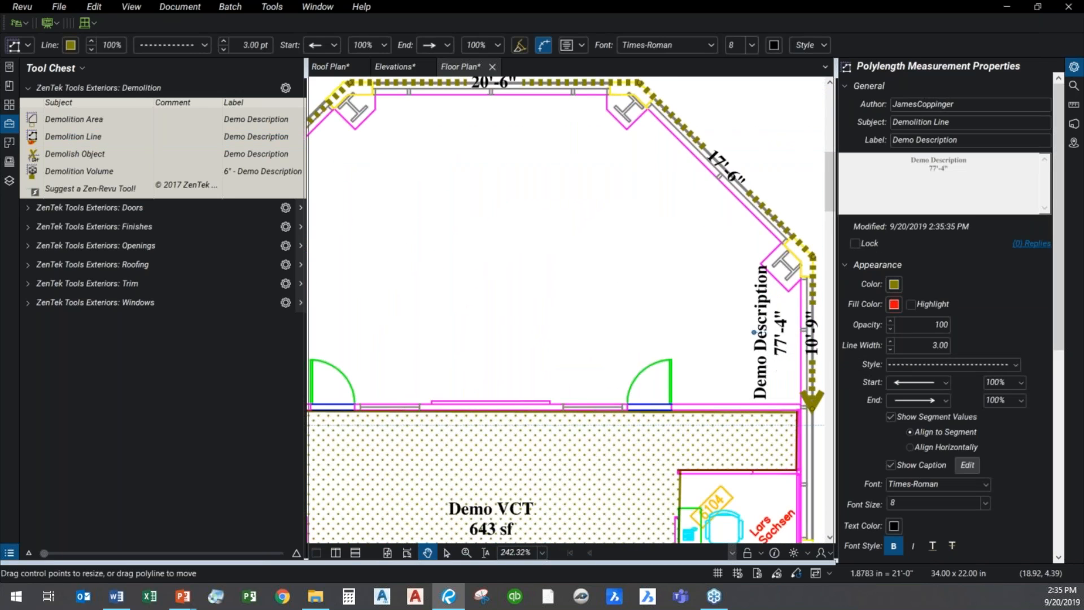
double_click(938, 140)
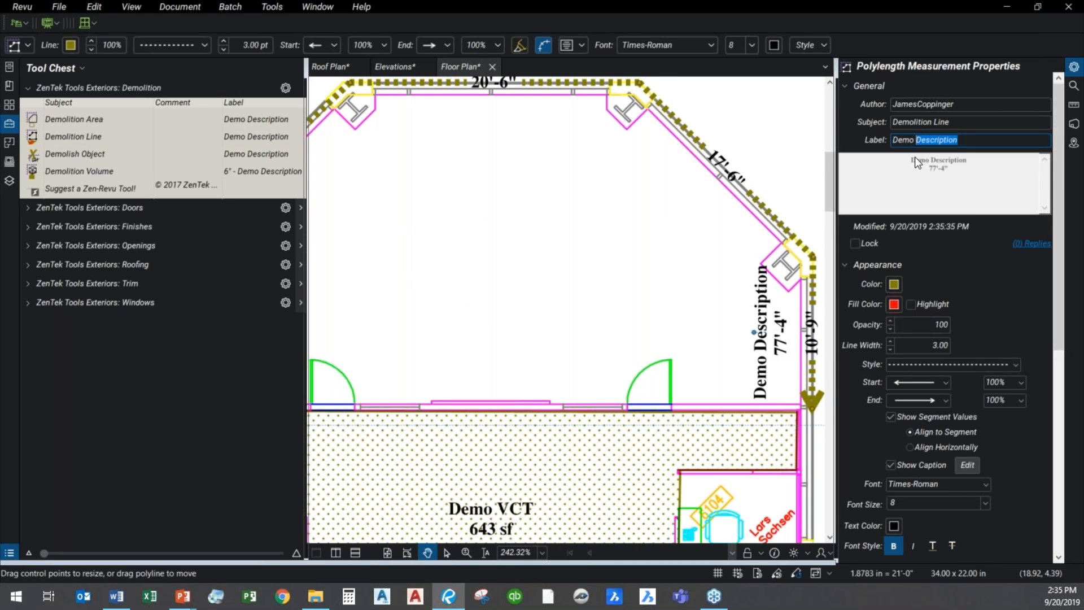
text(Demo 4" Brick F)
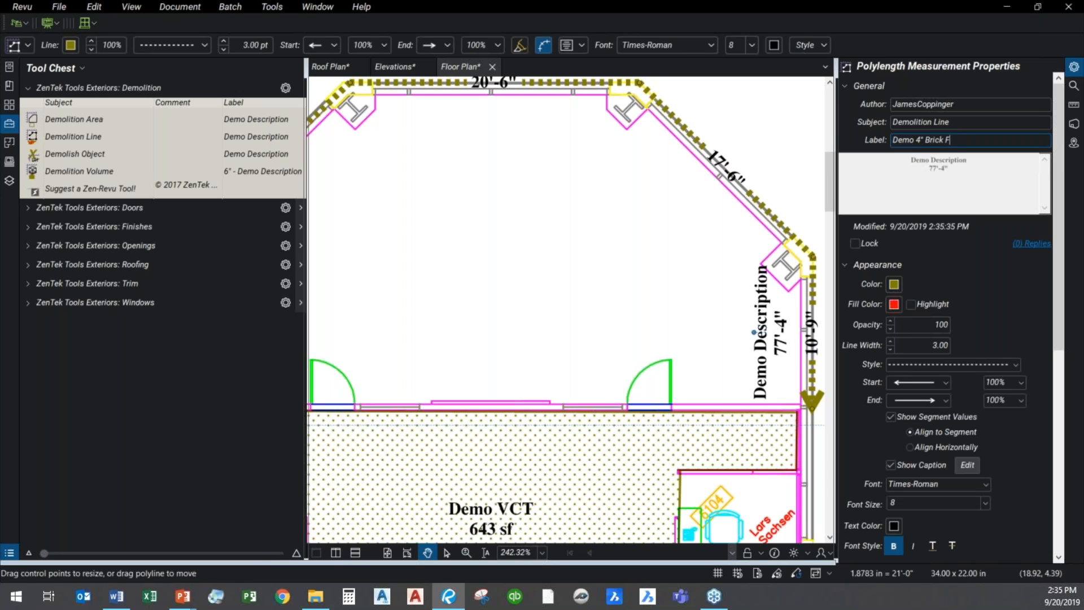
text(ace)
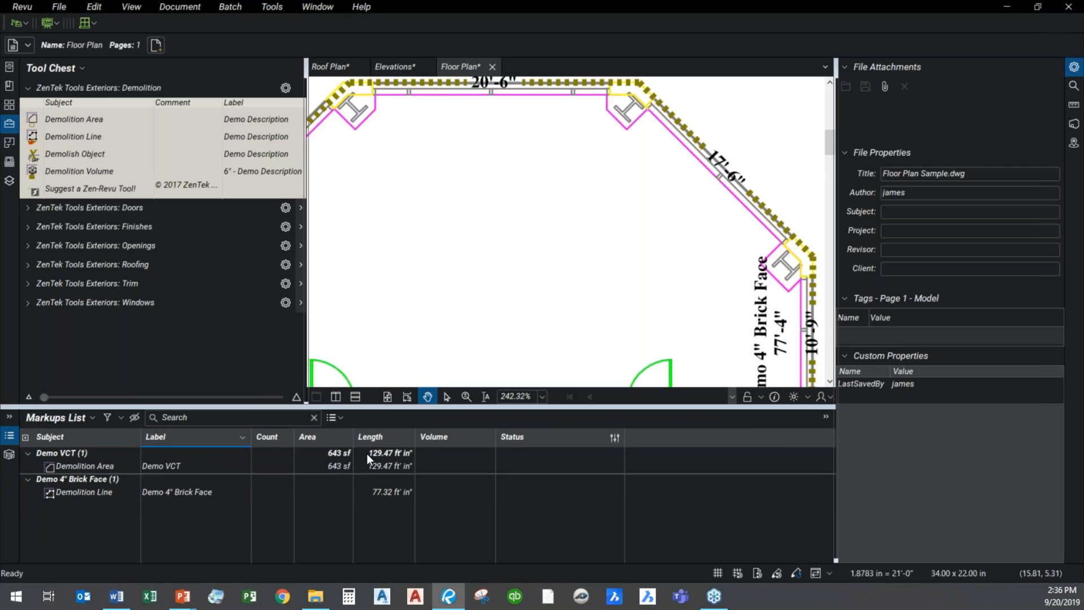
mouse_move(57, 416)
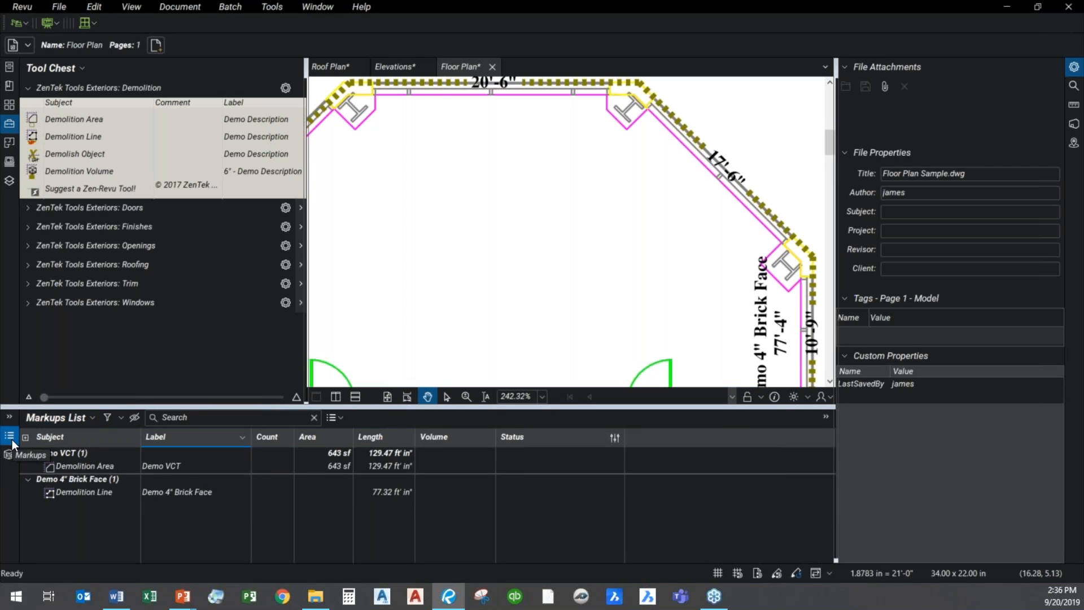
click(332, 417)
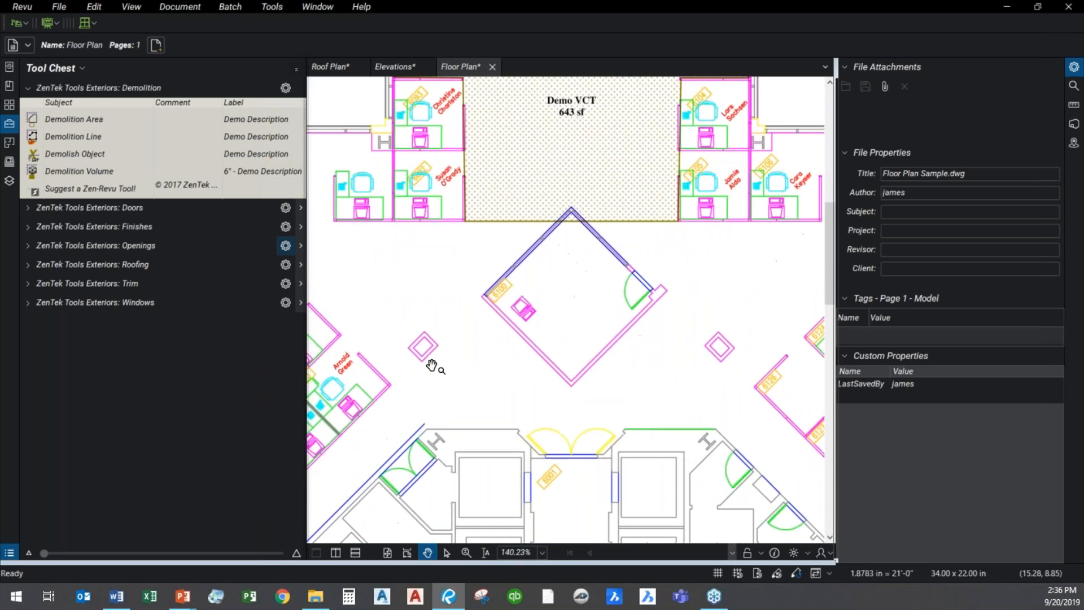
- Count four exterior columns with Demolish Object and label the count Demo Exterior COlumn Cover
scroll(down, 3)
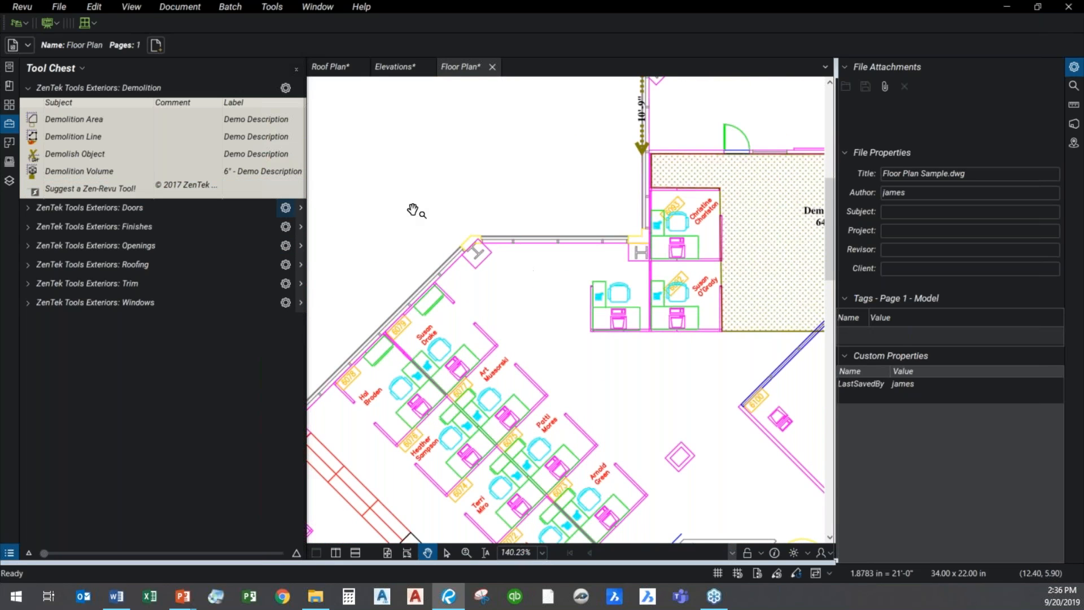
click(74, 153)
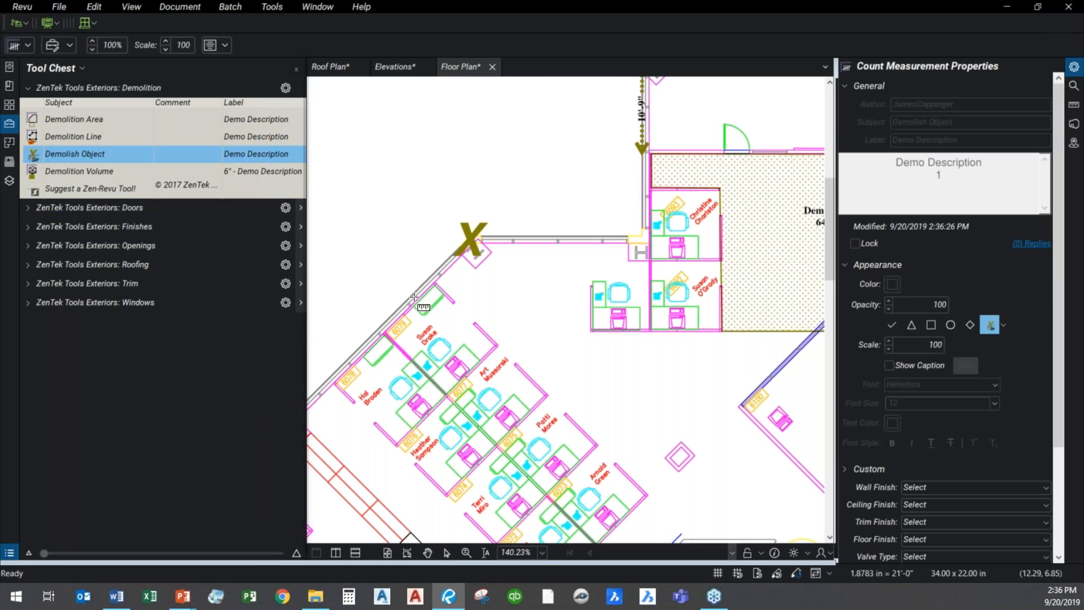
scroll(down, 3)
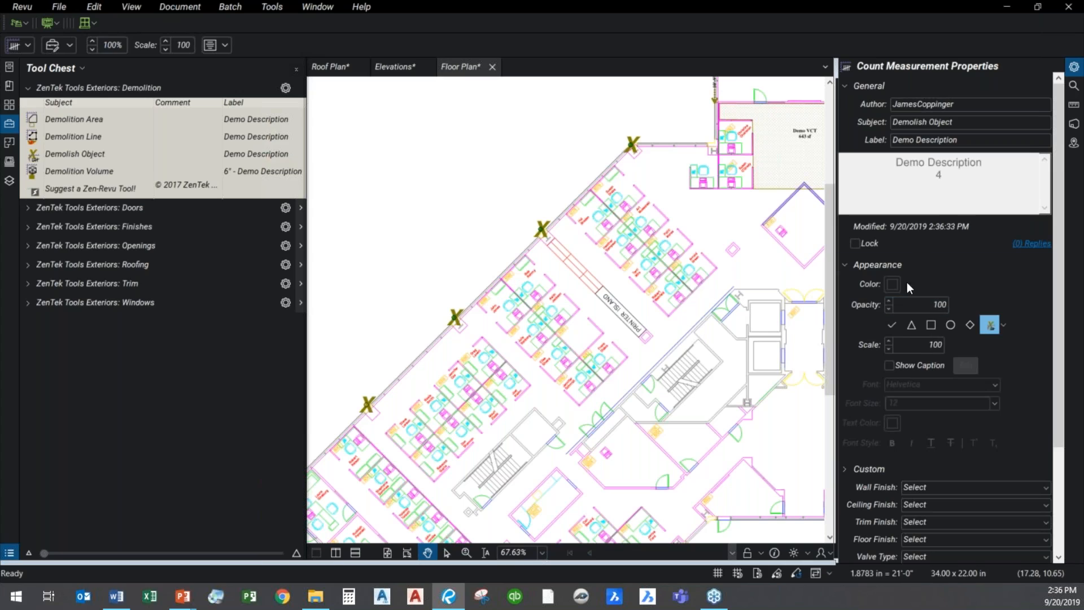
double_click(935, 140)
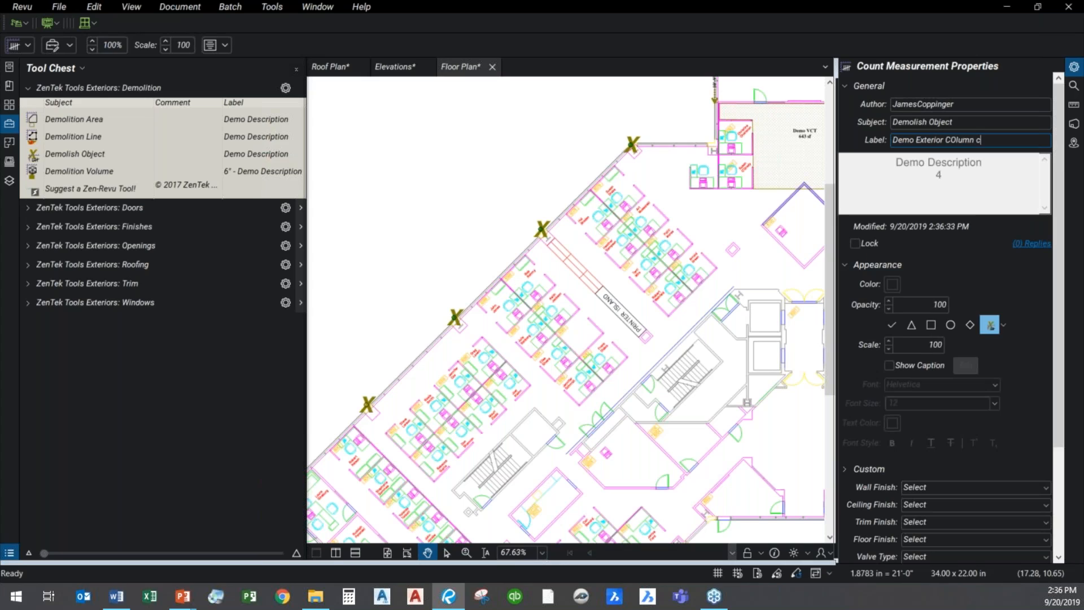
text(over)
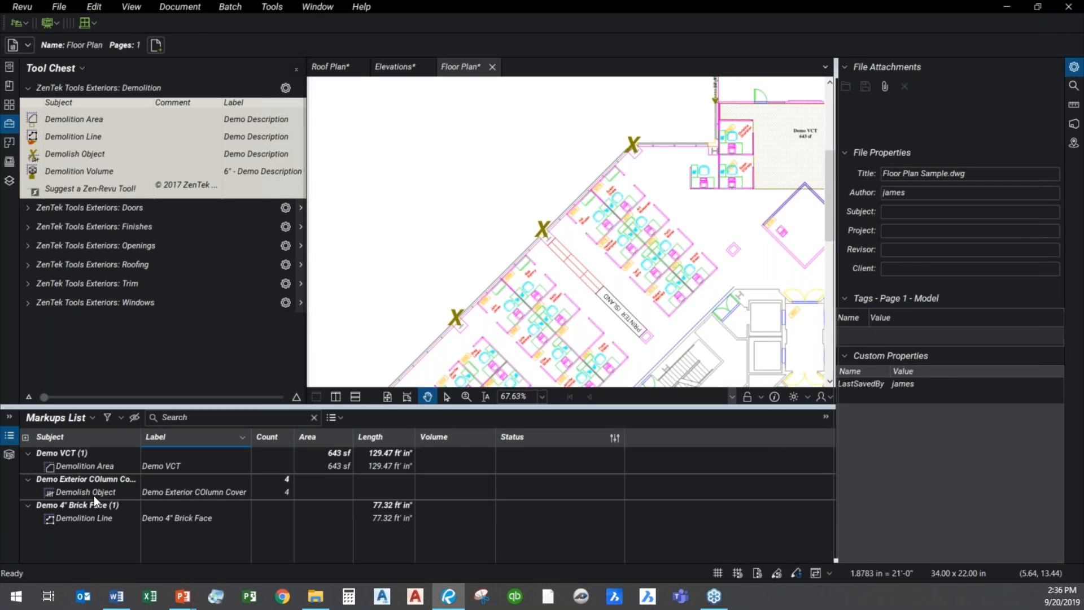
- Resume the Demo Exterior COlumn Cover count to add a fifth column marker
click(82, 492)
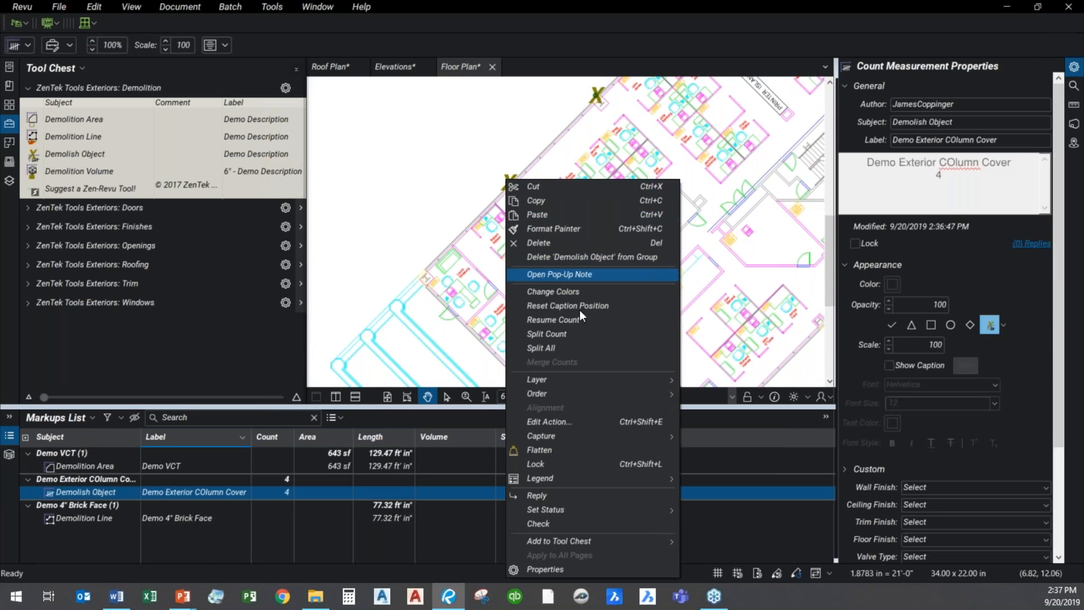
mouse_move(567, 509)
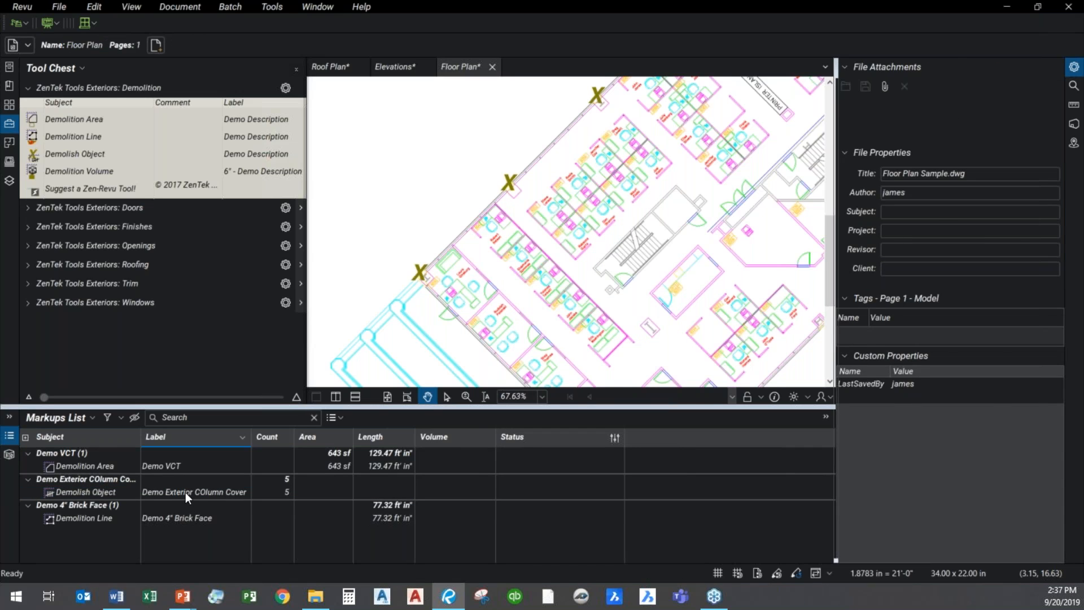
click(81, 491)
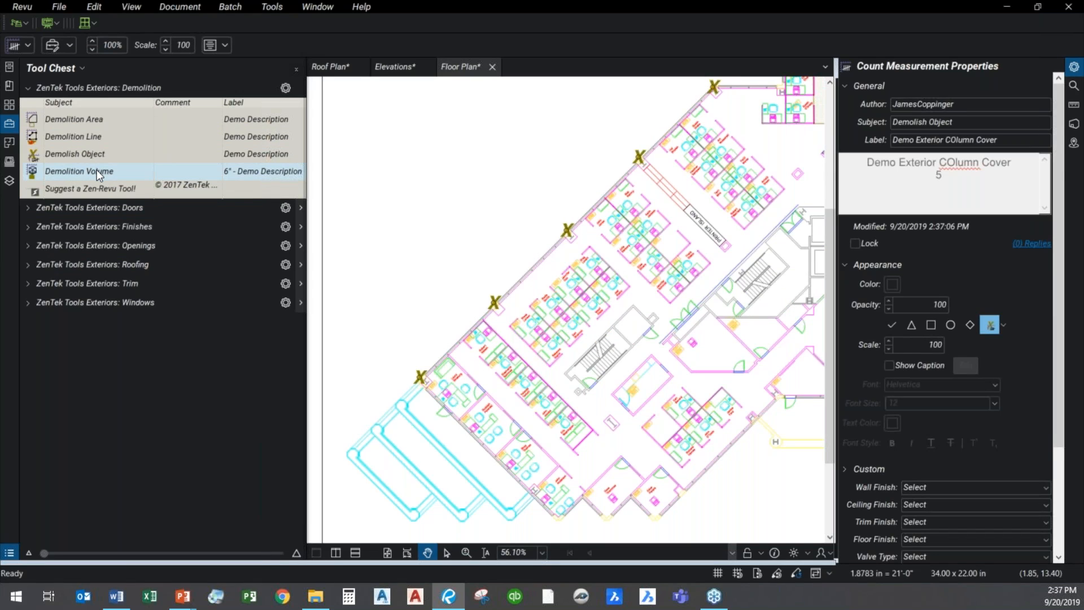
- Draw a Demolition Volume pad labeled 8" - Demo Concrete PAd with depth 8", measuring 578 cu ft
click(78, 171)
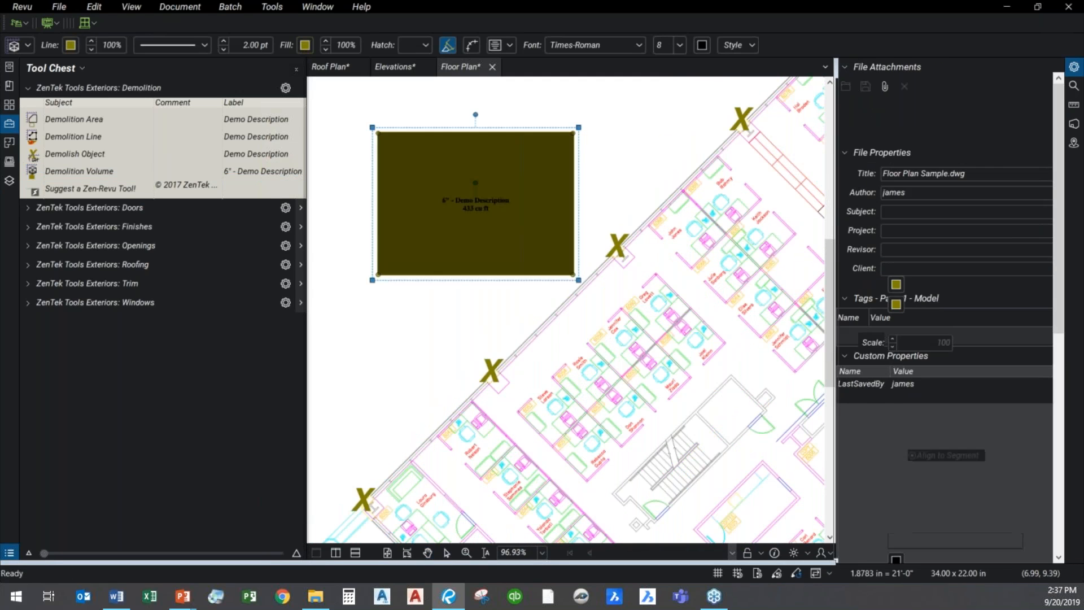
click(476, 201)
text(8" - Demo Concrete PAd)
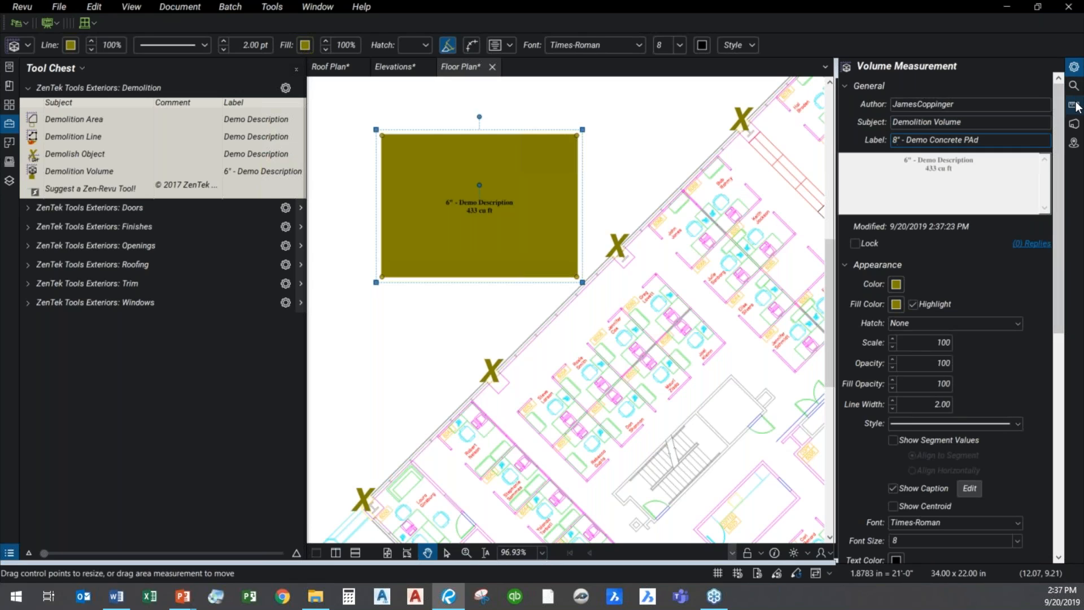
click(1073, 105)
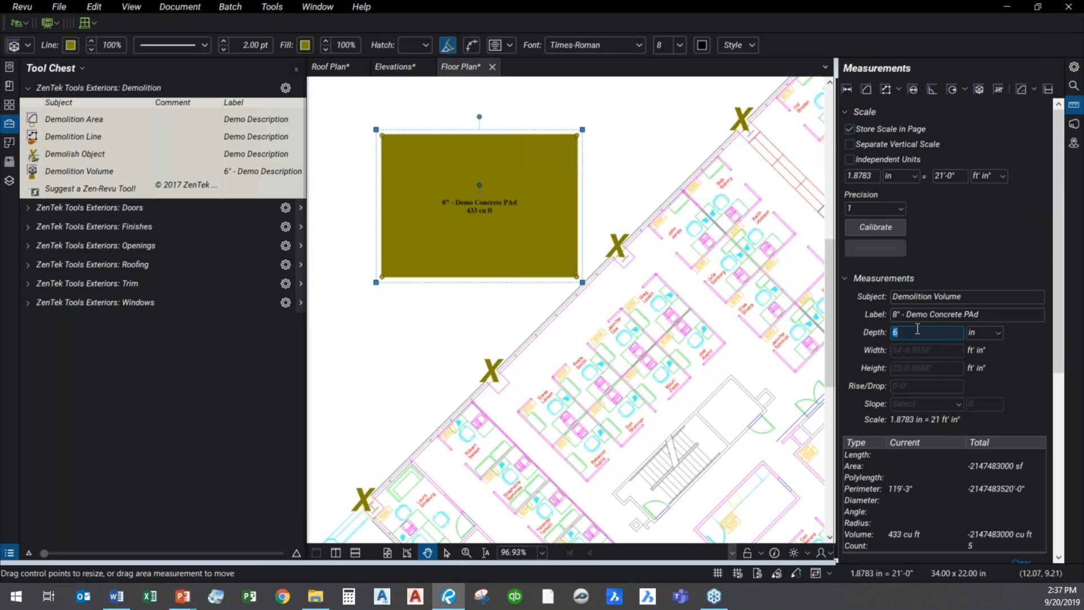
text(8)
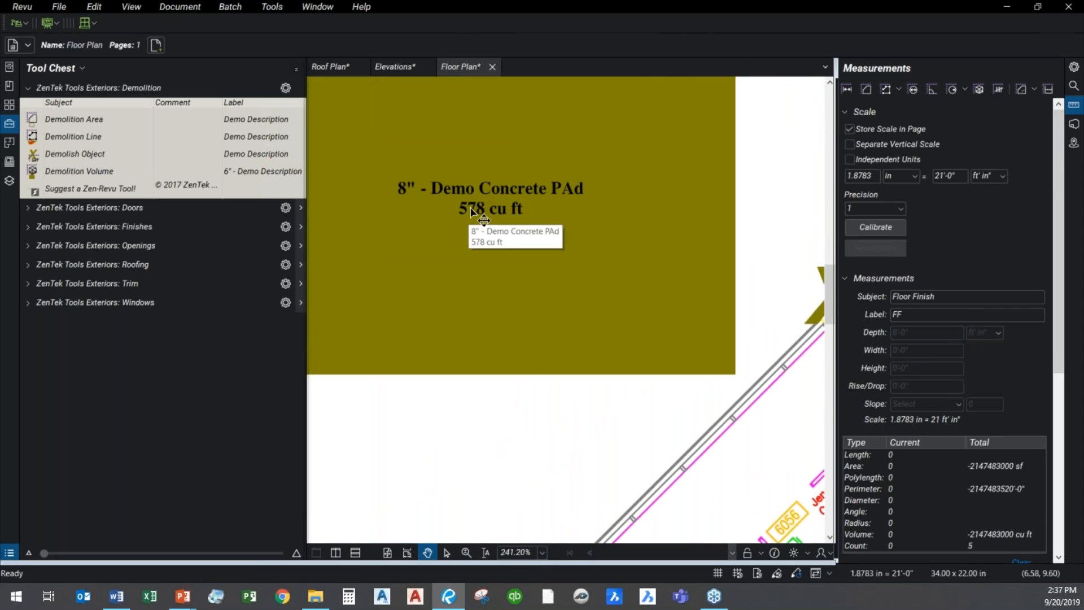
mouse_move(505, 334)
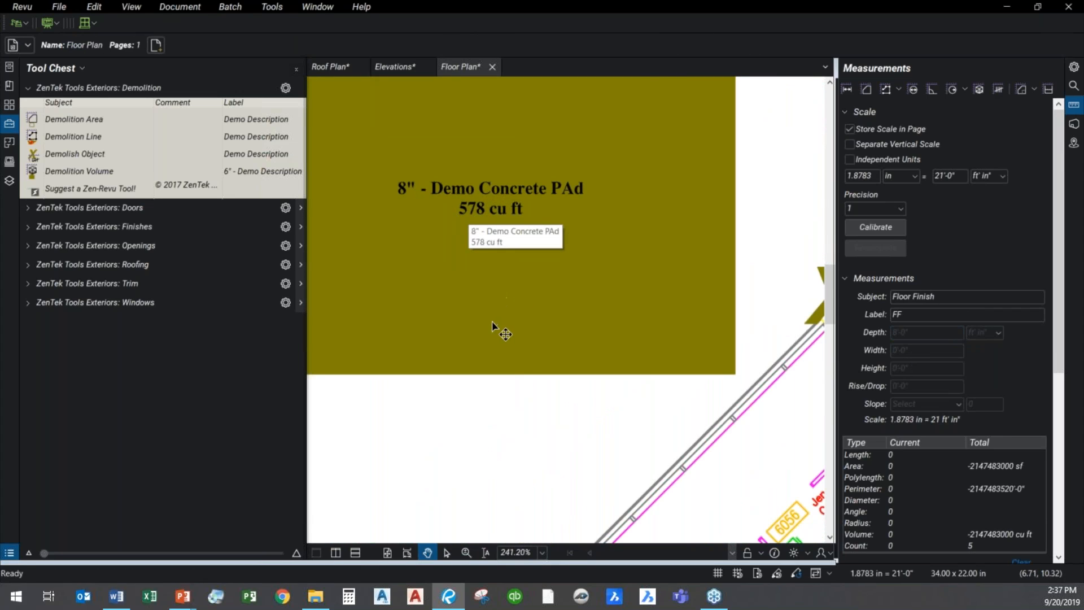
mouse_move(486, 285)
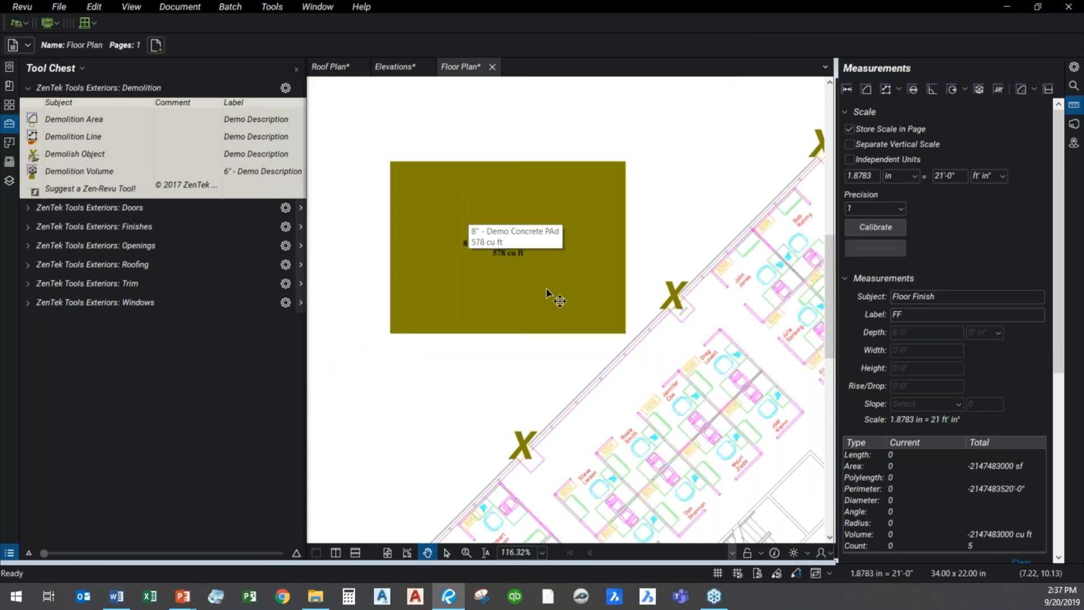
scroll(down, 3)
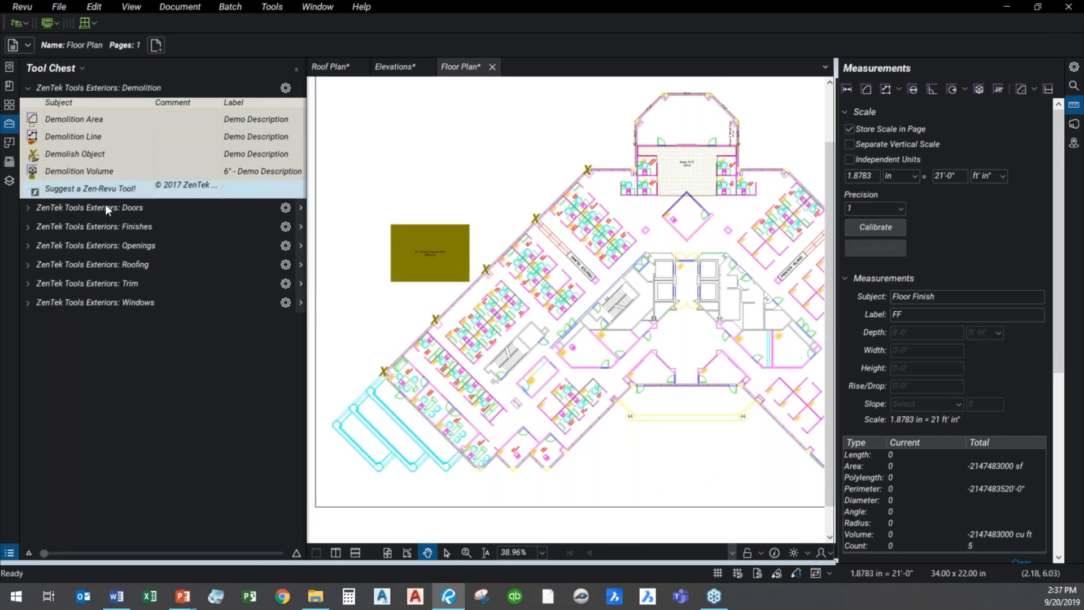
- Collapse the ZenTek Demolition tool set, leaving the list of exterior tool sets
click(90, 189)
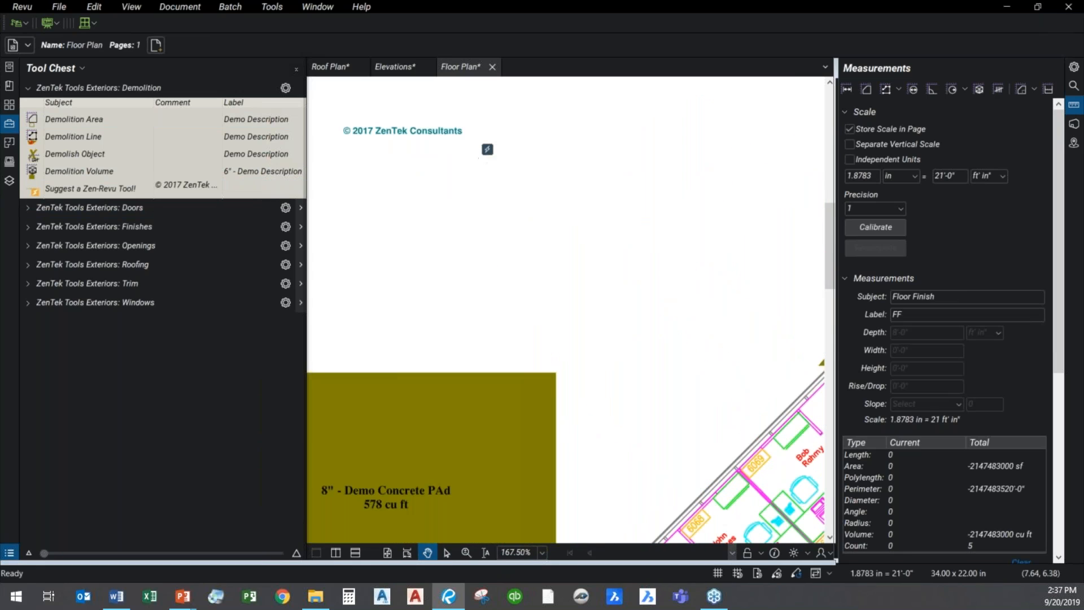
mouse_move(488, 149)
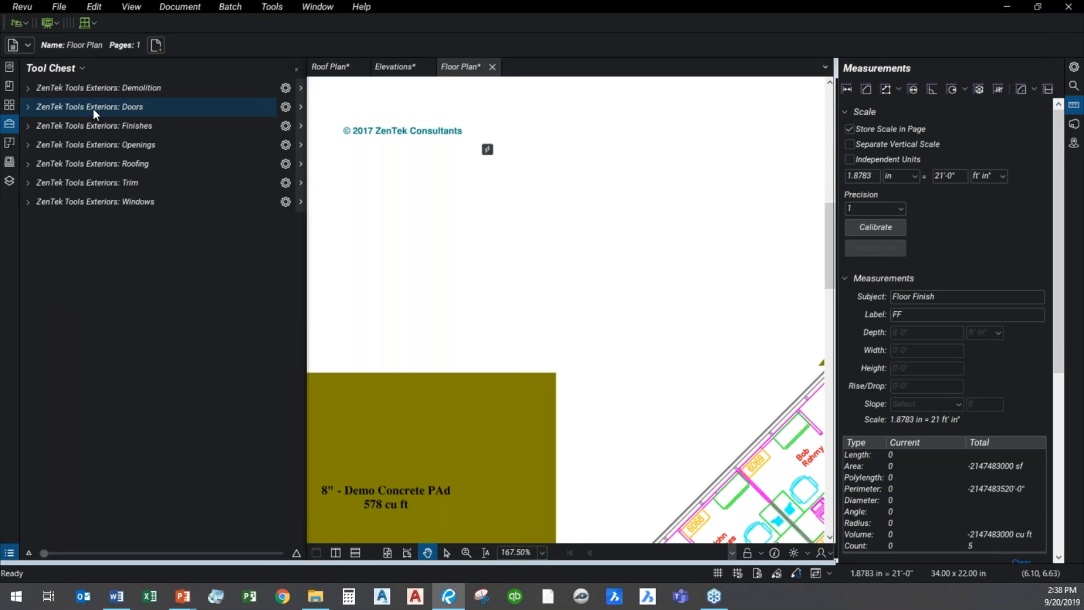
mouse_move(54, 114)
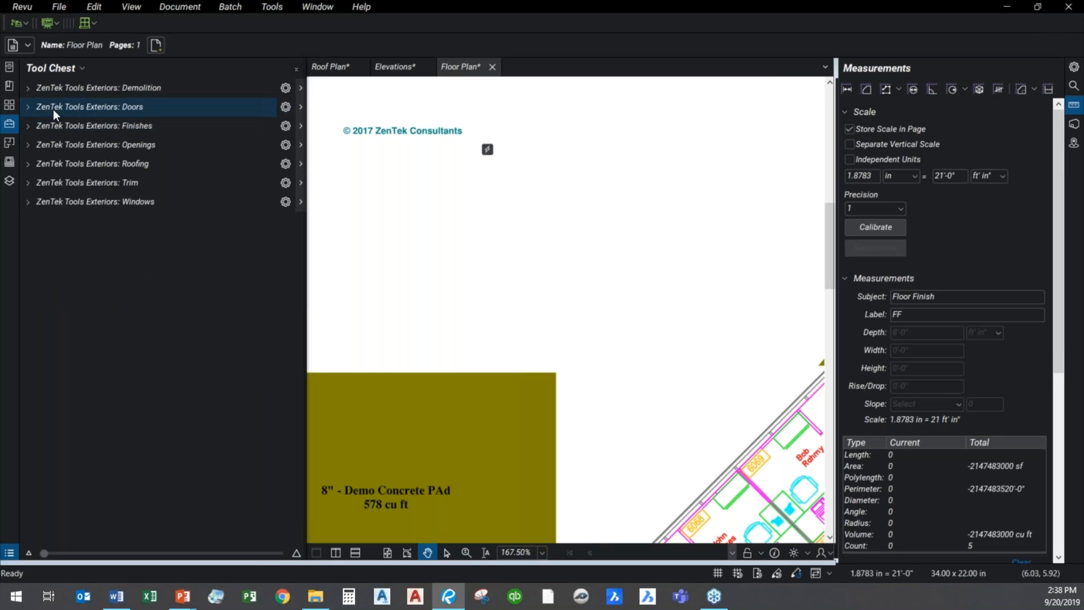
- Count four Commercial Doors on the floor plan and label them Door Type A
click(88, 107)
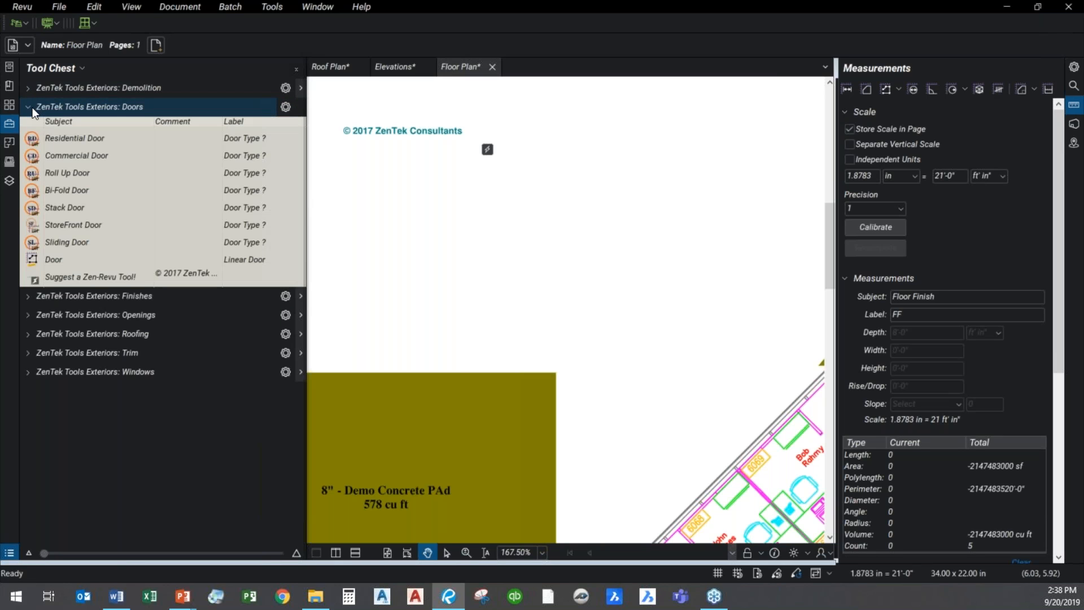
scroll(down, 3)
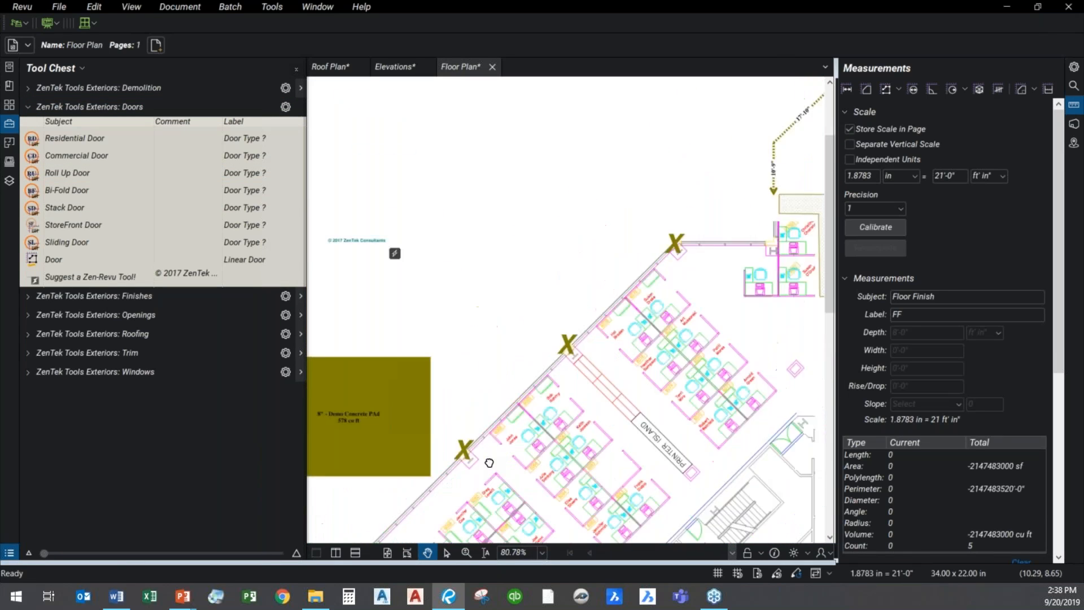
scroll(down, 3)
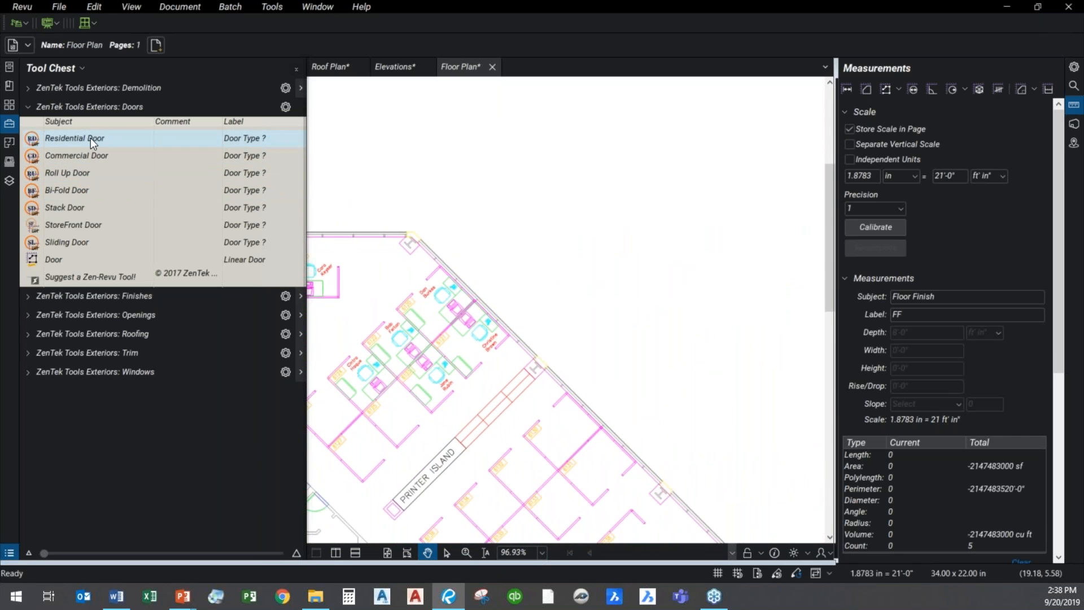
click(76, 155)
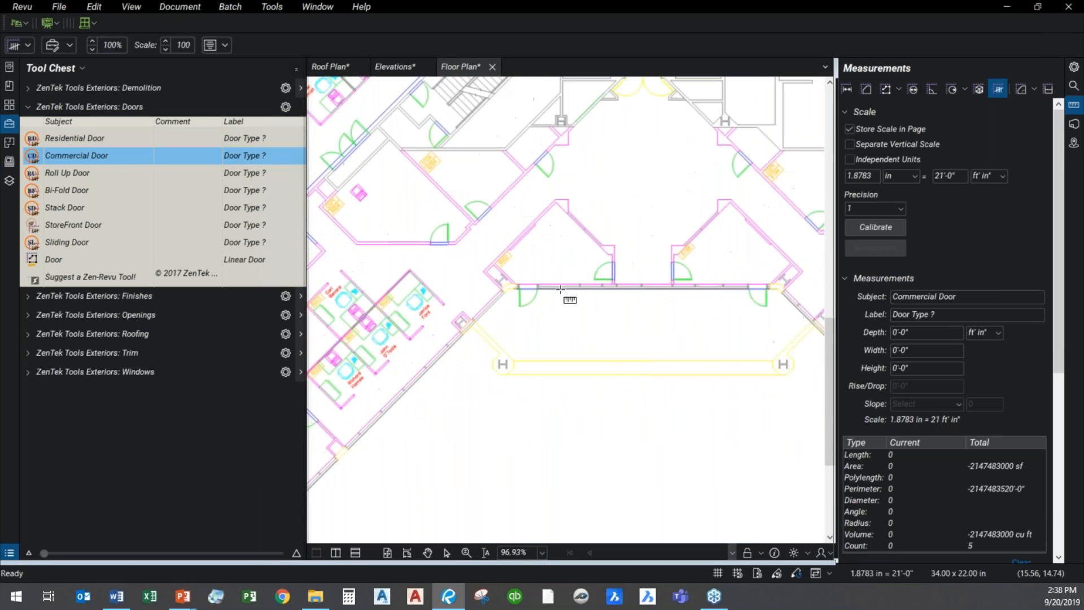
click(534, 304)
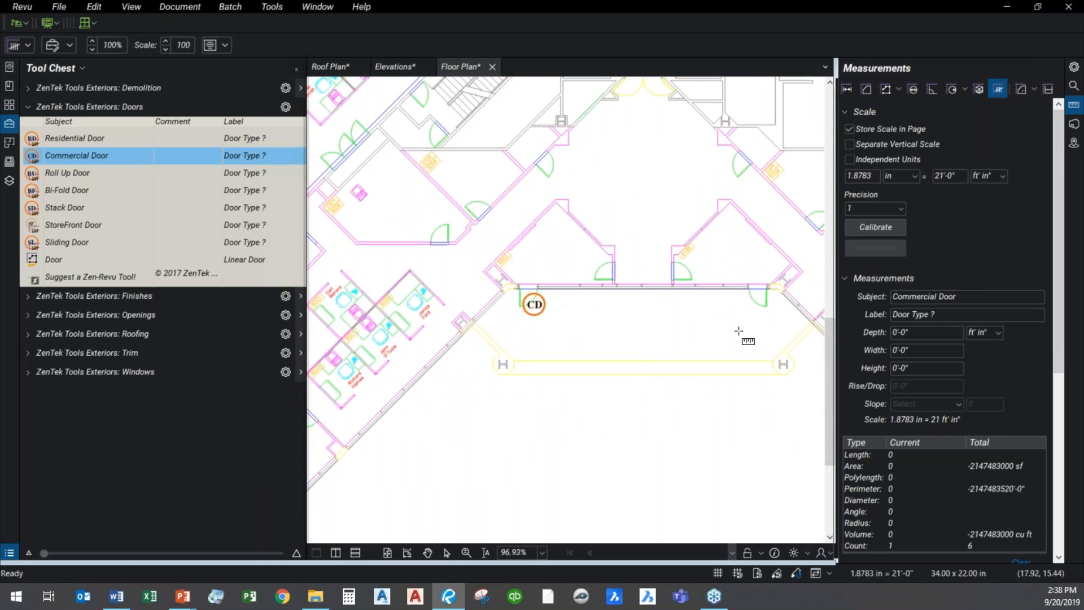
click(749, 300)
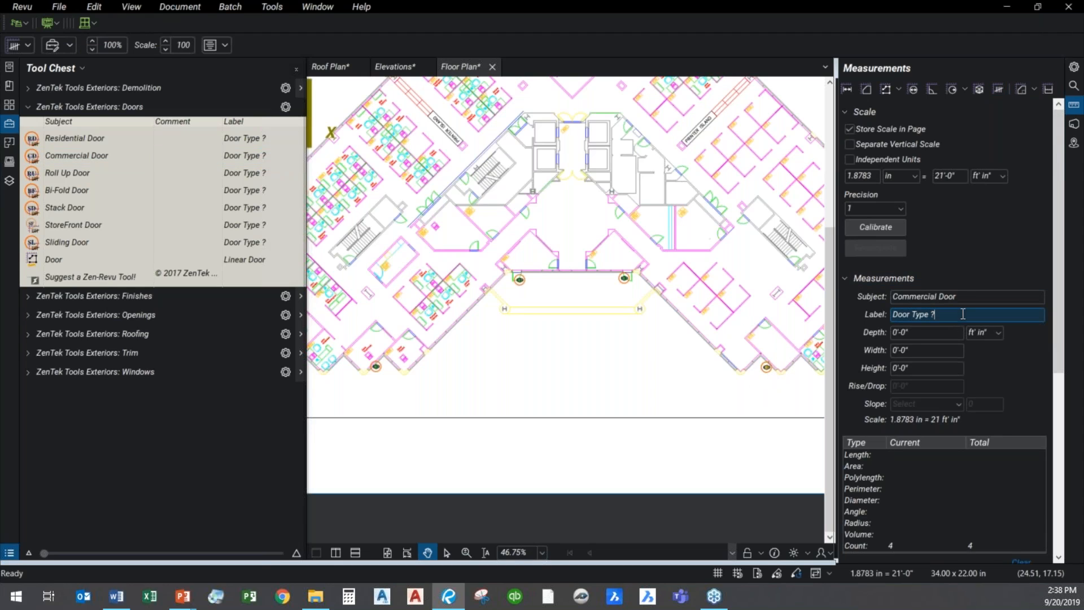
text(A)
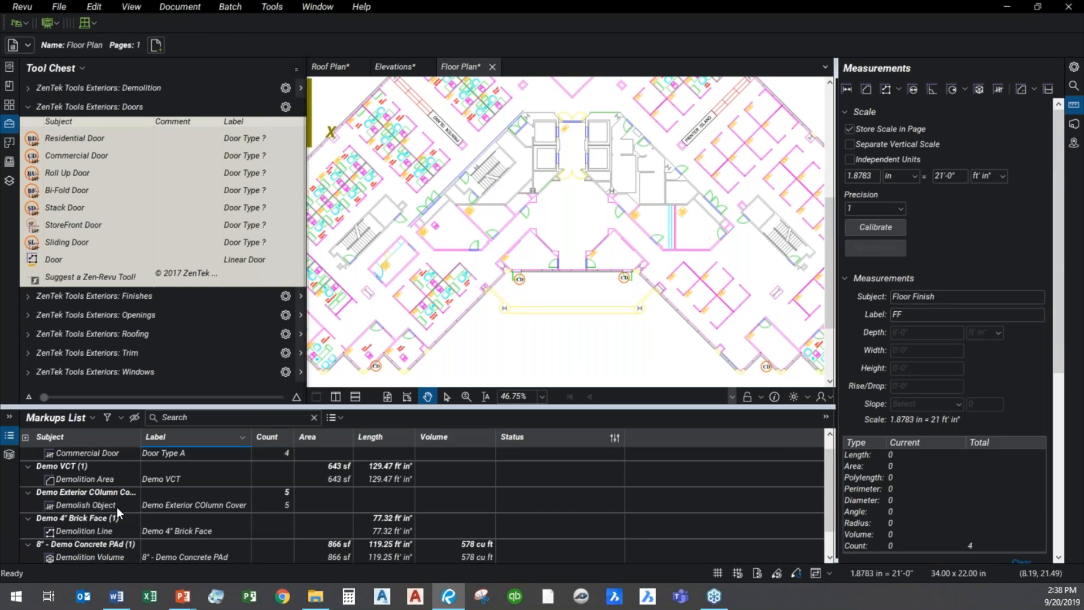
mouse_move(114, 495)
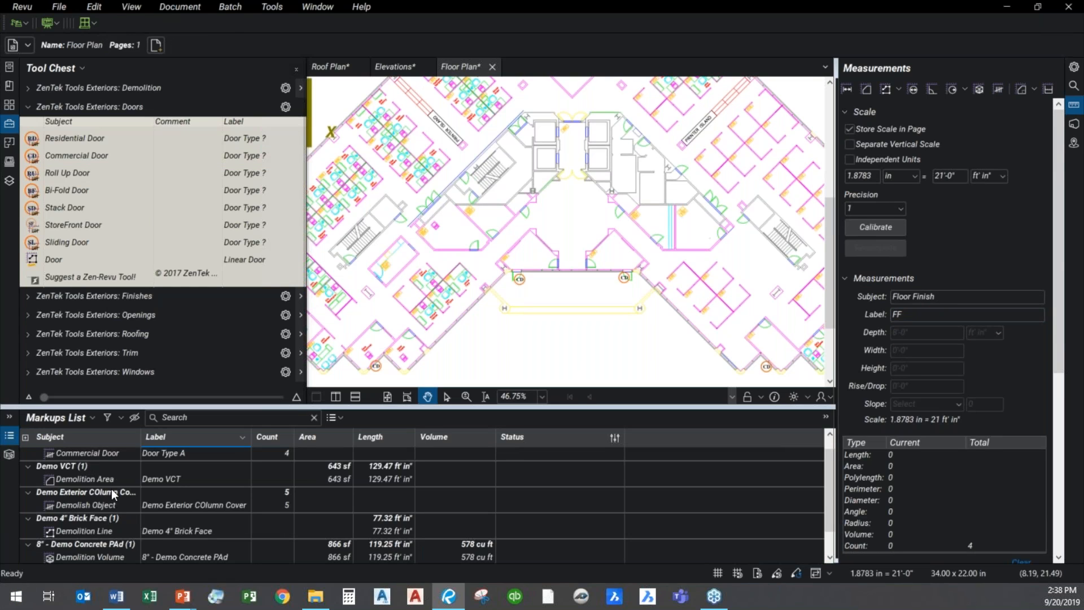
- Count two commercial doors as Door Type B and collapse the groups in the Markups List
click(87, 466)
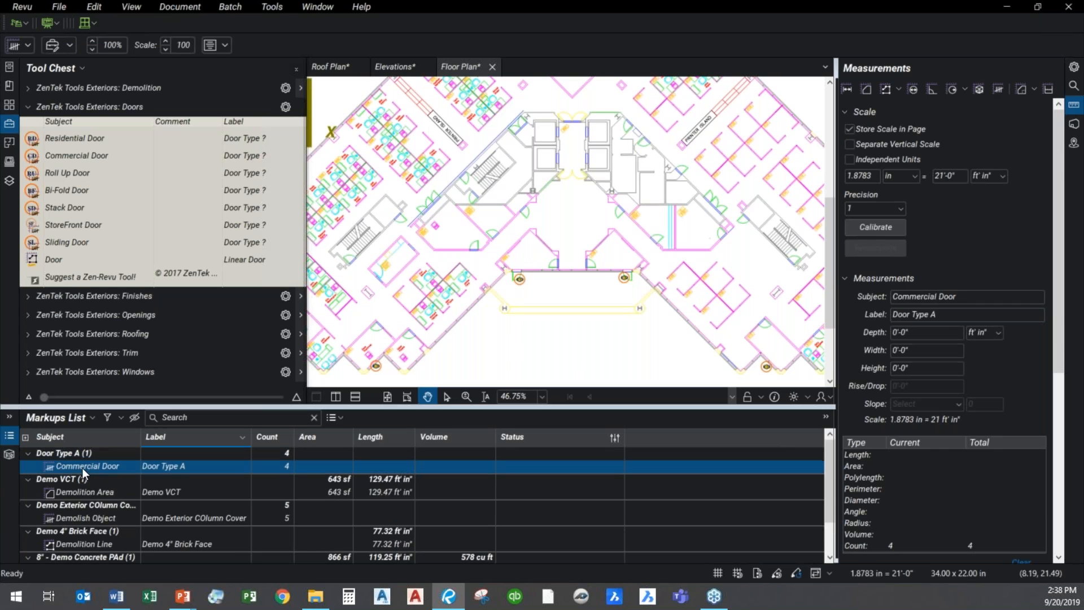
mouse_move(290, 473)
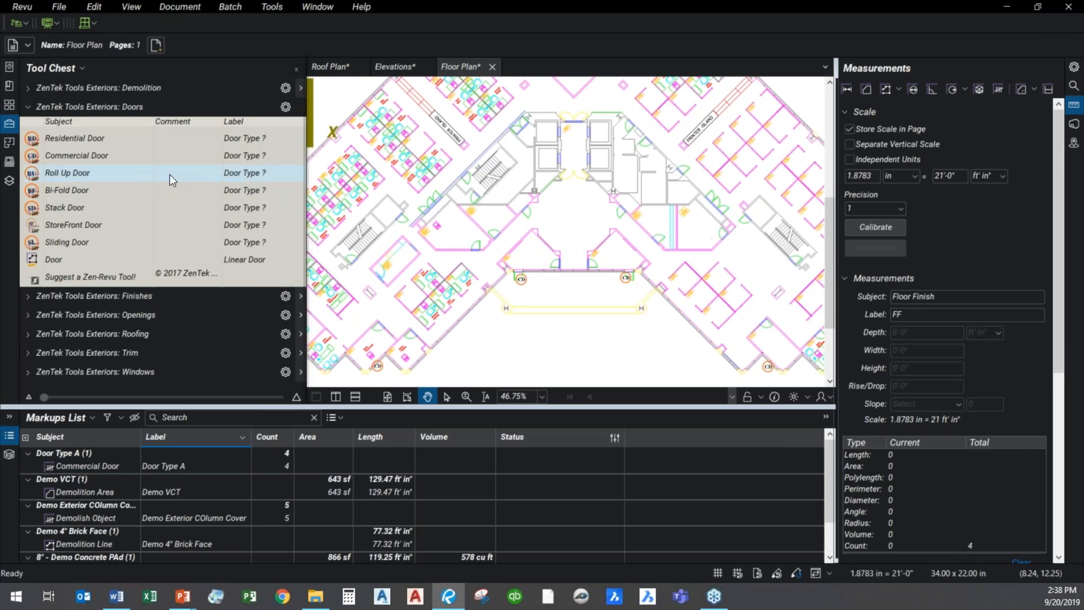
click(76, 155)
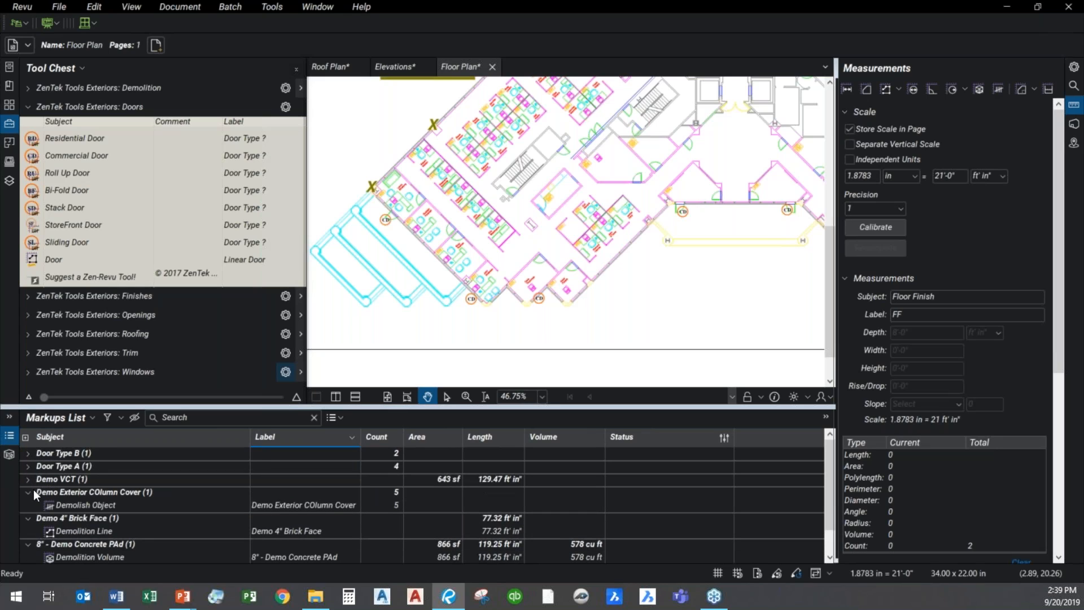
click(28, 493)
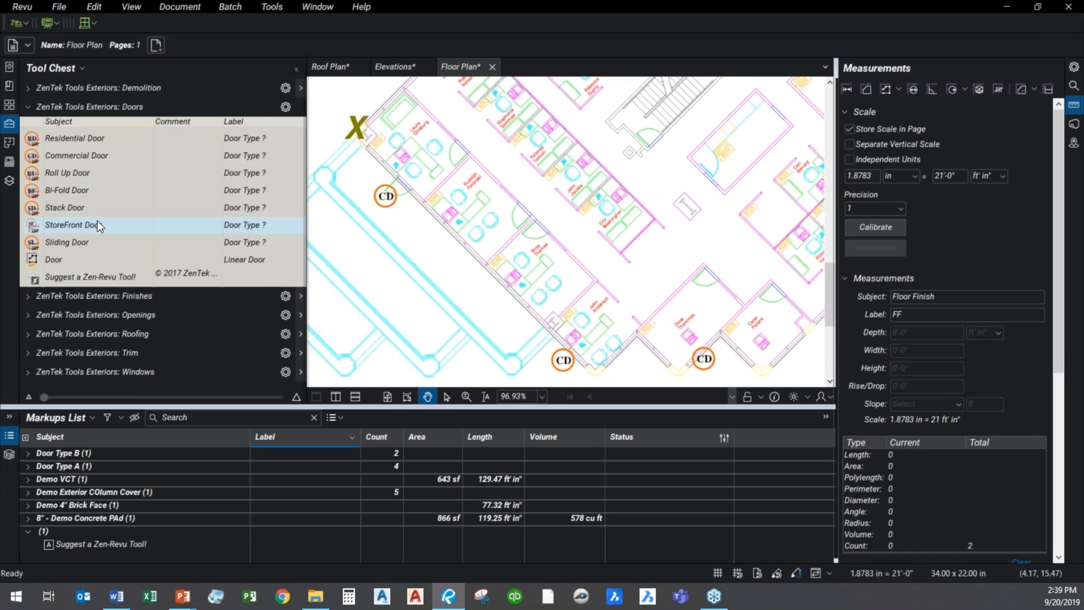
- Measure a 24'-5" linear door along the angled storefront wall
click(53, 260)
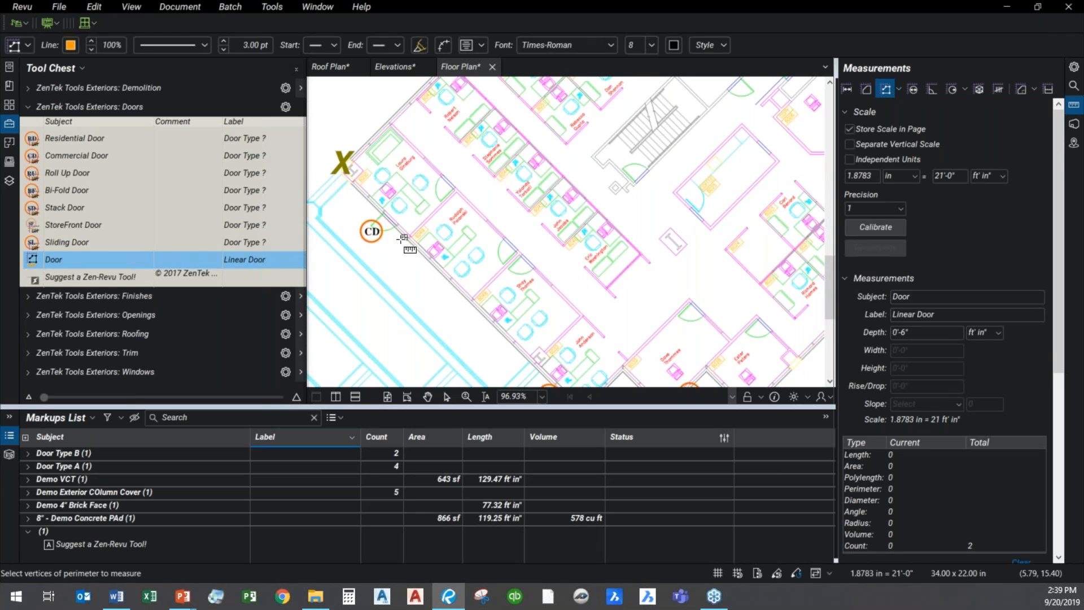
drag(404, 248, 501, 338)
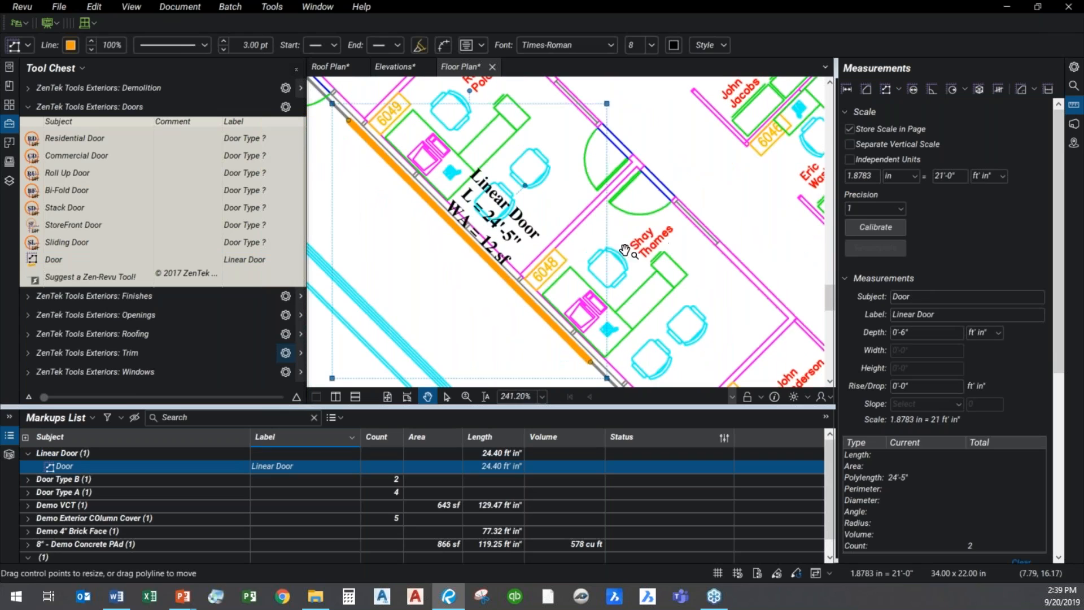
mouse_move(923, 239)
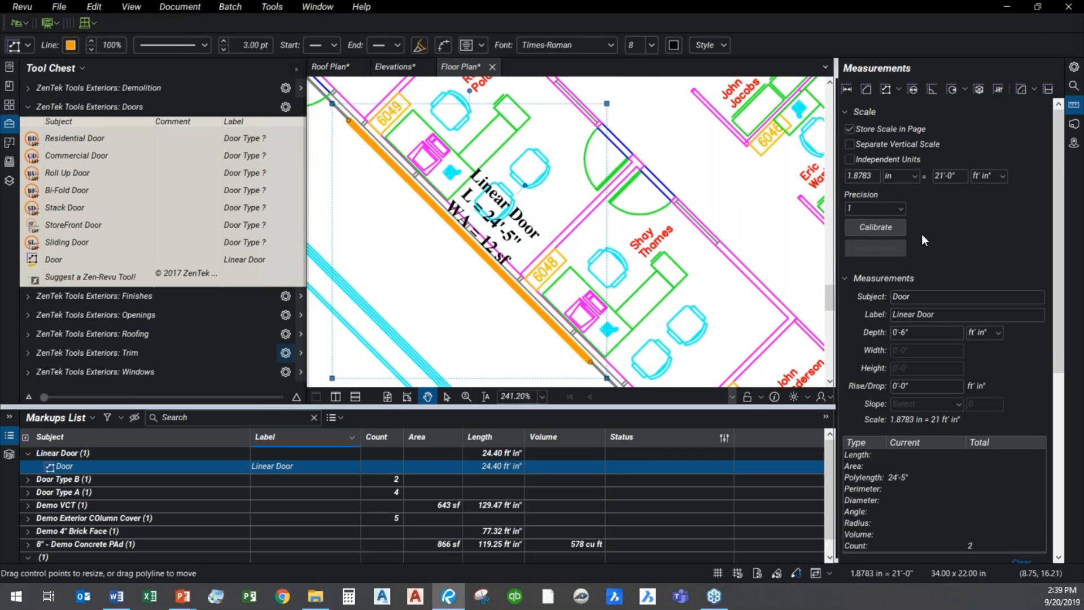
click(967, 314)
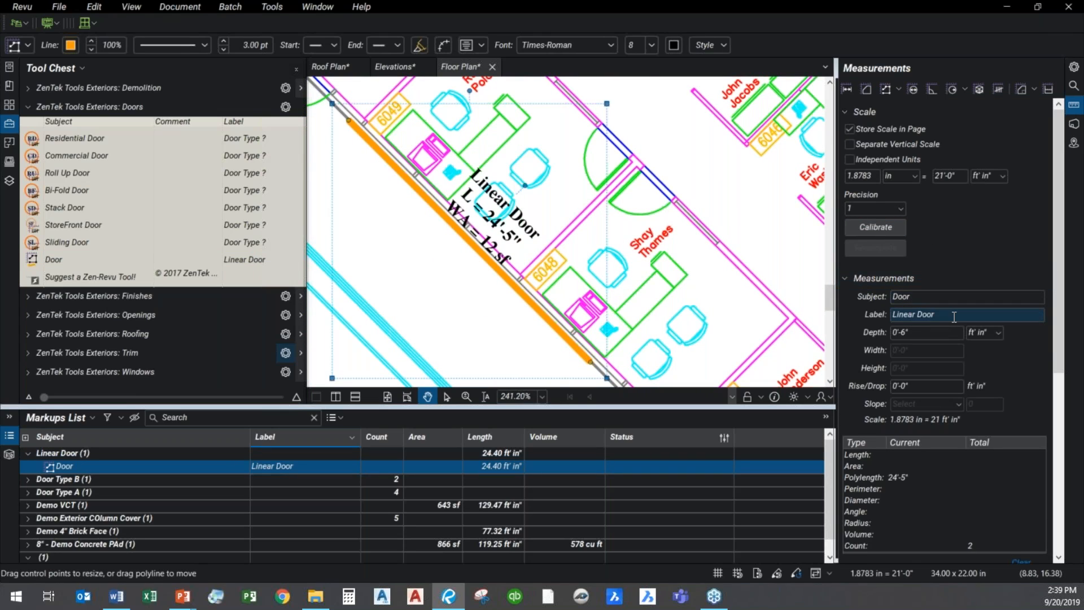
- Set the door measurement's depth to 0 and its label to W789 Storefront
click(926, 332)
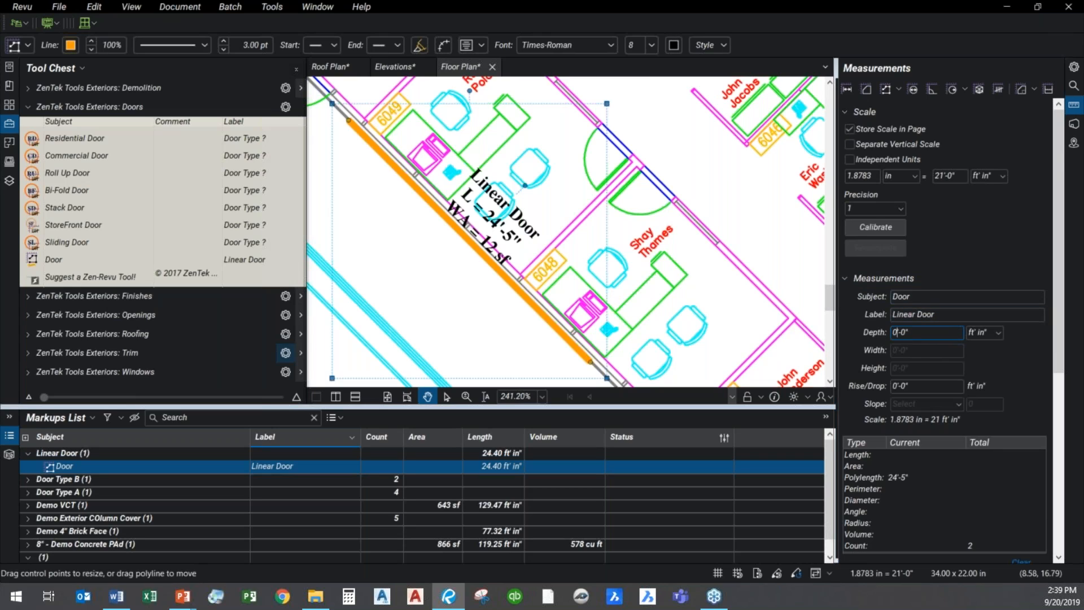
click(967, 295)
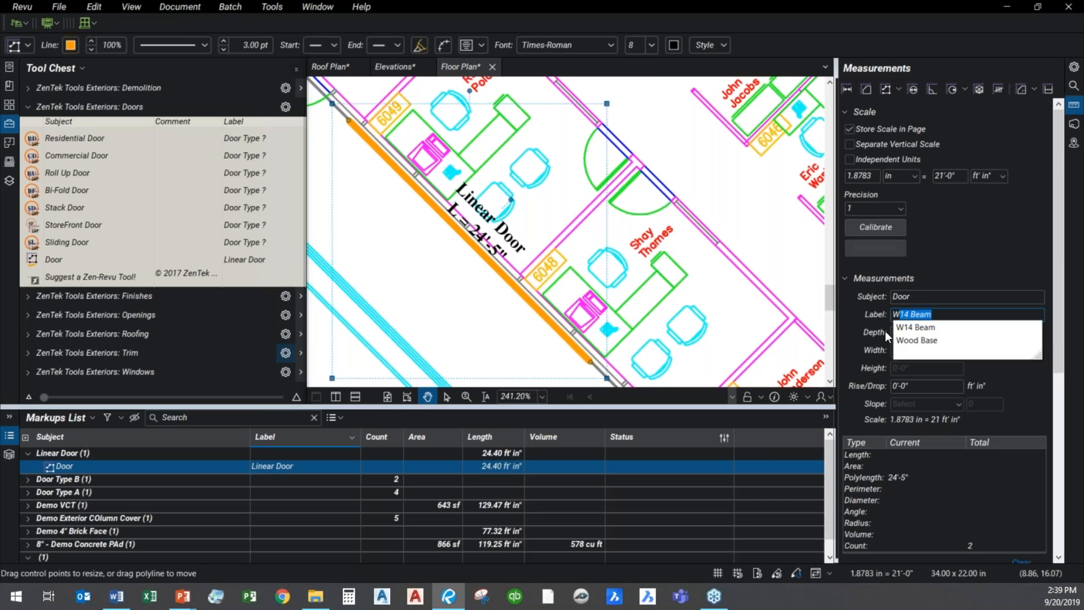
text(W789)
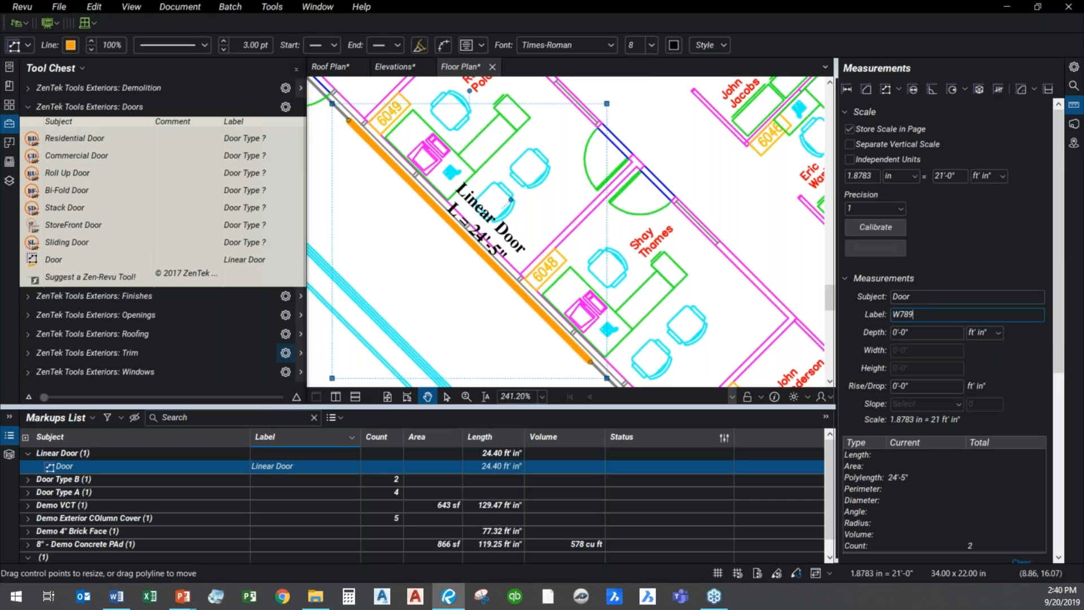
text(Storefron)
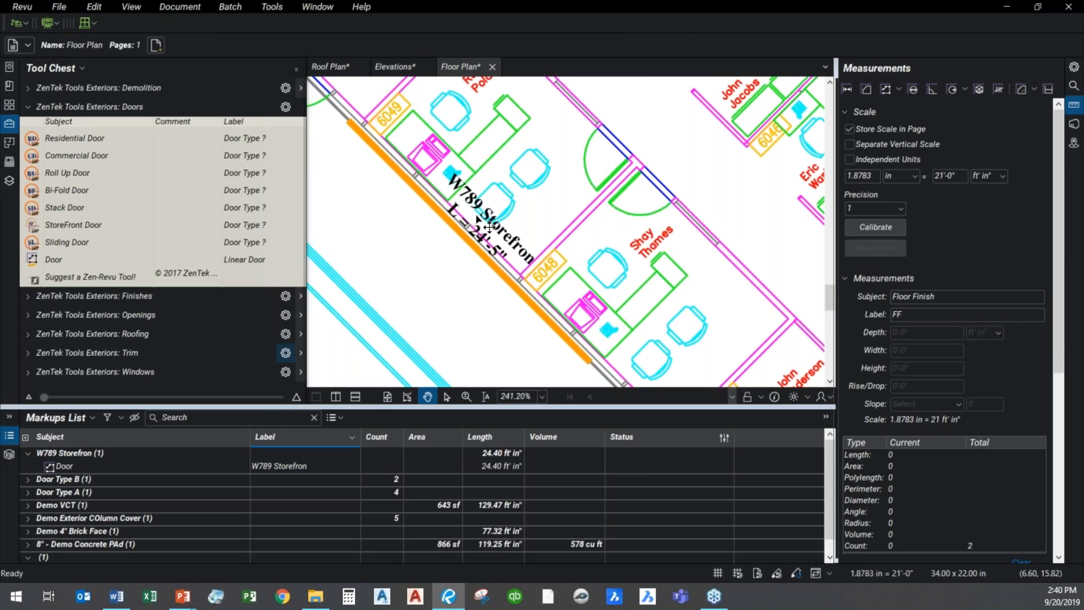
mouse_move(553, 302)
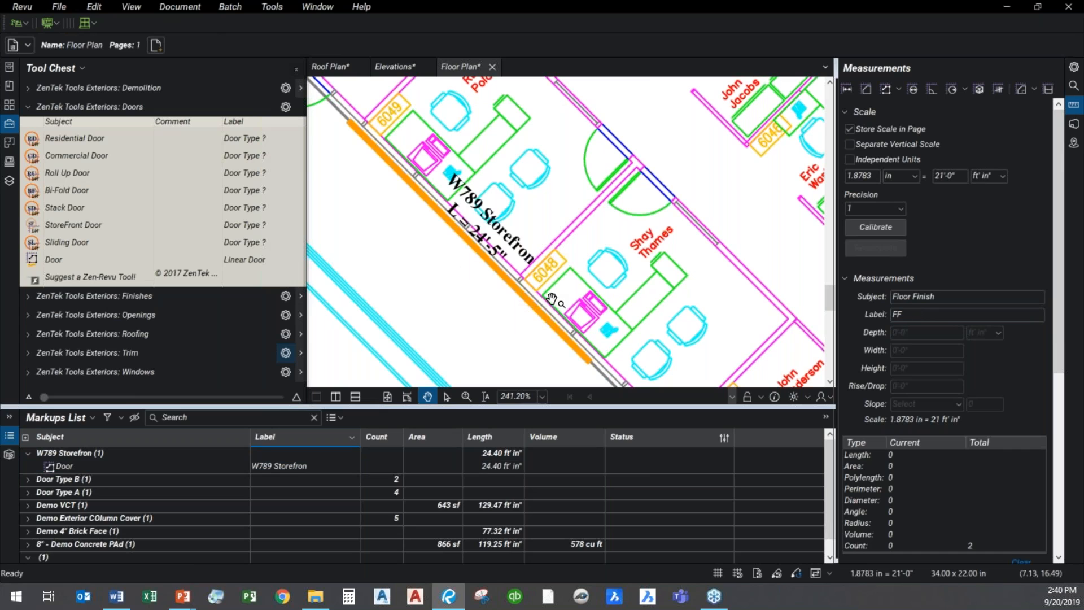
- Swap the Doors tool set for ZenTek Exterior Finishes and show the Elevations sheet
scroll(down, 3)
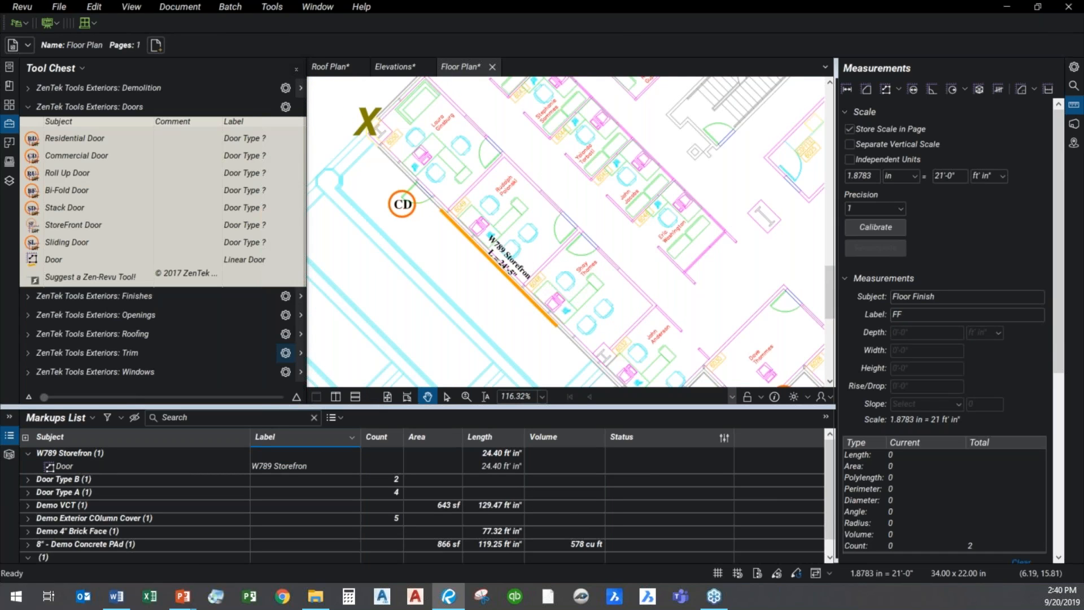
click(88, 106)
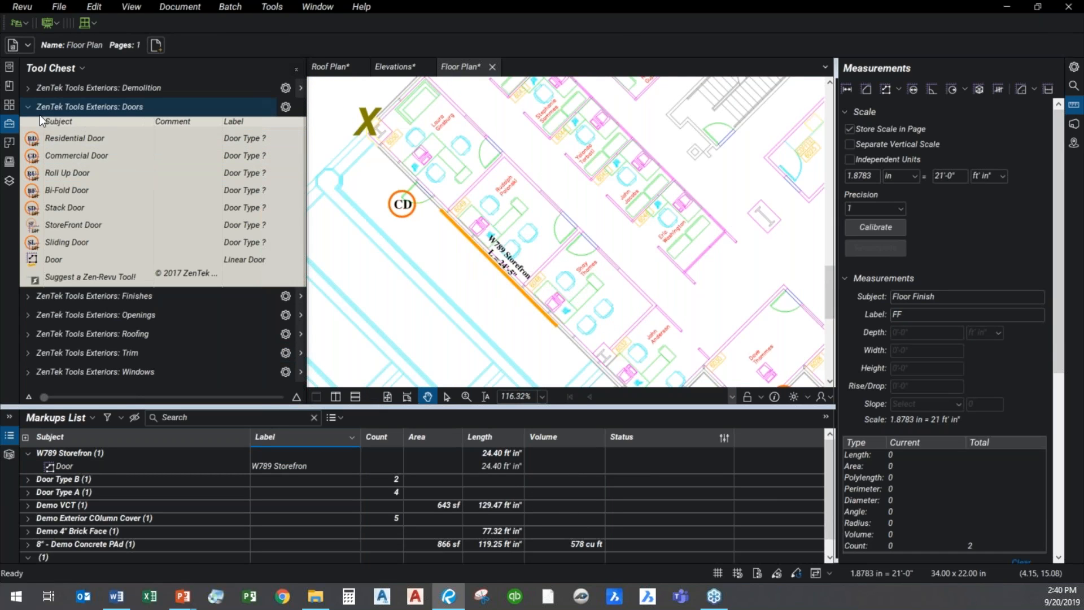
click(97, 125)
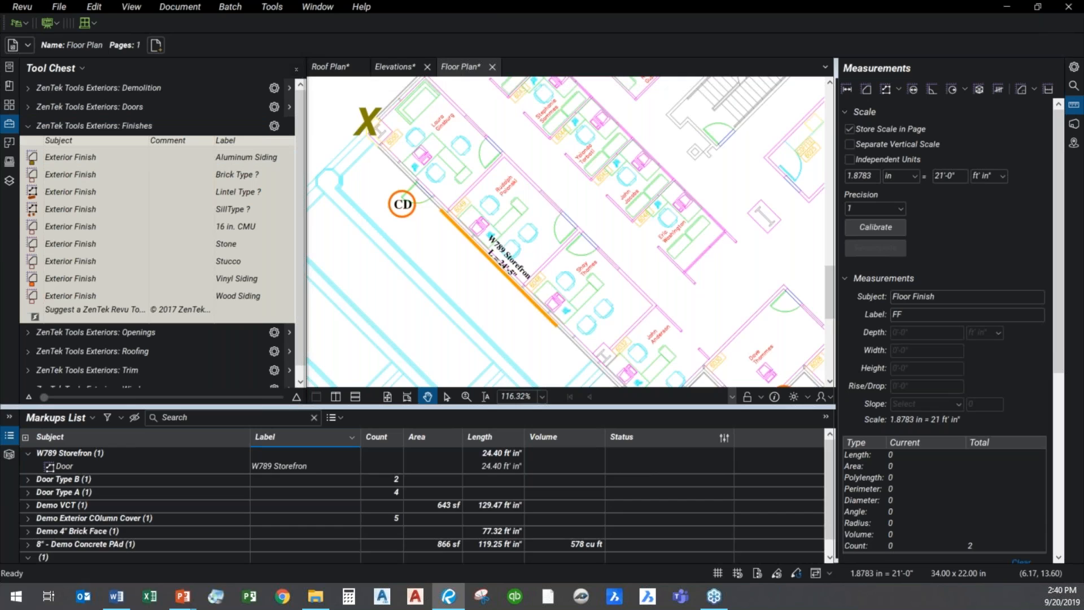
click(392, 67)
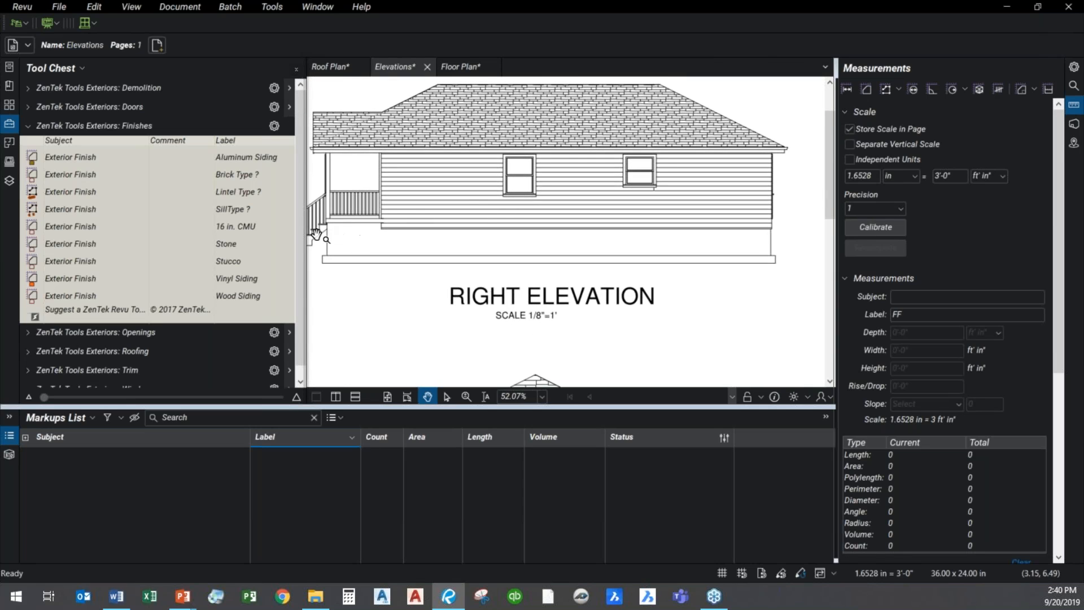
mouse_move(423, 162)
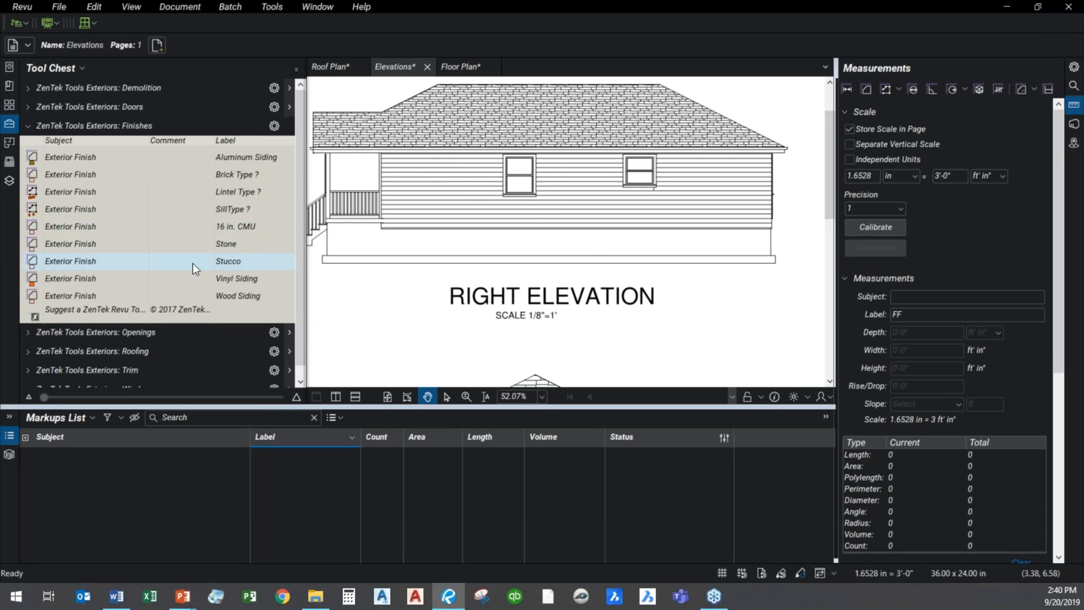
- Trace the Vinyl Siding area on the right elevation with windows cut out, totalling 351 sf
click(91, 278)
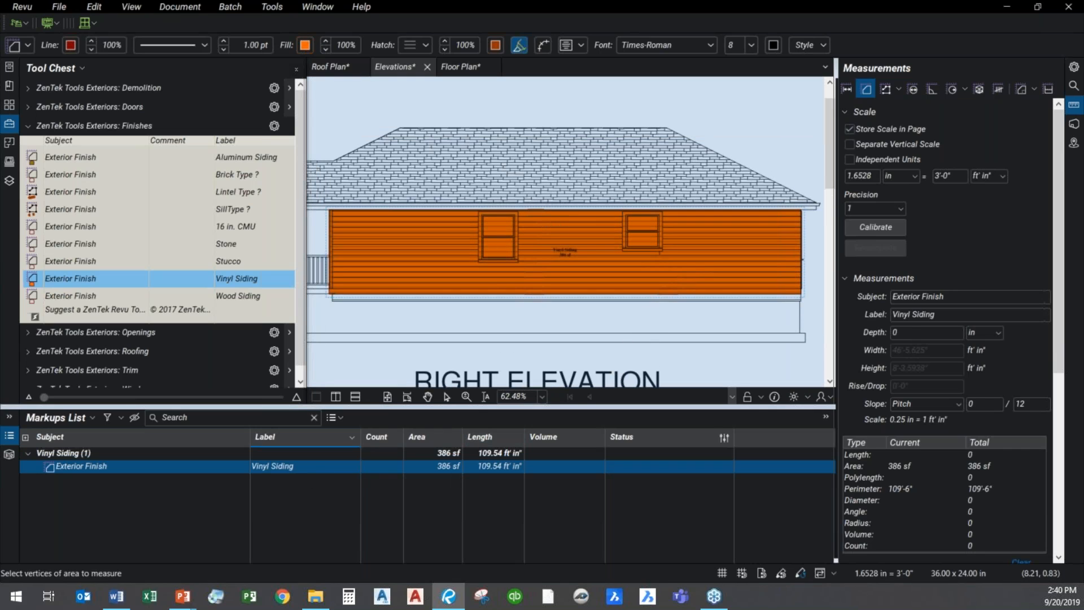
click(273, 7)
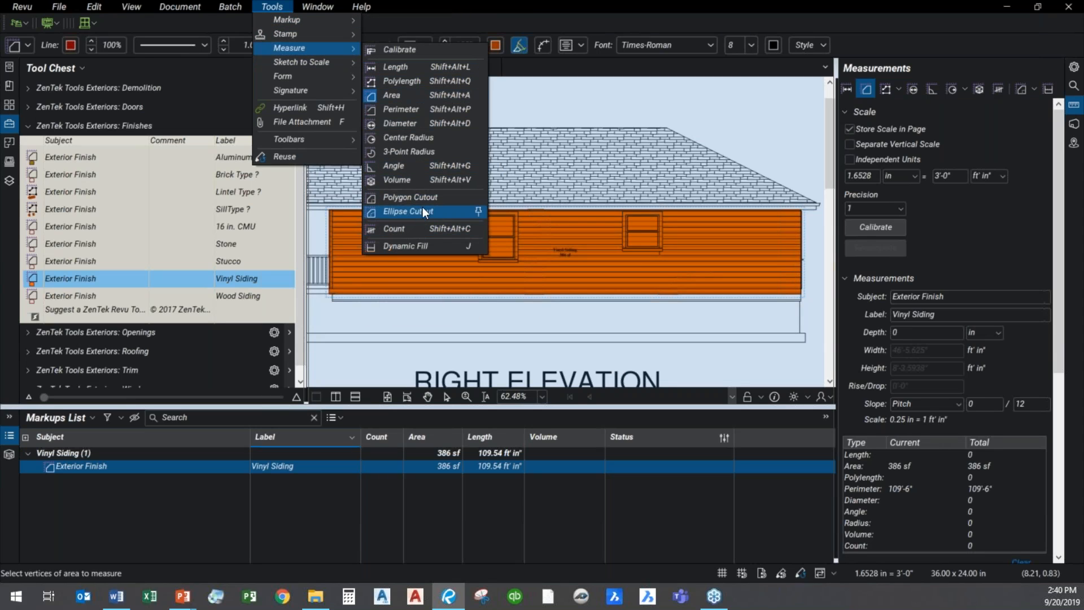
mouse_move(434, 197)
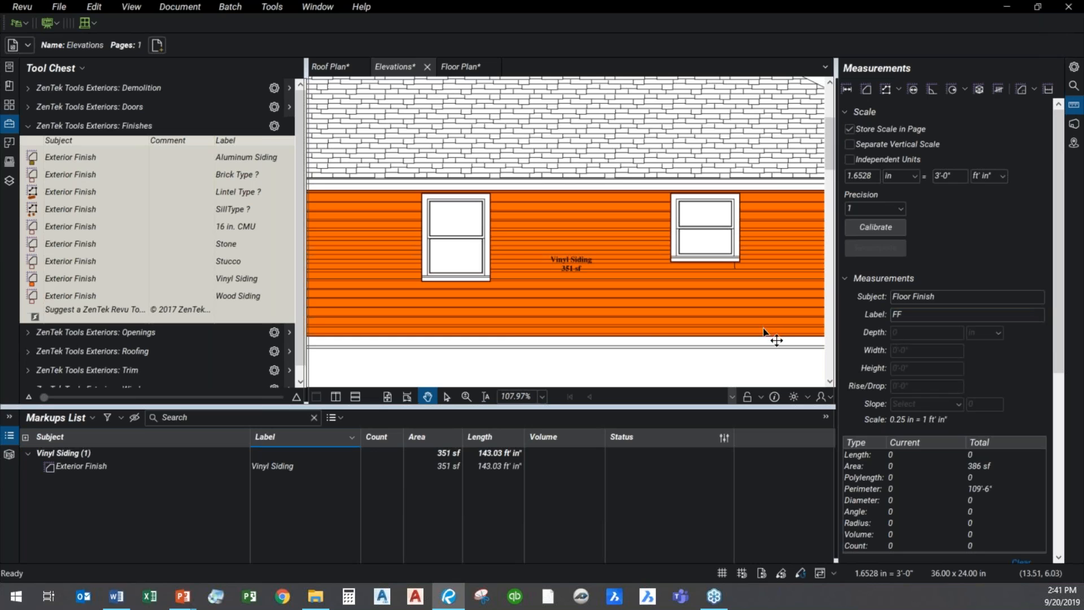
scroll(down, 3)
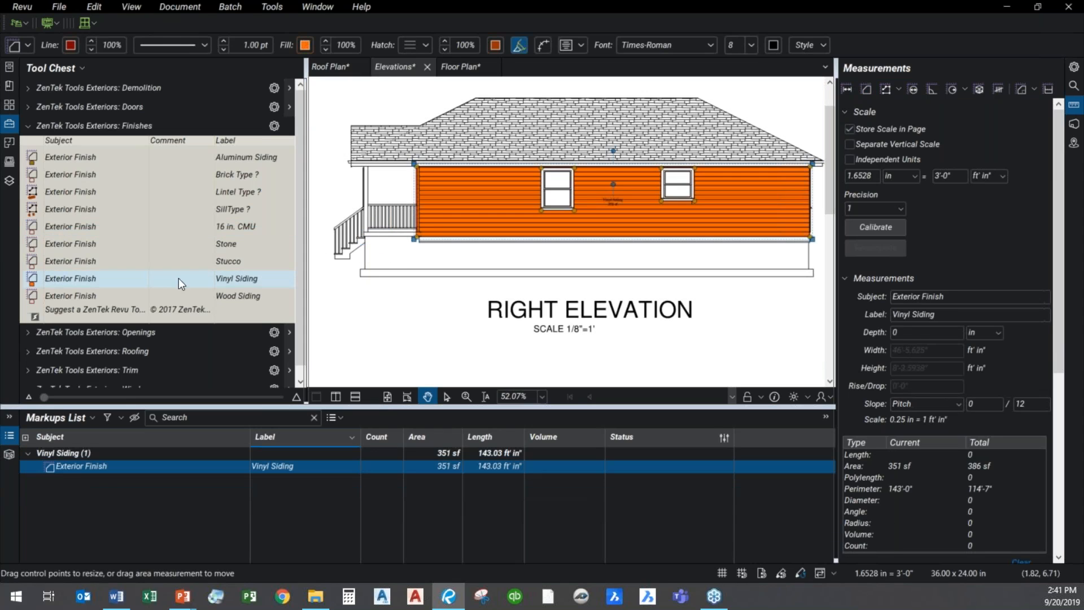
- Trace a 173 sf 16 in. CMU area over the foundation band below the siding
click(70, 225)
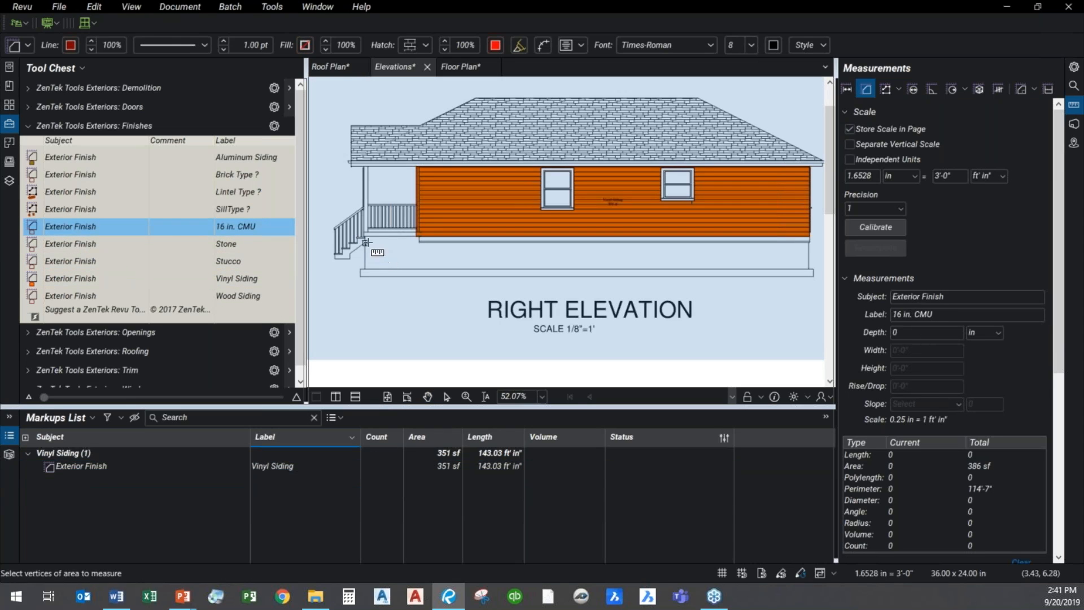
click(380, 270)
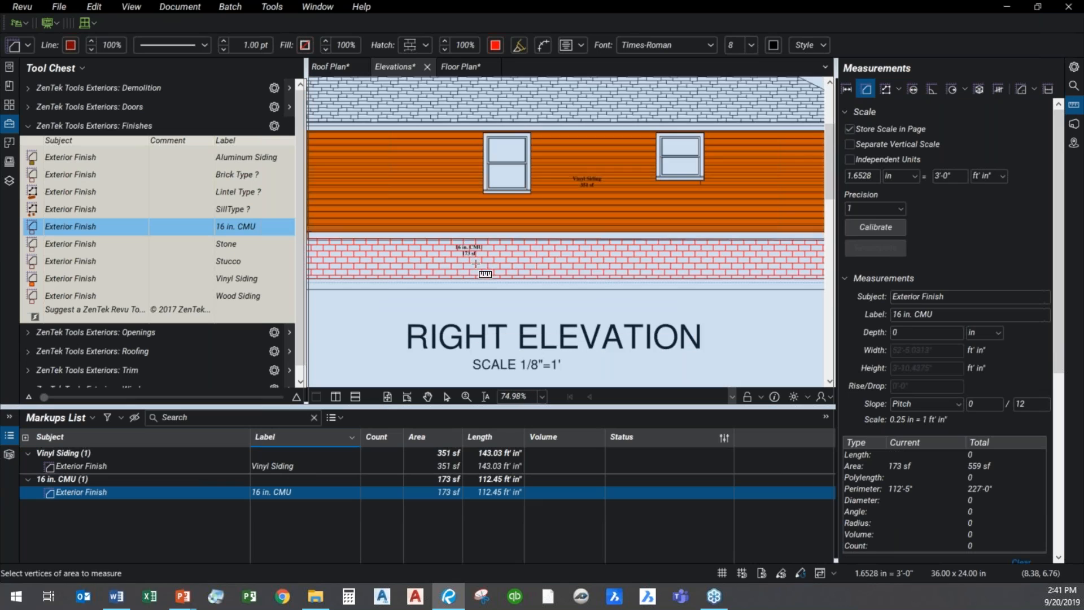
scroll(down, 3)
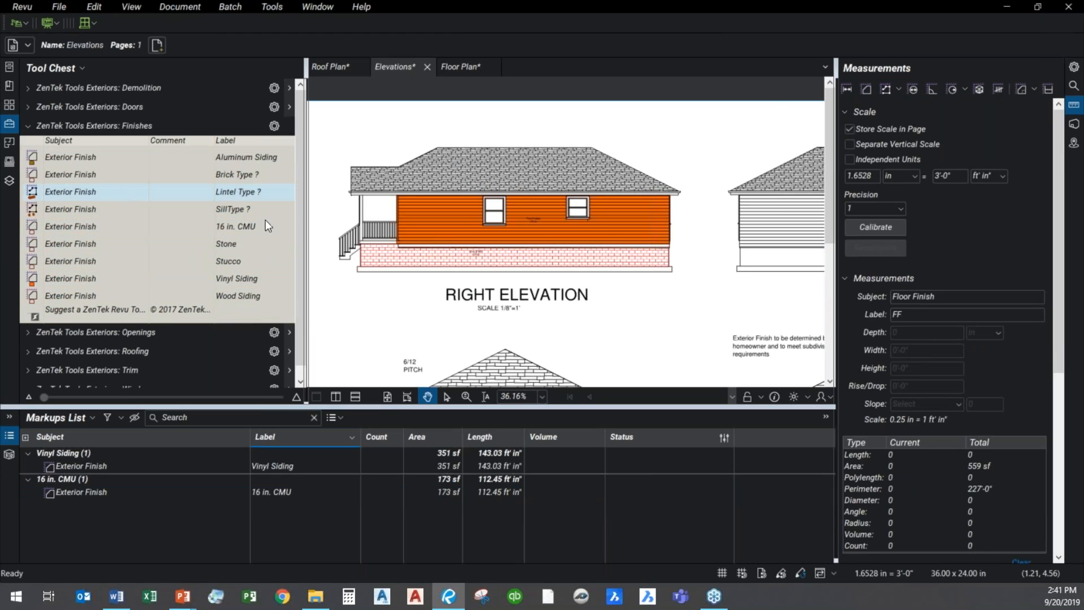
click(93, 126)
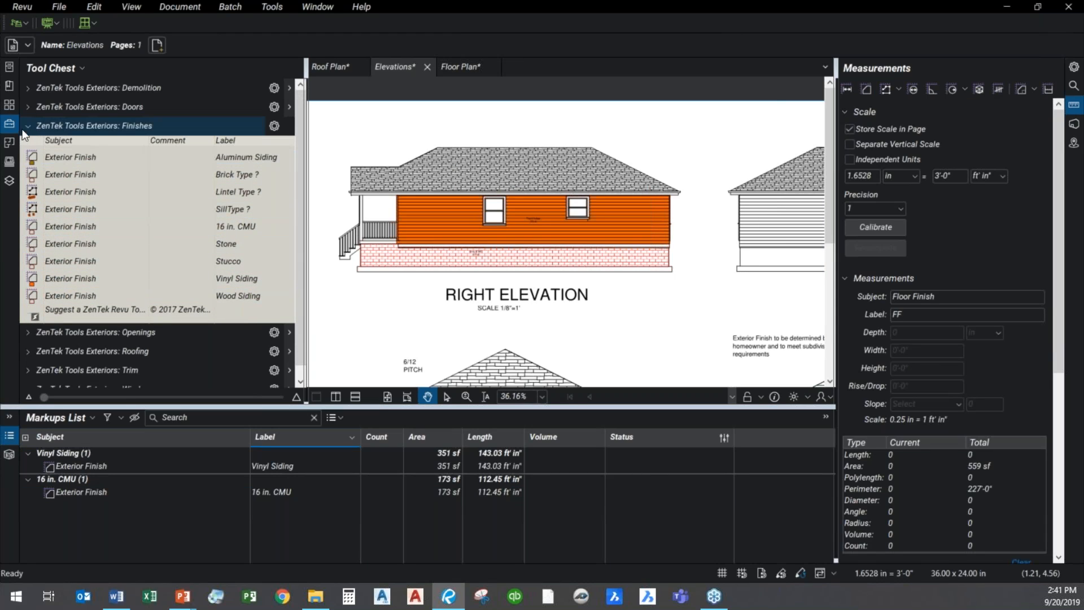
- Place two Vent count markers on the right elevation siding using the ZenTek Openings tools
click(28, 125)
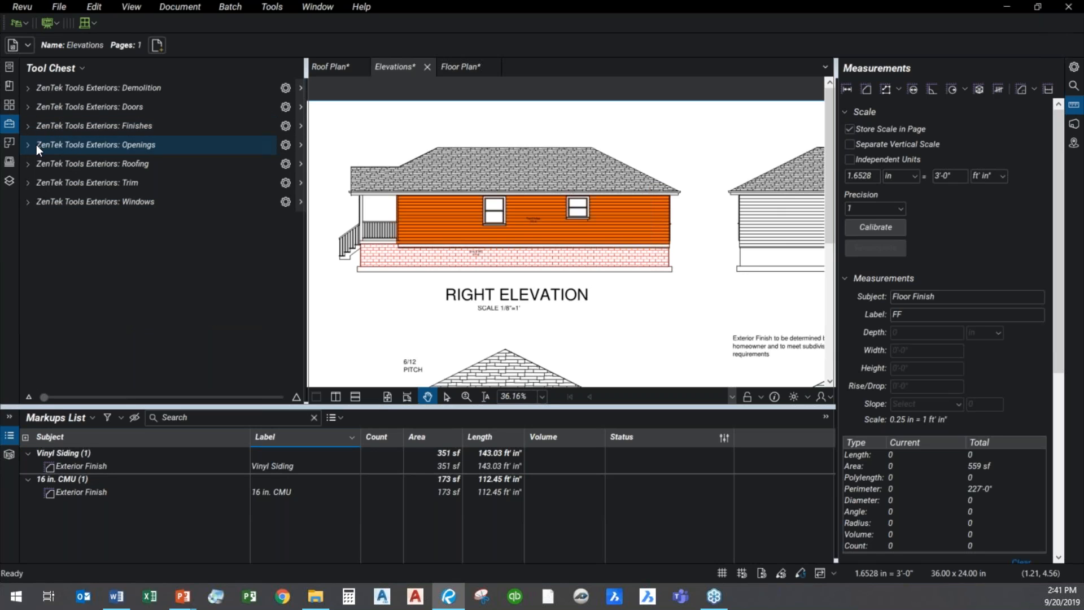
click(95, 145)
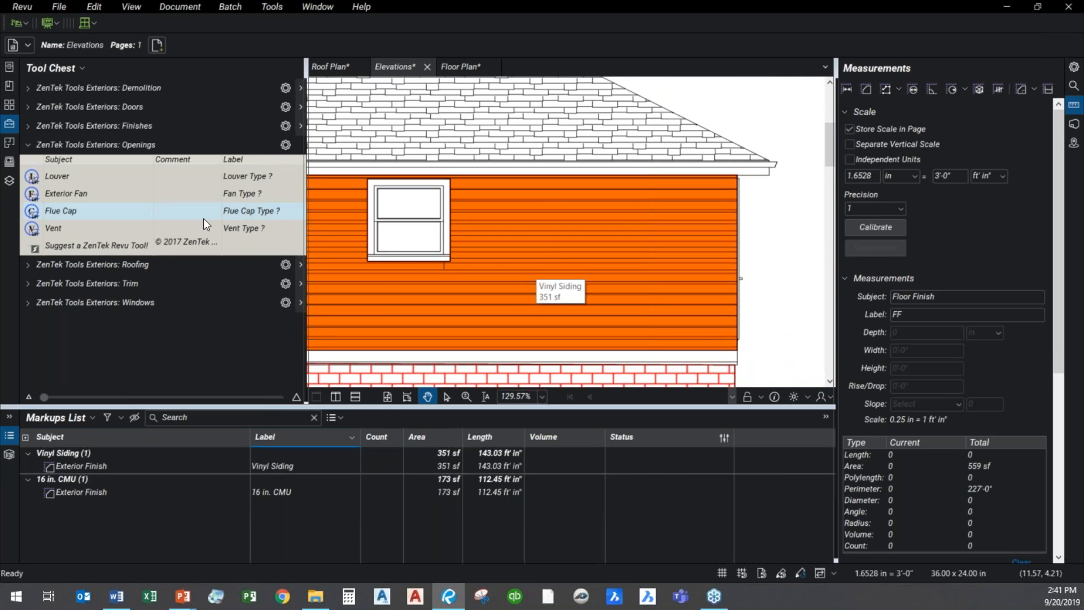
mouse_move(59, 228)
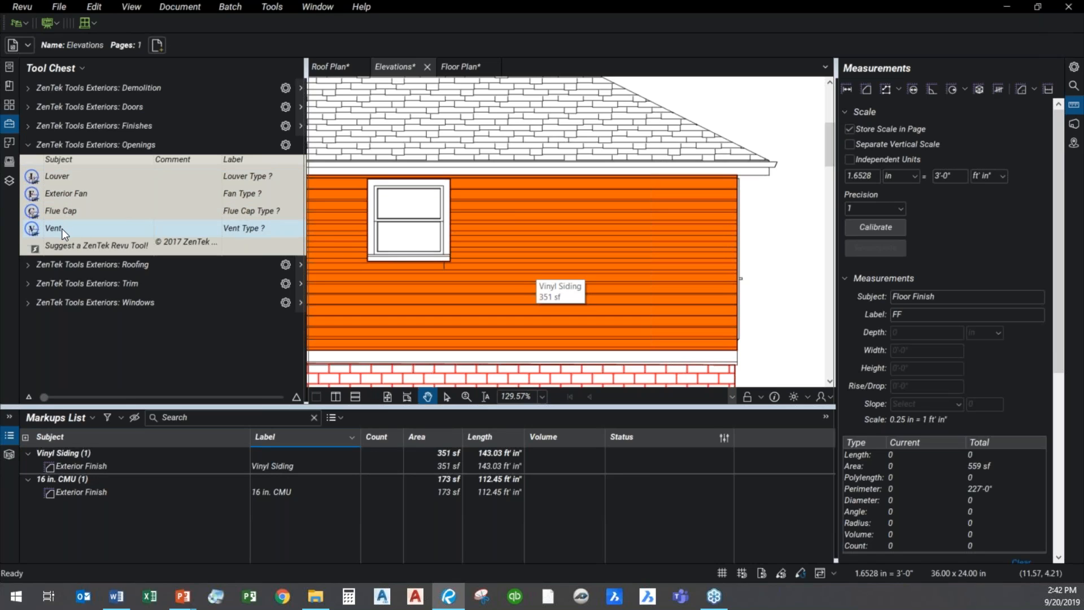
click(88, 282)
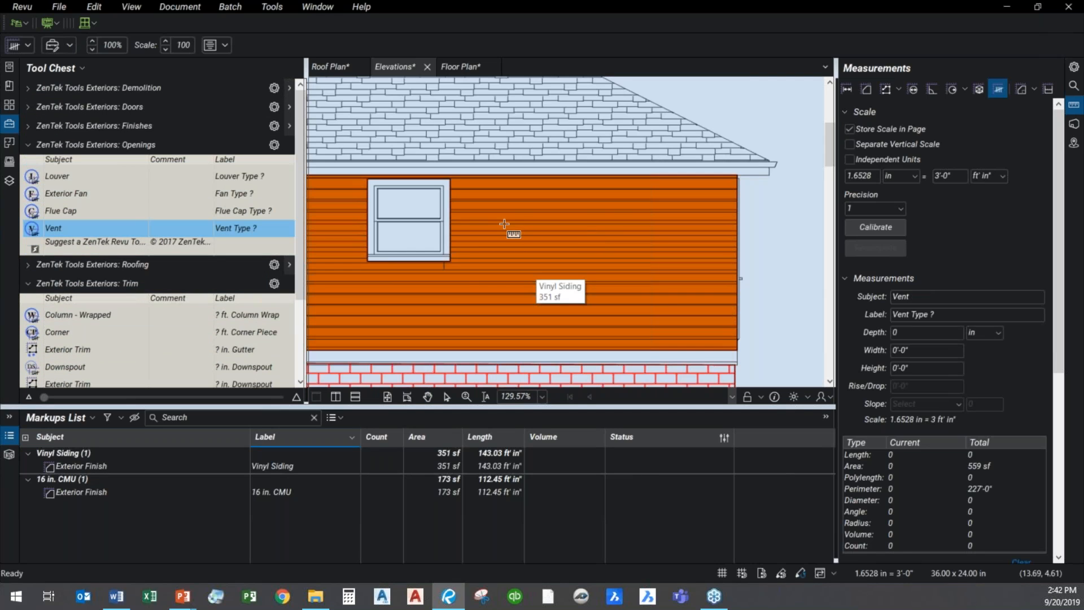
click(498, 229)
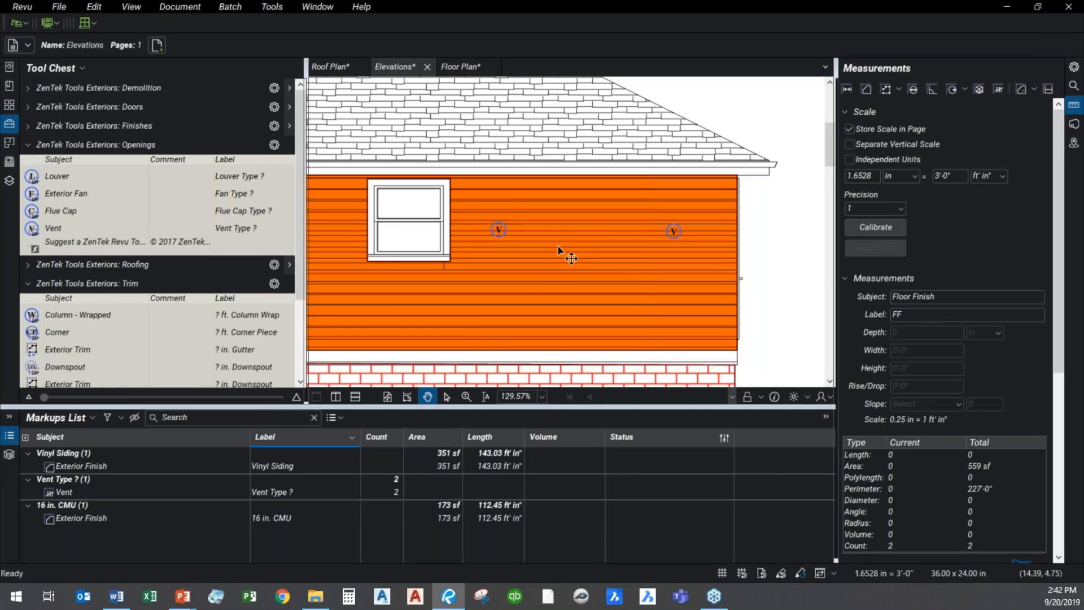
- Relabel the vent count in the Markups List as Vent Type 3
click(62, 491)
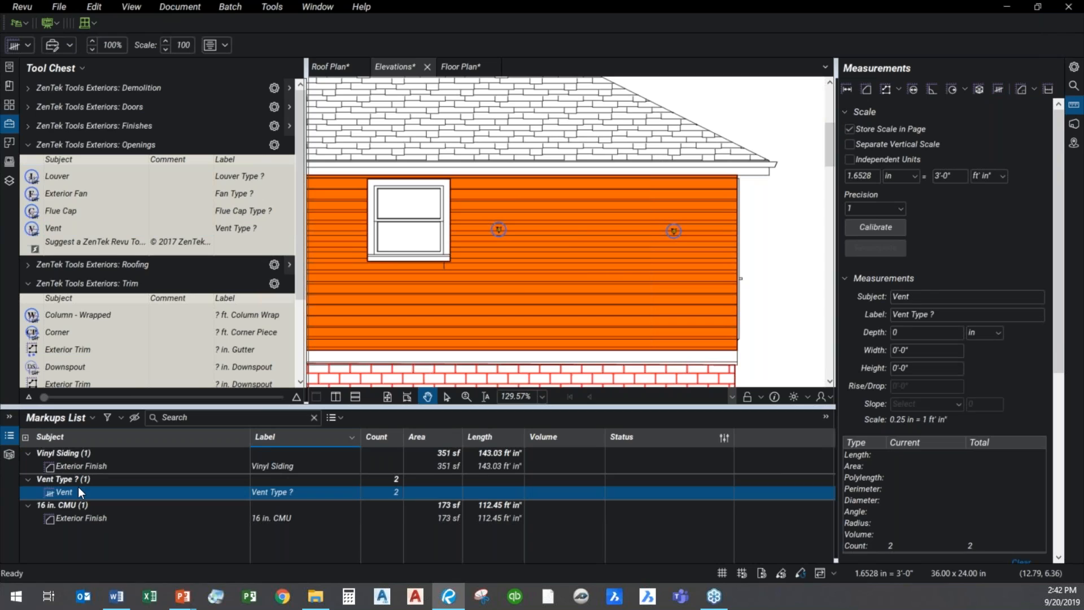
click(967, 316)
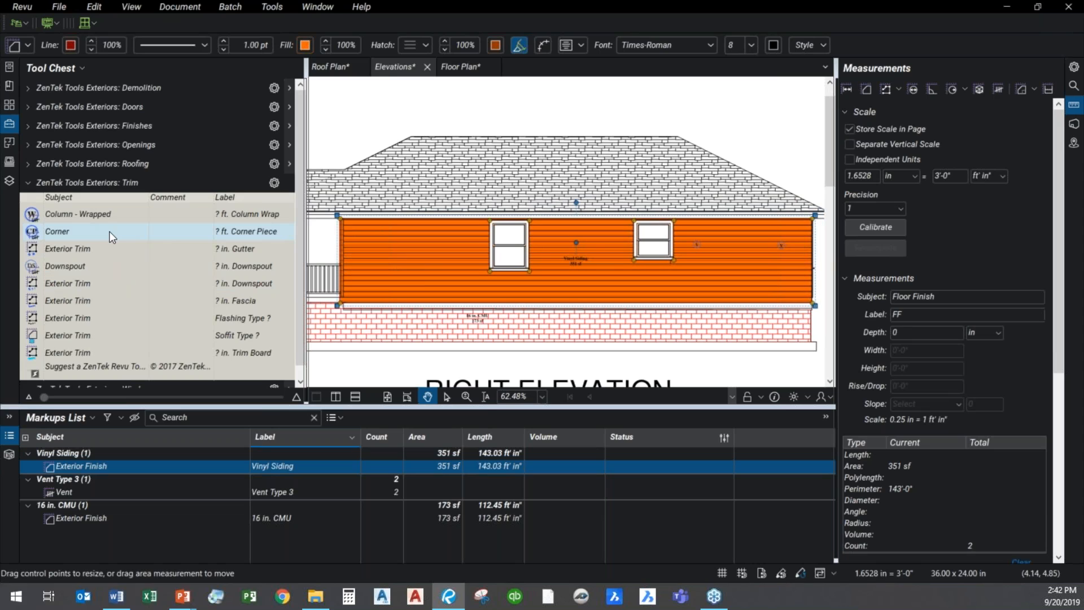
mouse_move(114, 304)
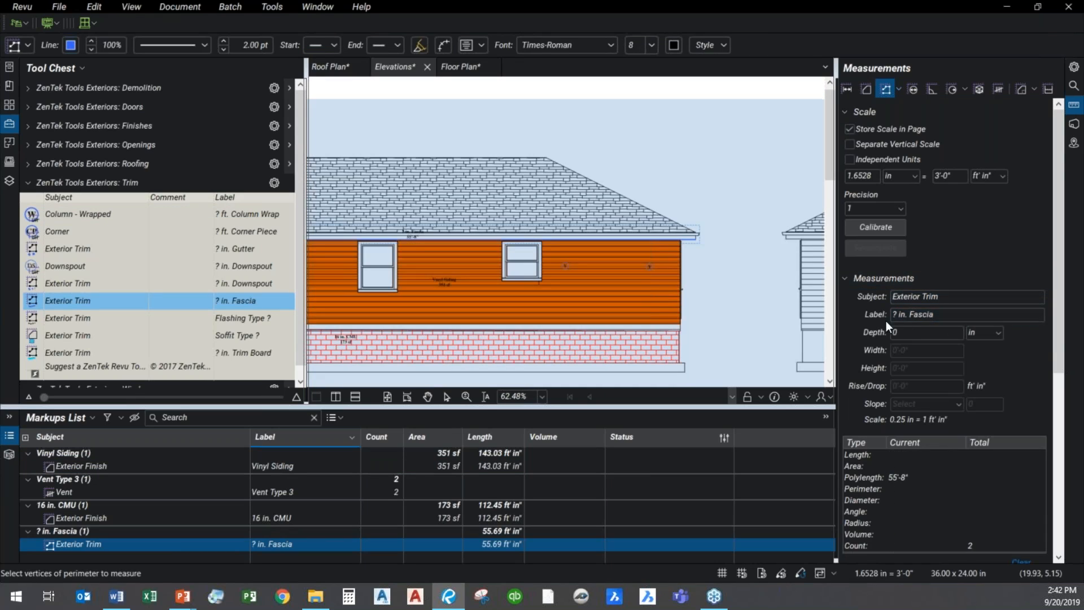
- Measure fascia trim along the right and left eaves, labelled 6 in. Fascia, totalling 111.37 ft
click(966, 314)
text(6)
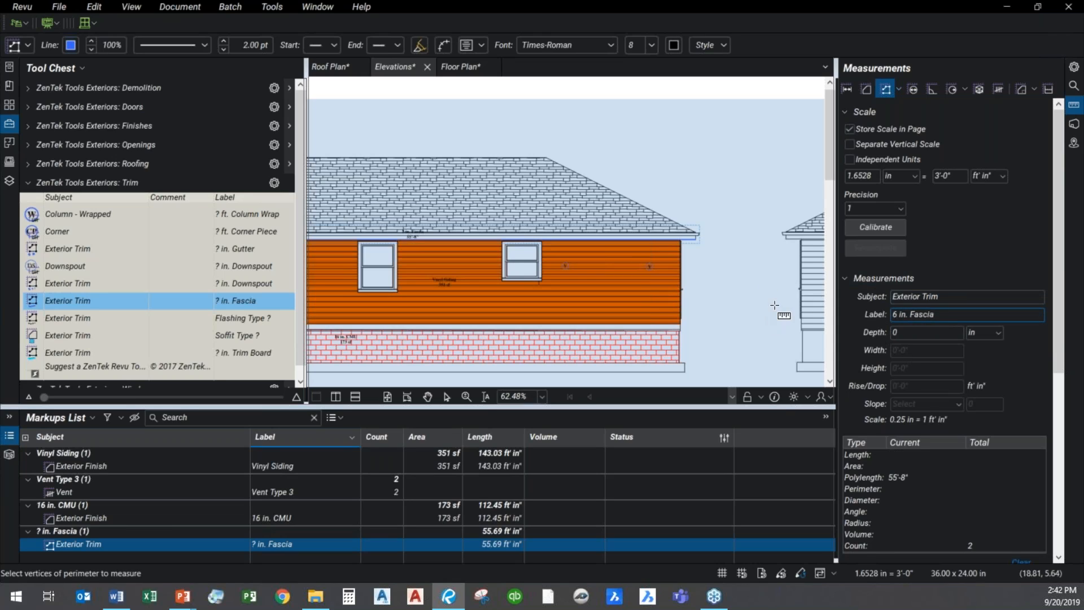
drag(726, 212, 774, 308)
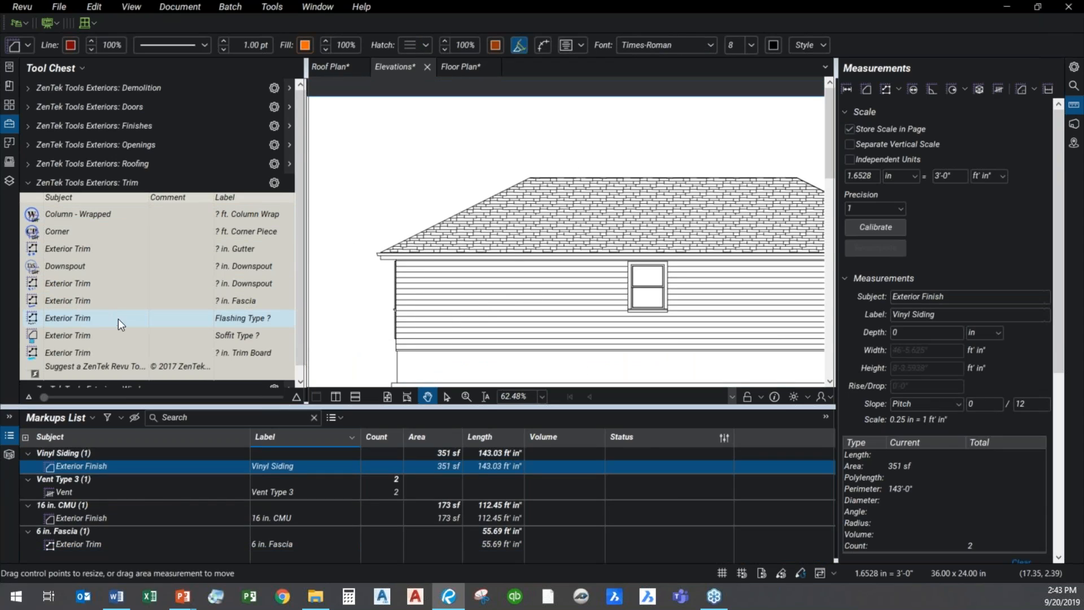
mouse_move(103, 323)
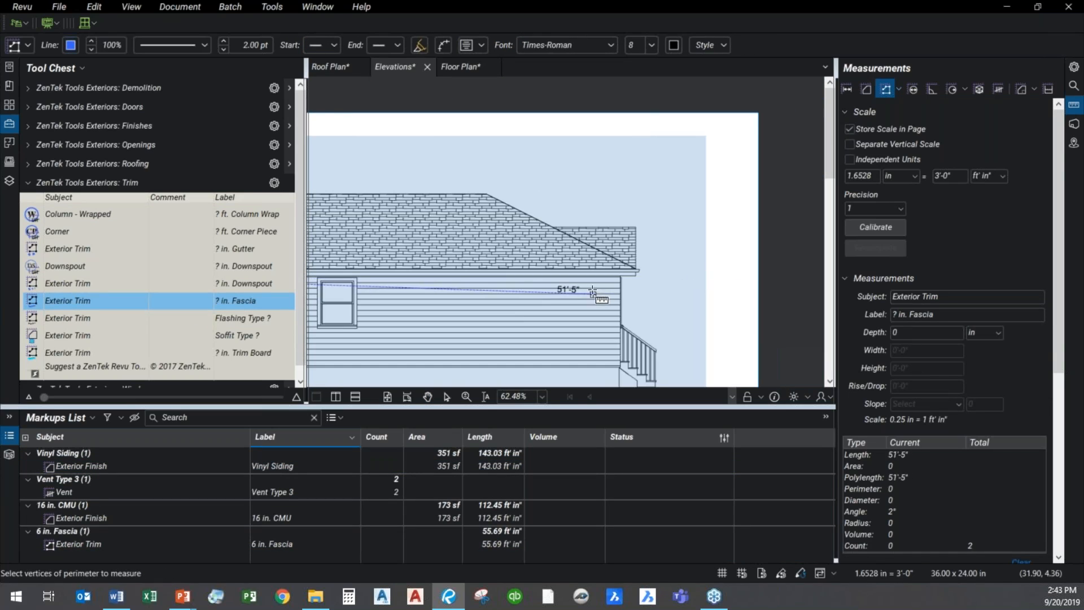
click(637, 284)
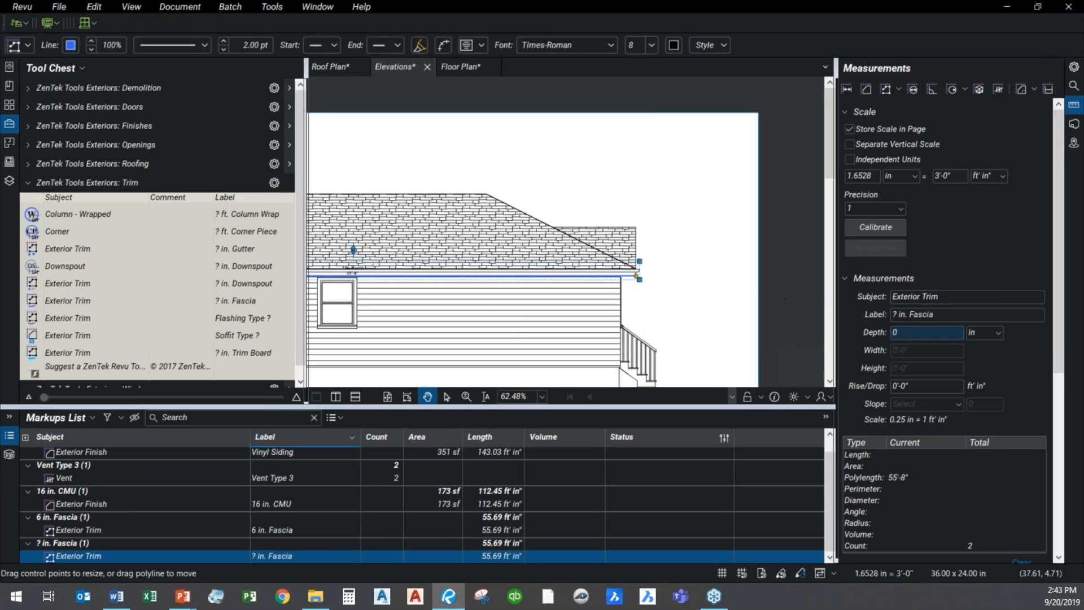
click(967, 314)
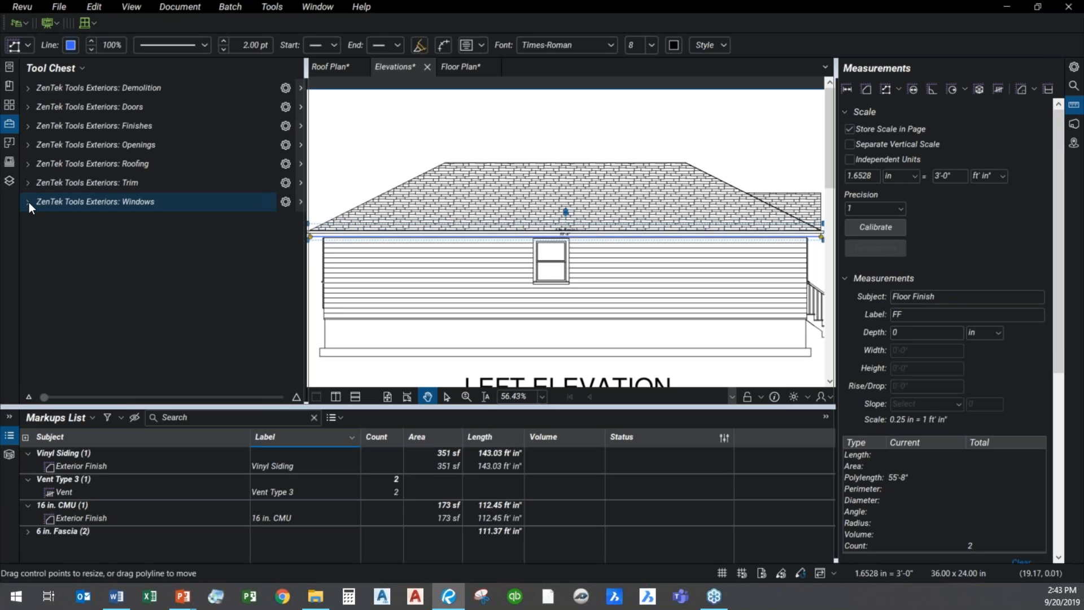
- Count three Double Hung Windows on the right elevation
click(28, 201)
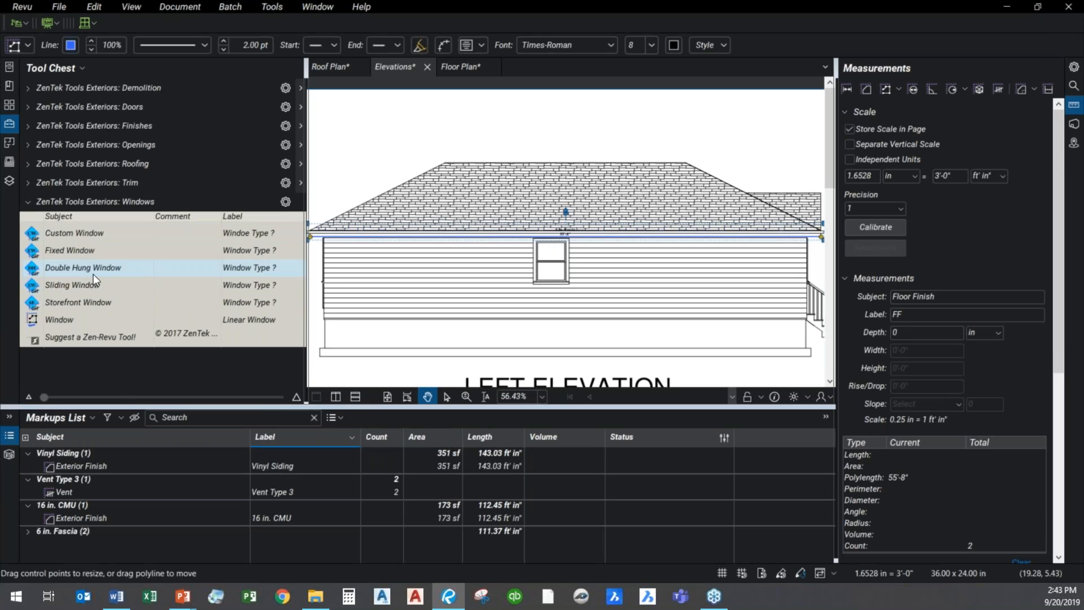
click(83, 268)
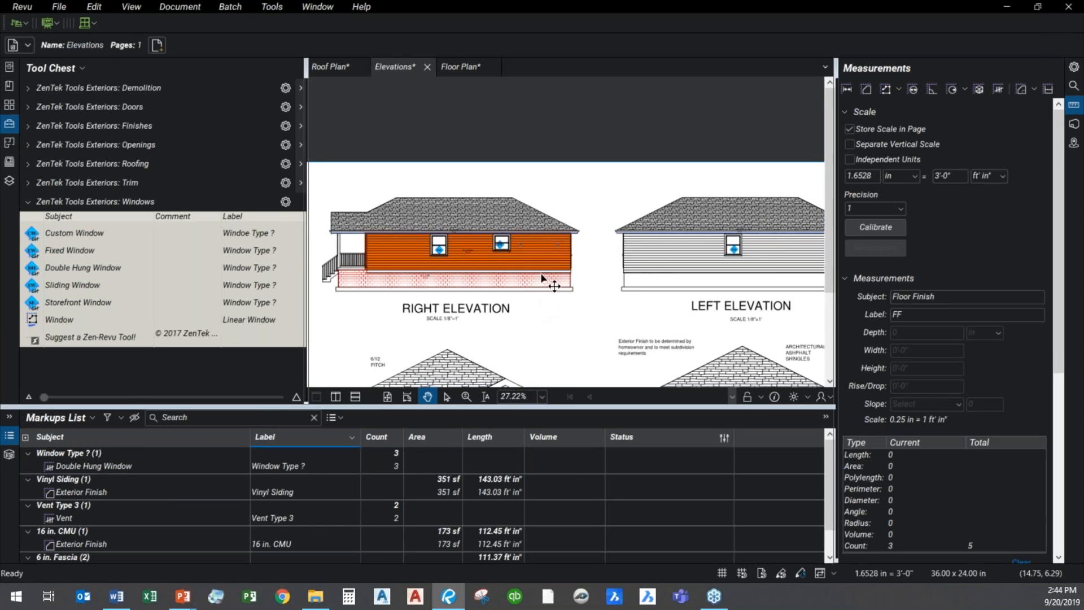
mouse_move(470, 227)
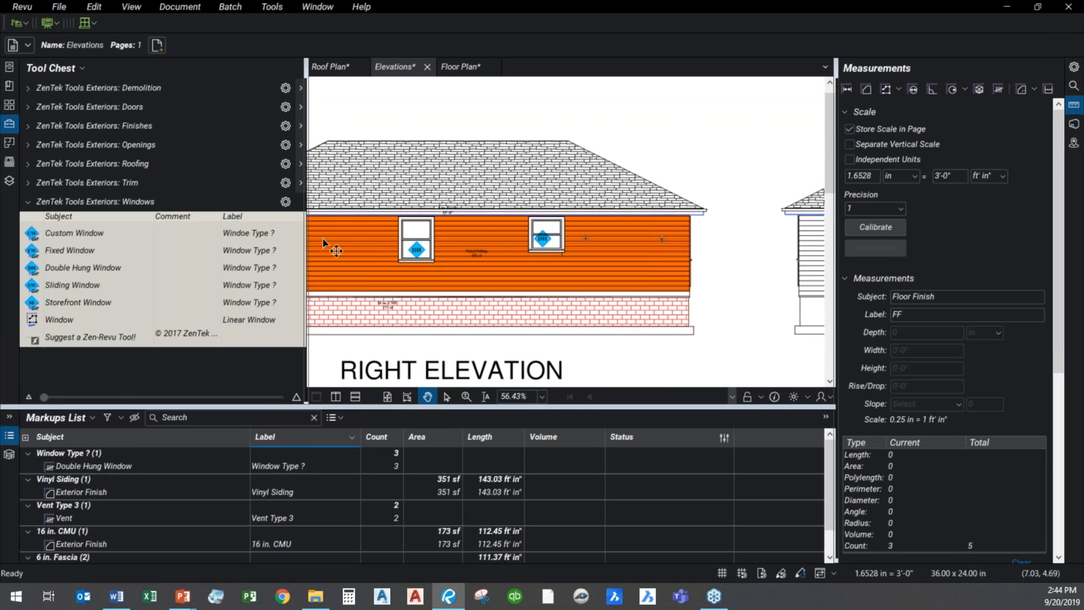
click(95, 201)
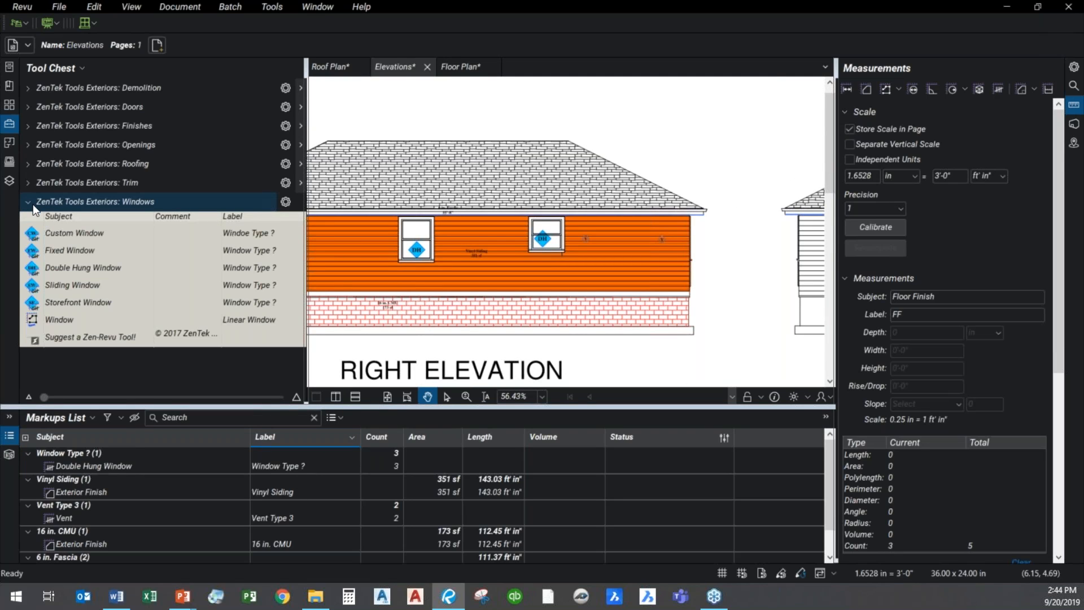
- Count a fourth Double Hung Window on the Floor Plan sheet
click(459, 67)
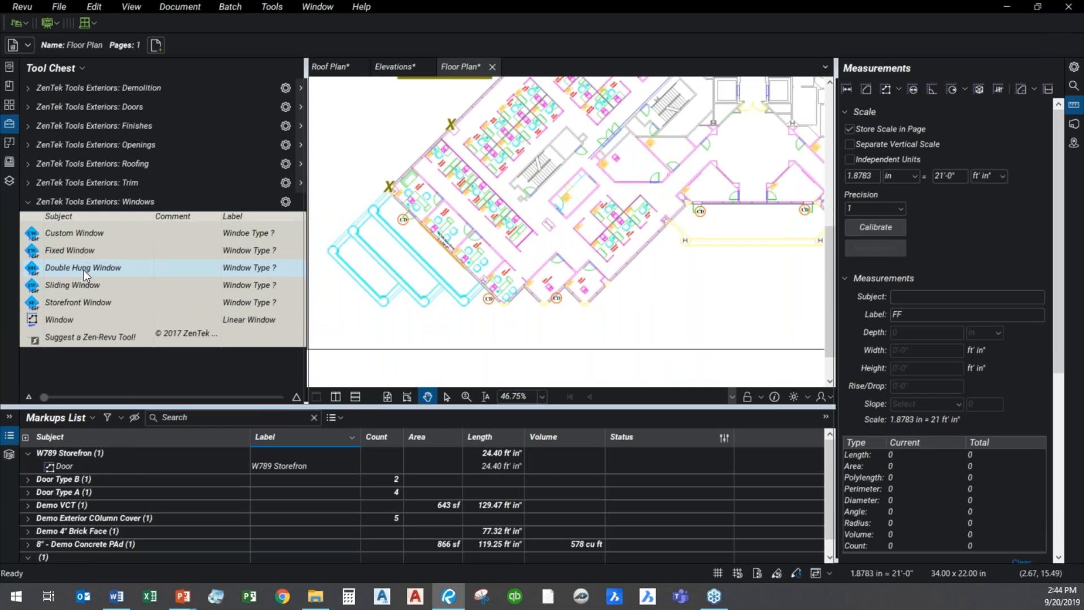
click(82, 268)
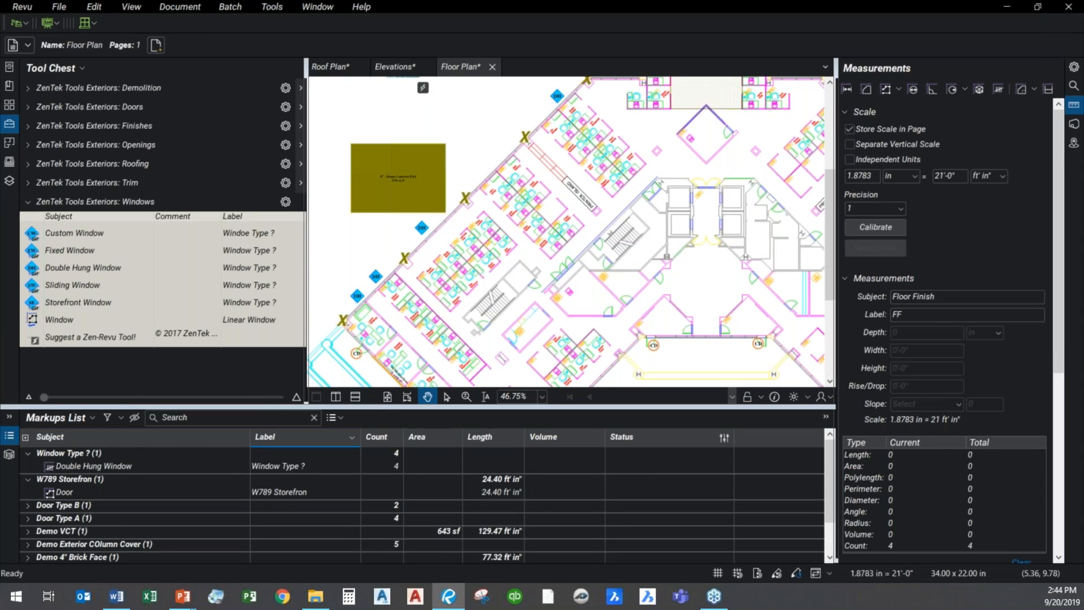
click(87, 183)
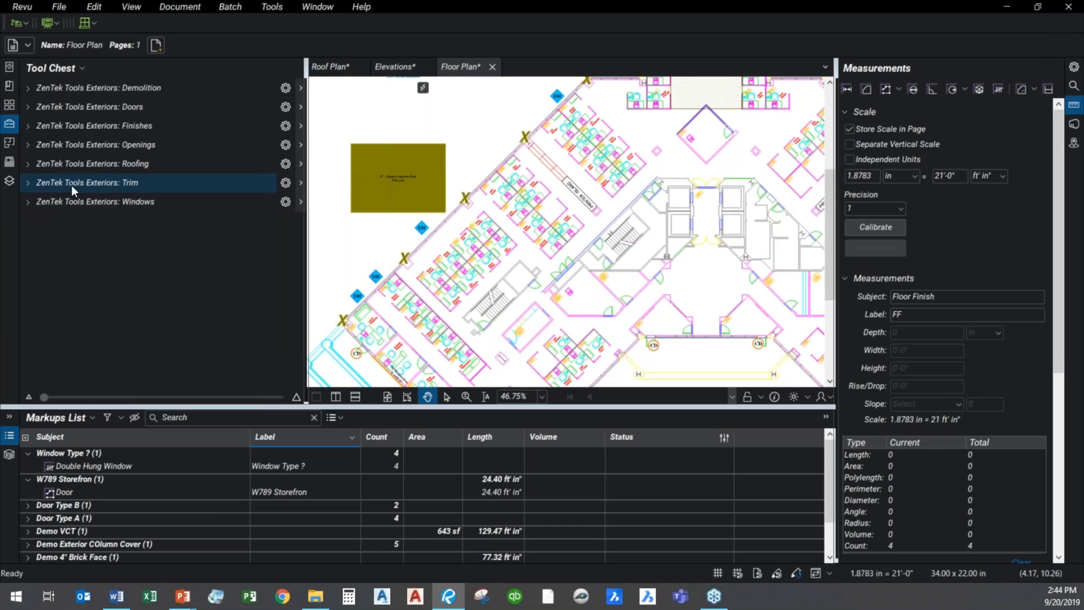
- Trace a 531 sf 5/12 Shingle Roof area on the Roof Plan with the ZenTek Roofing tool
click(331, 67)
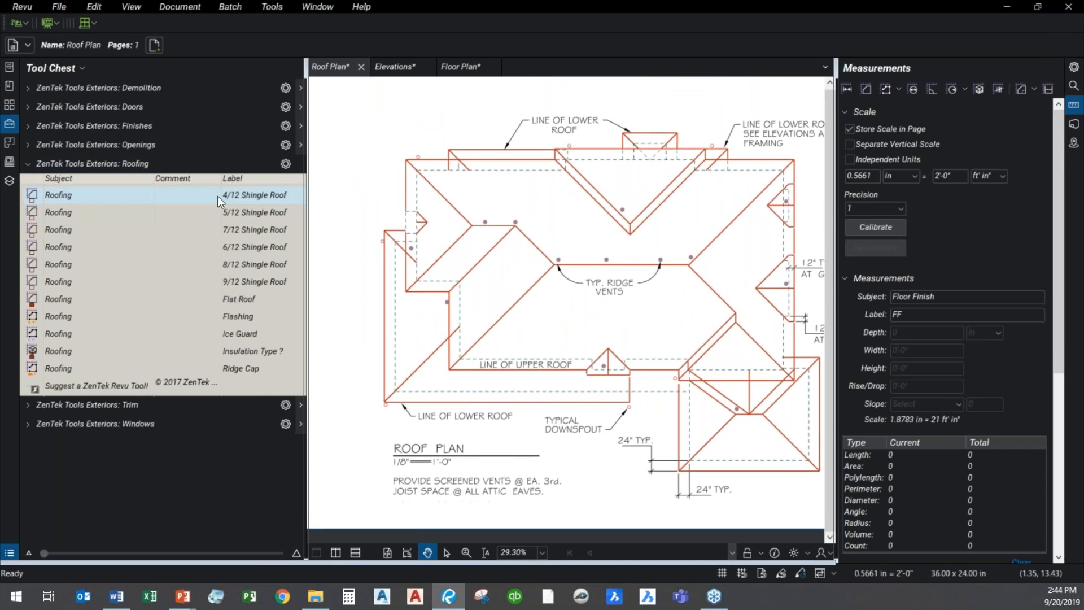
mouse_move(235, 210)
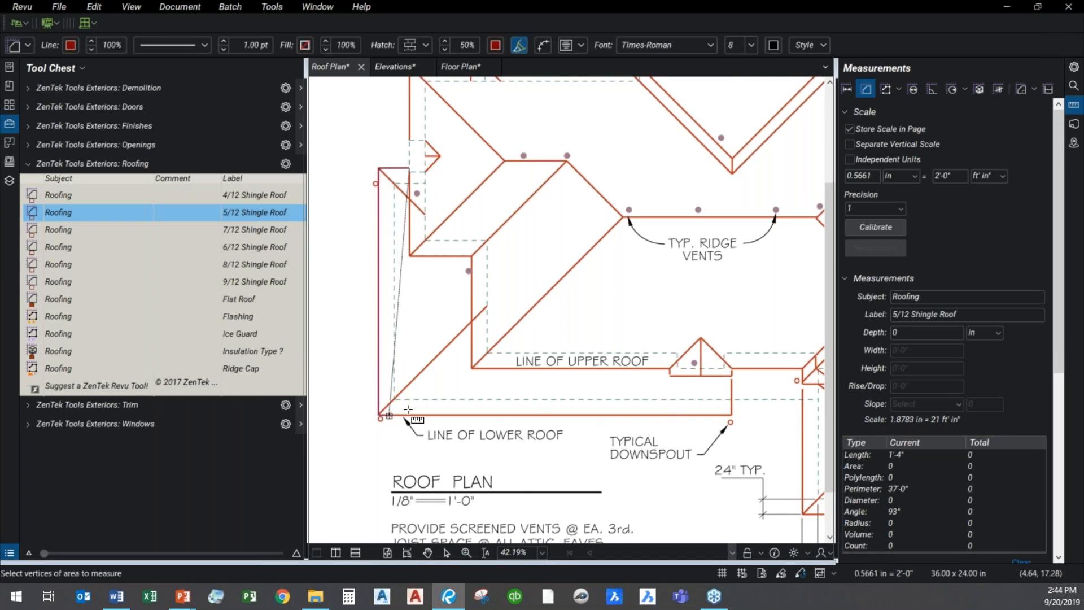
click(731, 377)
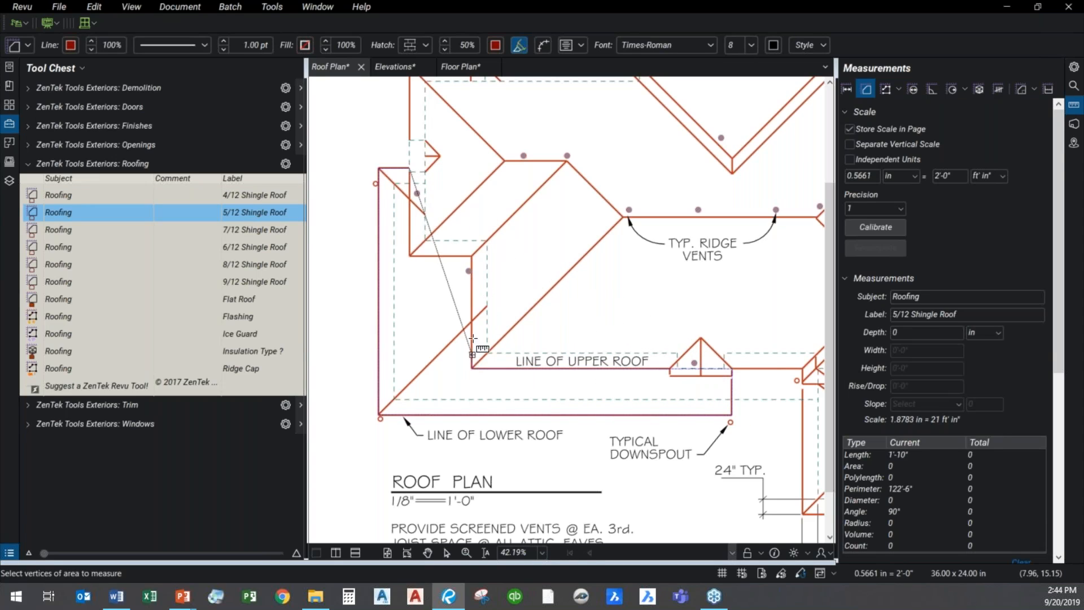
click(411, 256)
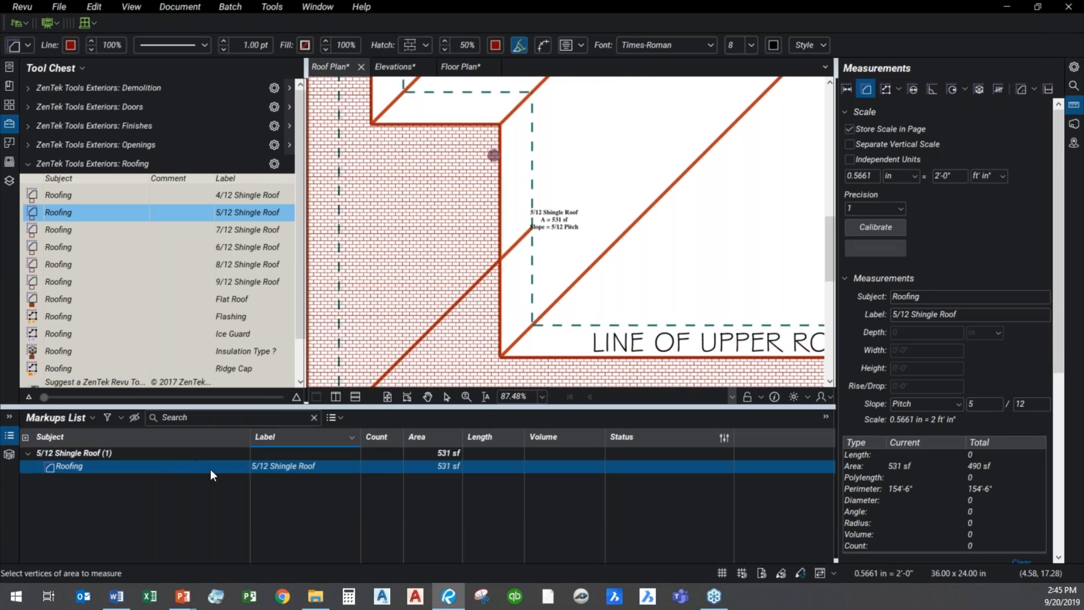
mouse_move(390, 443)
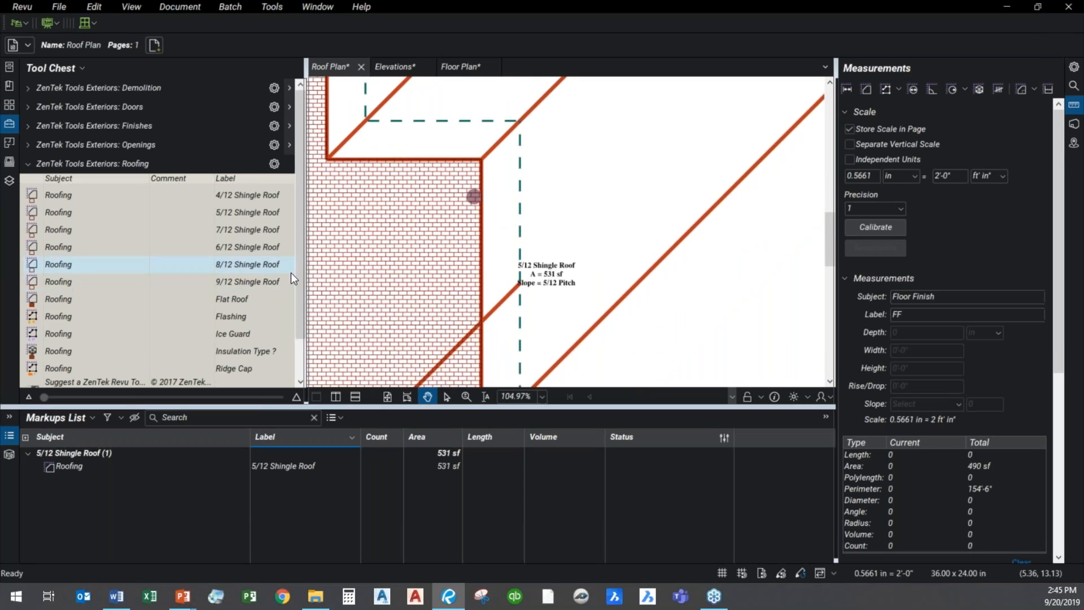
- Draw a 1,120 sf insulation area over the upper roof on the Roof Plan
scroll(down, 3)
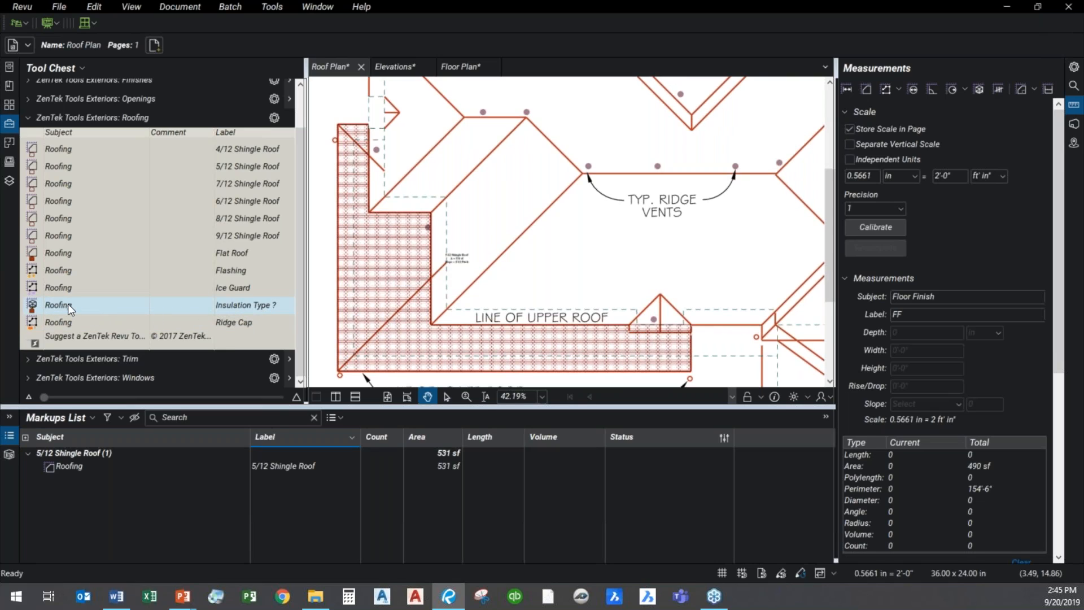
click(58, 304)
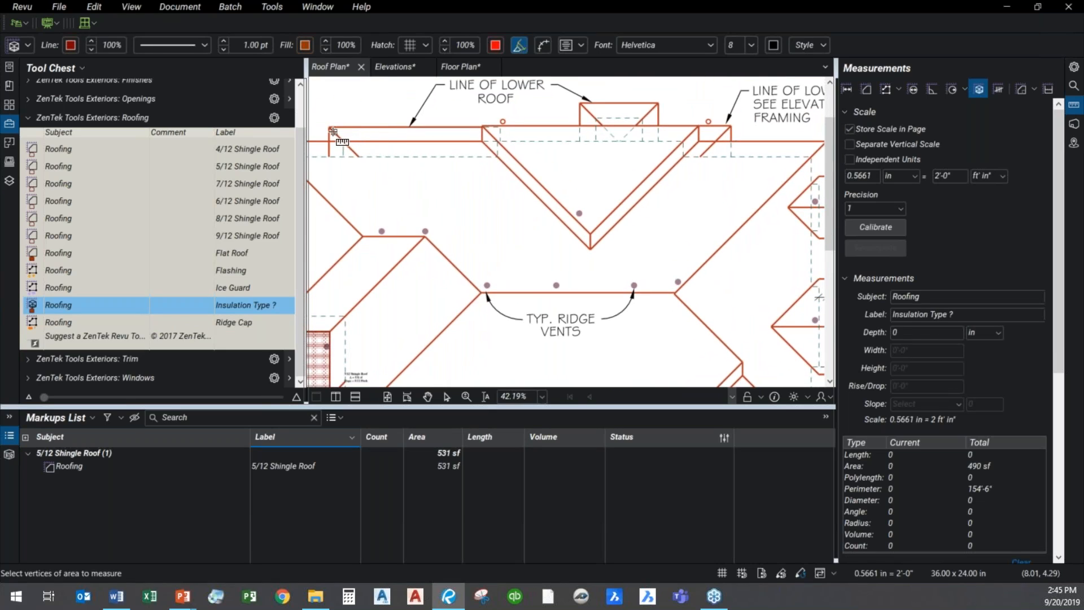
drag(330, 129, 725, 261)
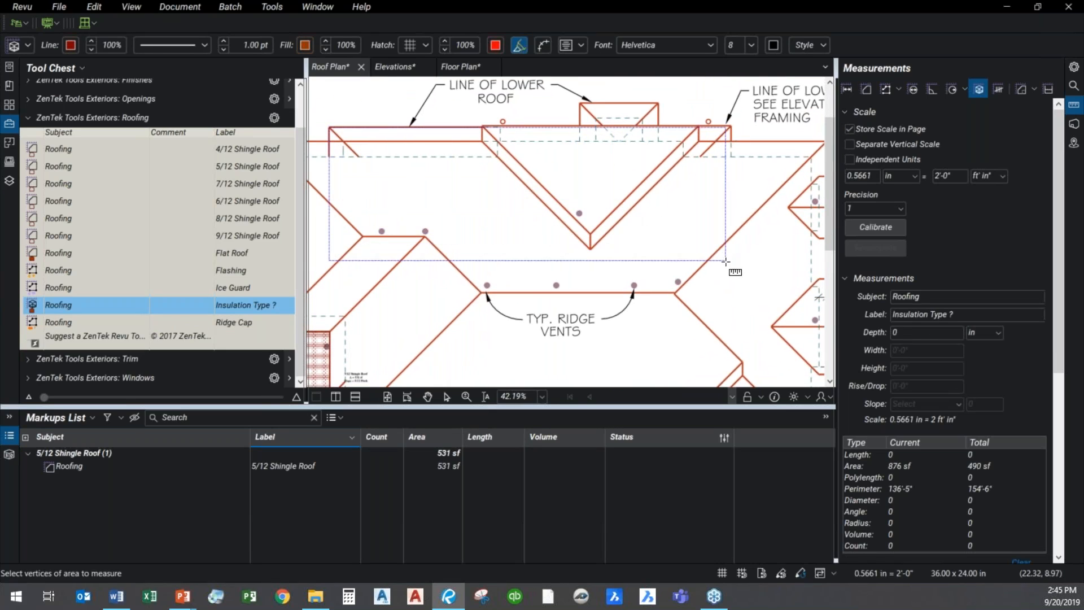
click(679, 282)
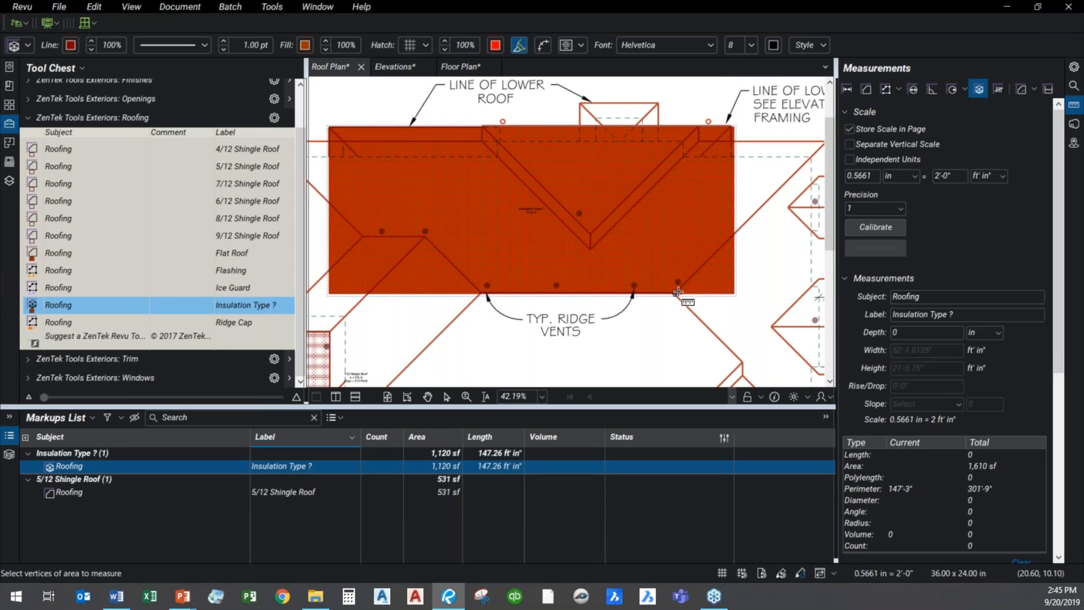
mouse_move(678, 296)
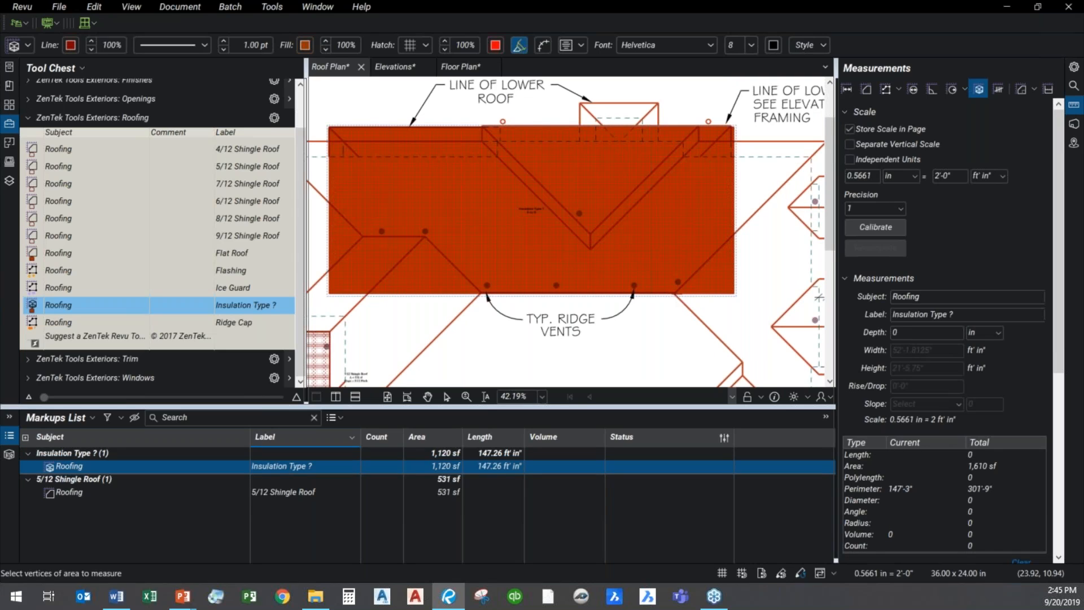
- Set the insulation depth to 3 in and label it Acme Rigid Insulation (280 cu ft)
text(3)
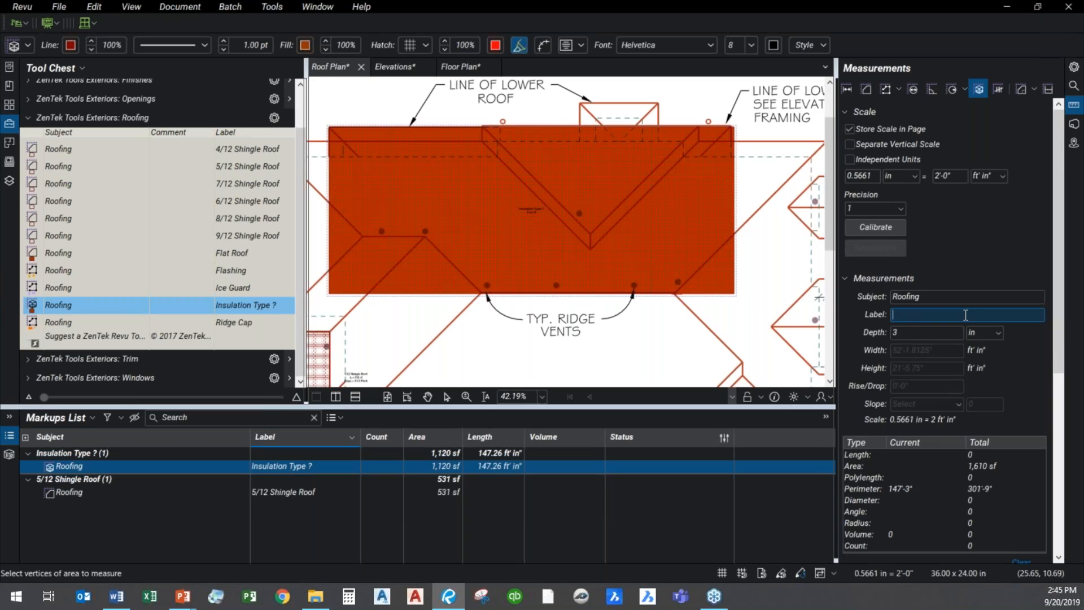
text(Ac)
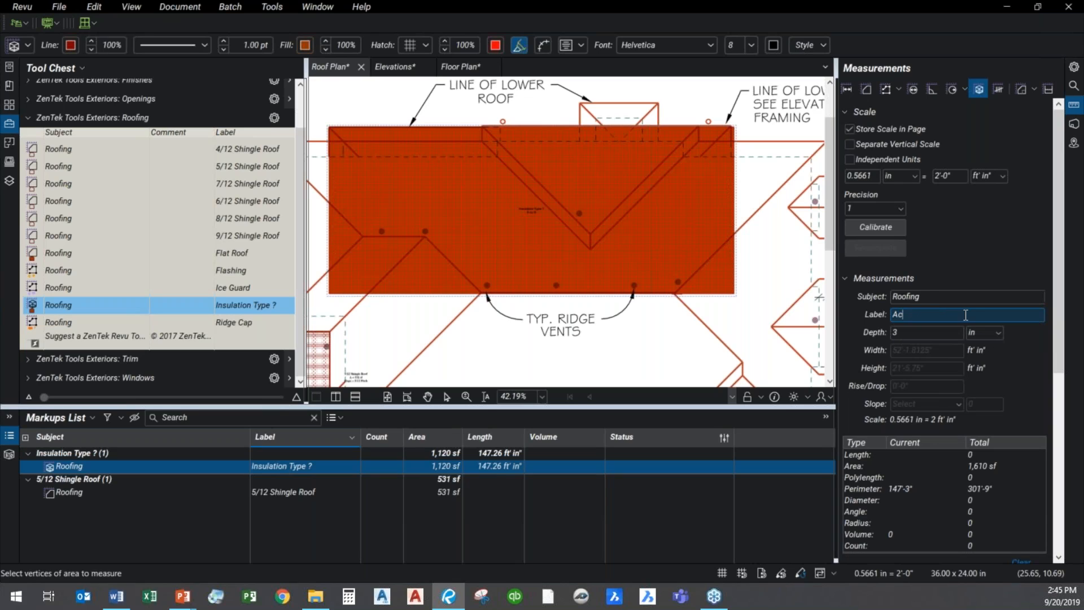
text(cme Rigi)
click(927, 332)
text(0)
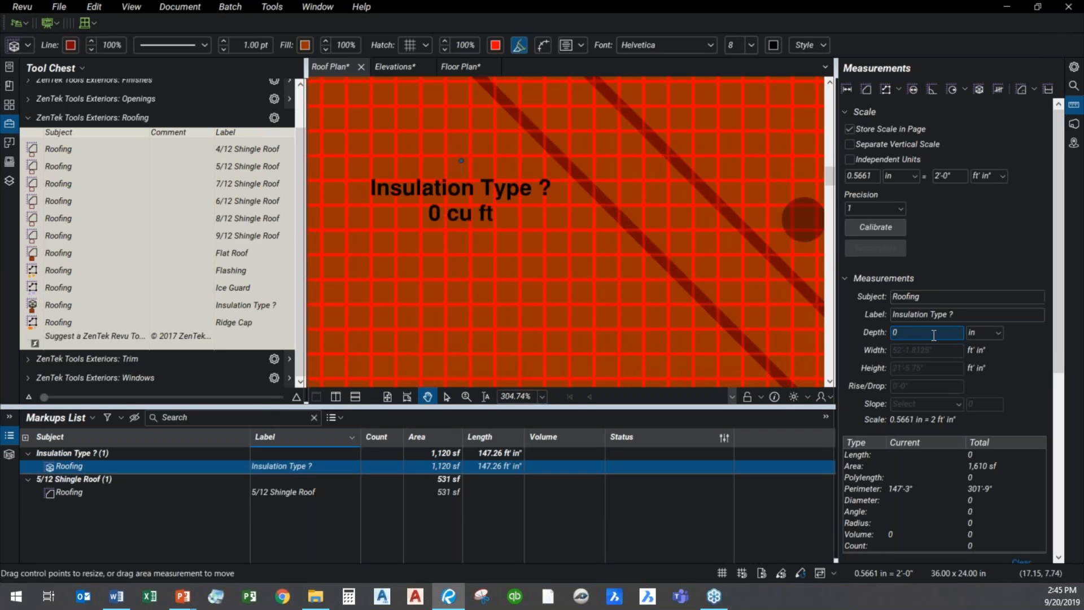
text(3)
click(966, 314)
text(IA)
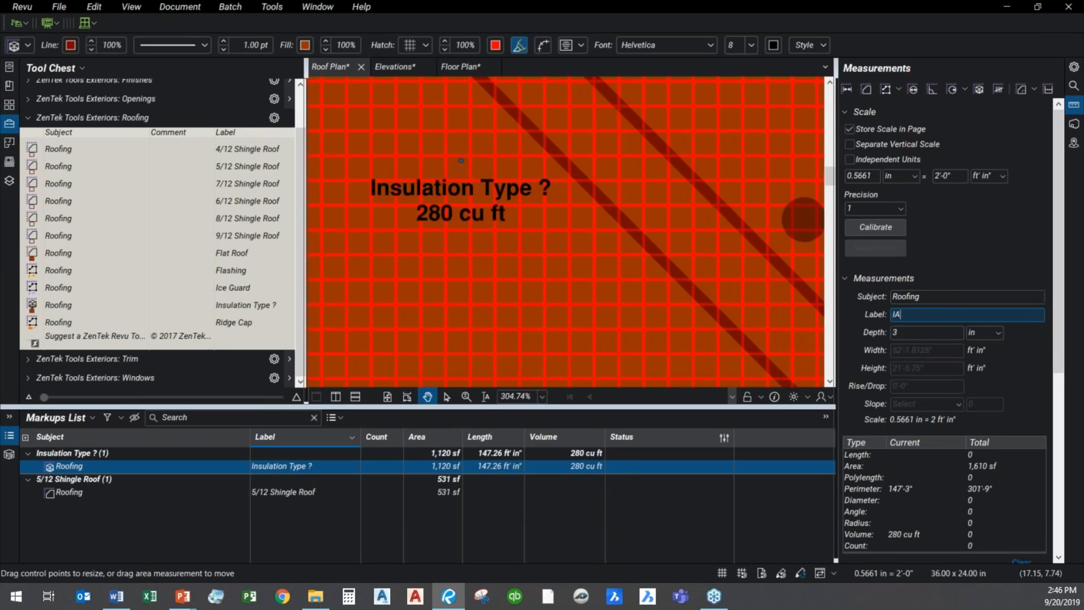
text(cme Rigid Insulation)
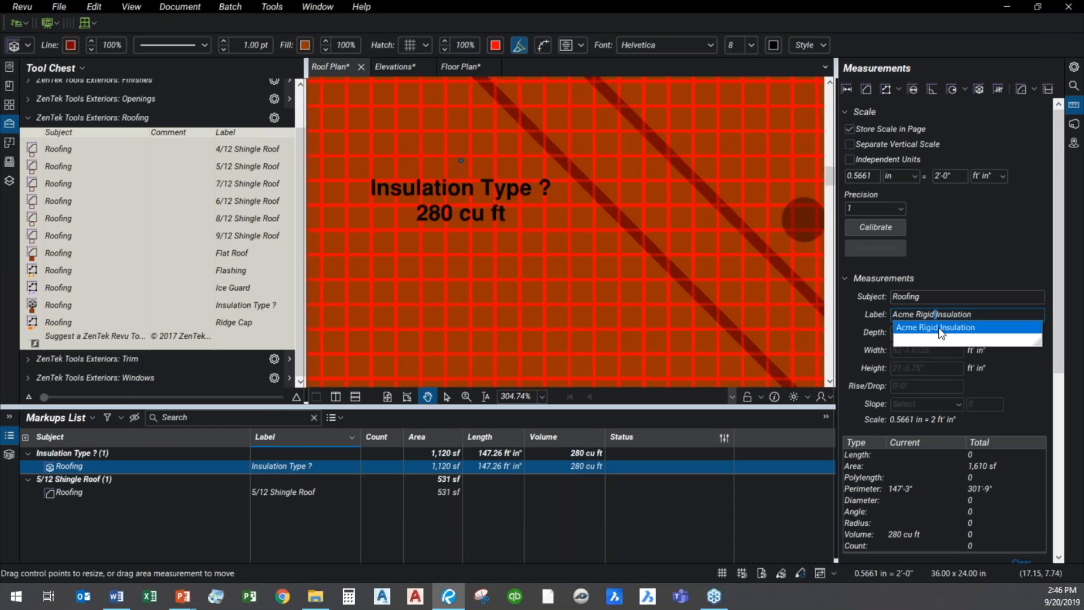
click(935, 328)
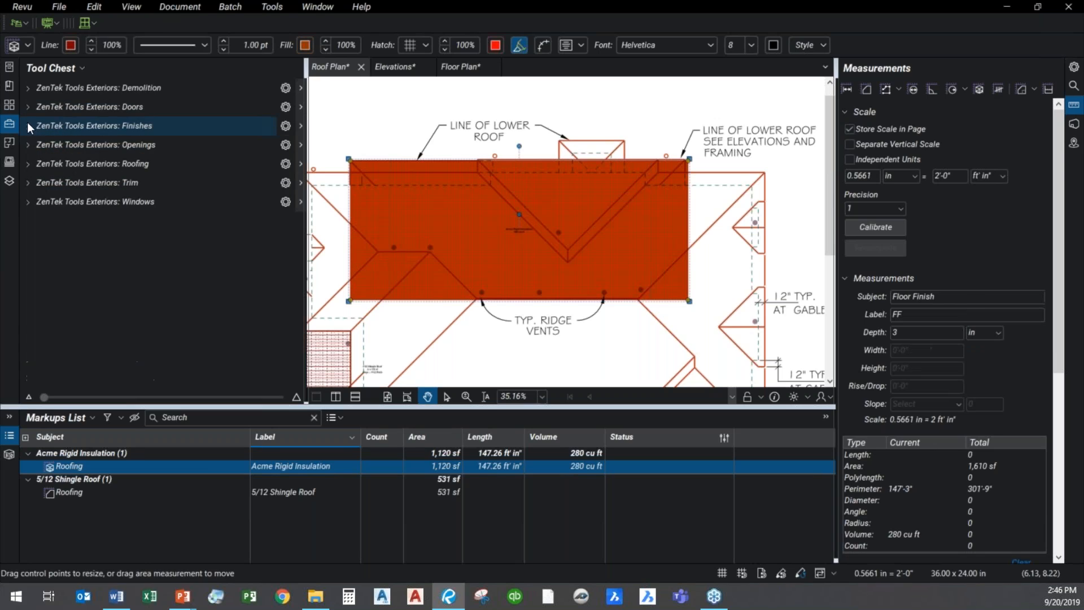
mouse_move(532, 185)
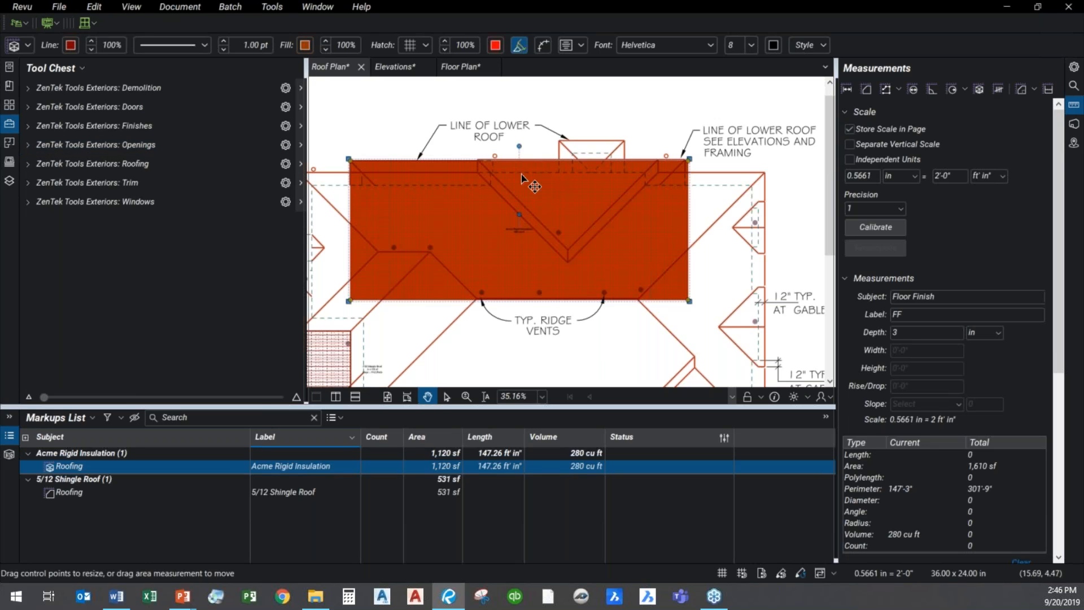
- Create a CSV Summary of the Floor Plan markups from the Markups List, opening it in Excel
click(335, 417)
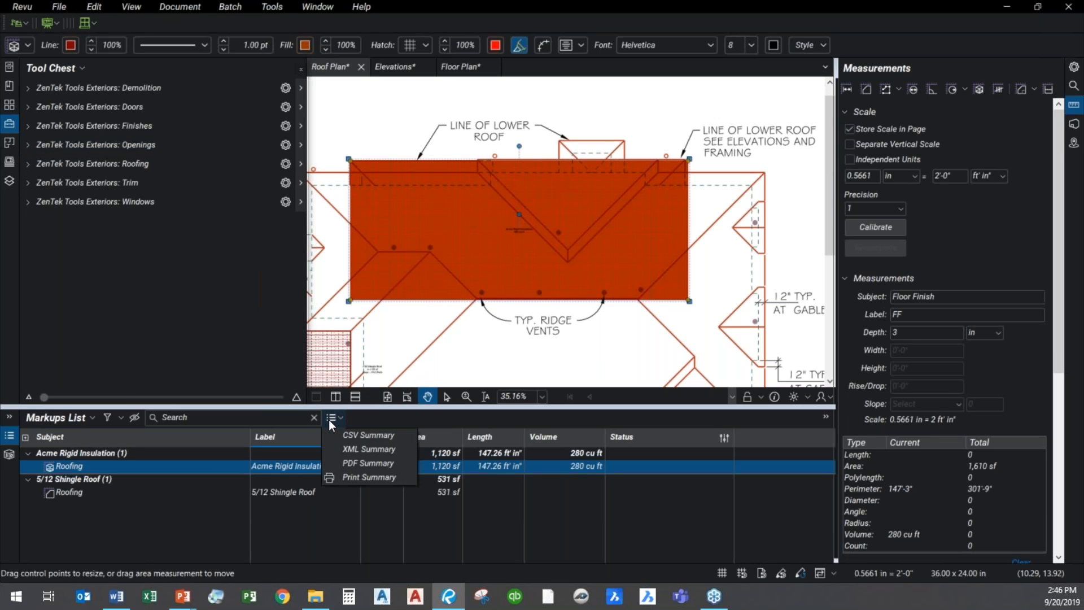
mouse_move(366, 435)
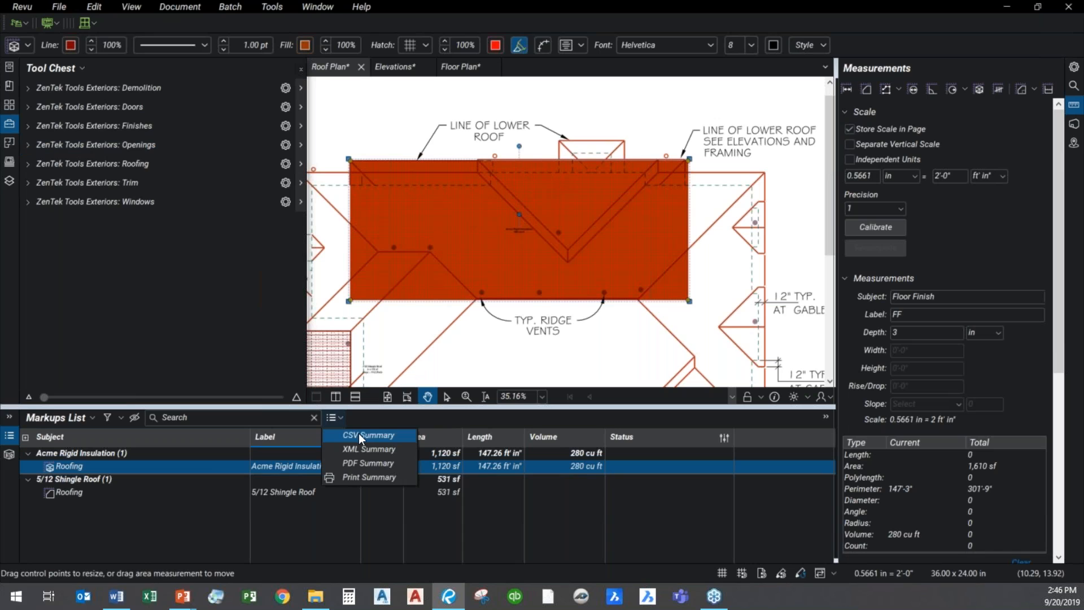
click(461, 66)
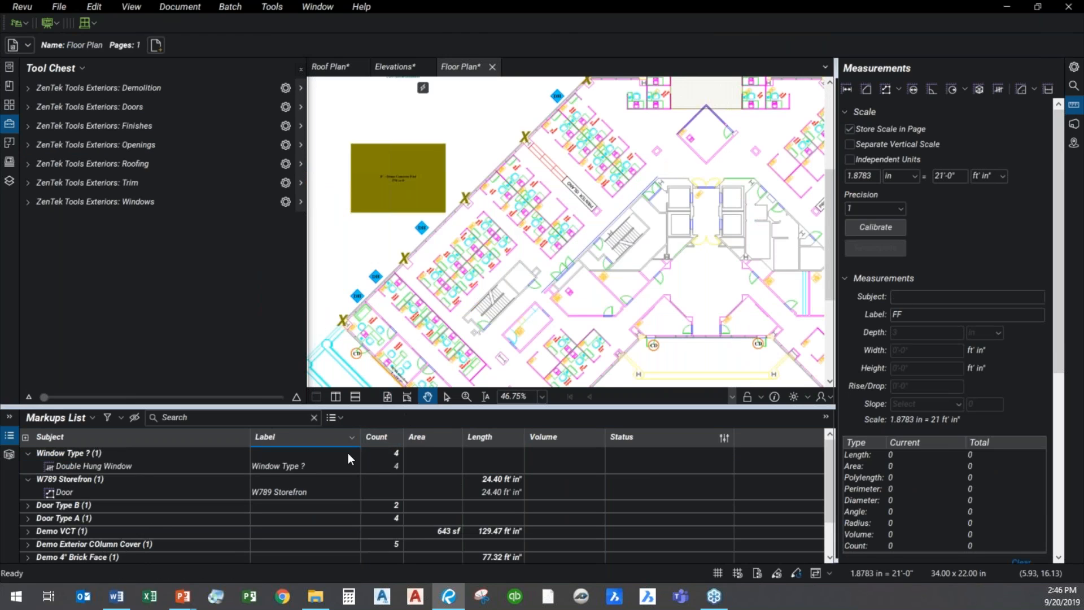
click(336, 417)
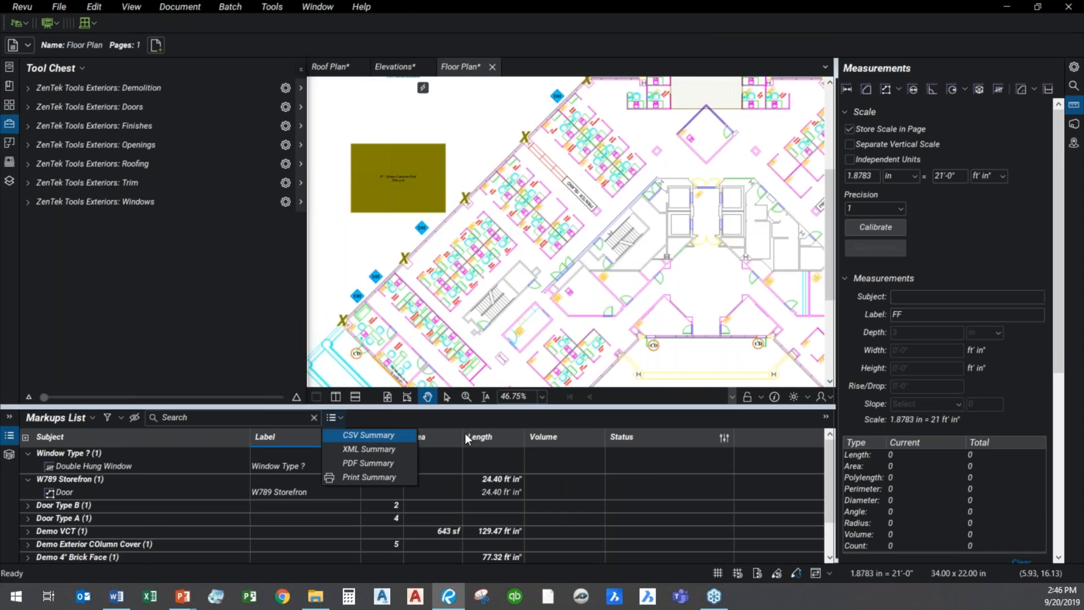
click(368, 435)
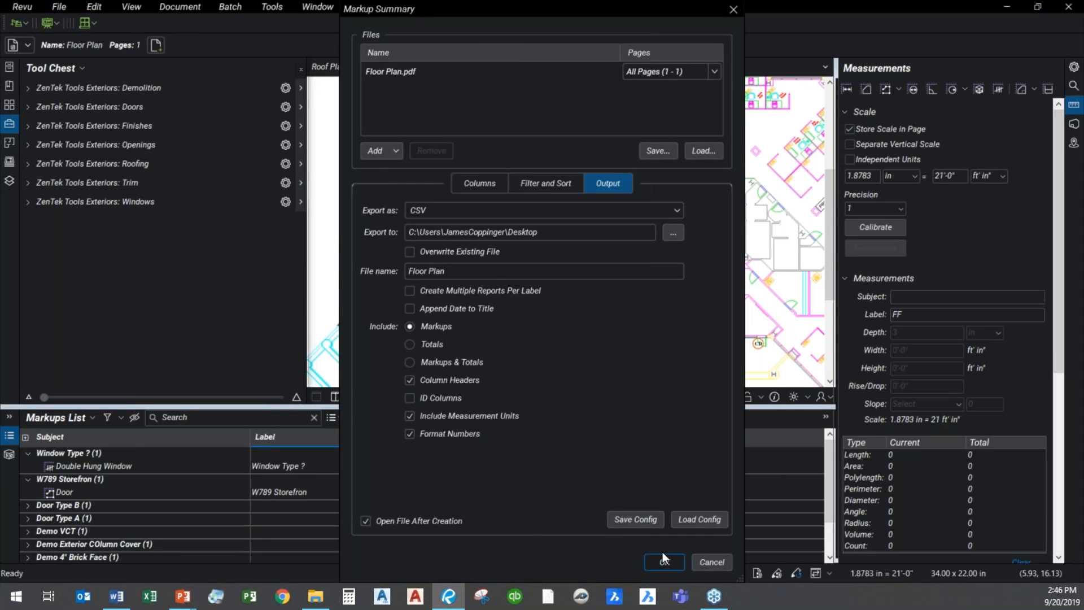
click(663, 561)
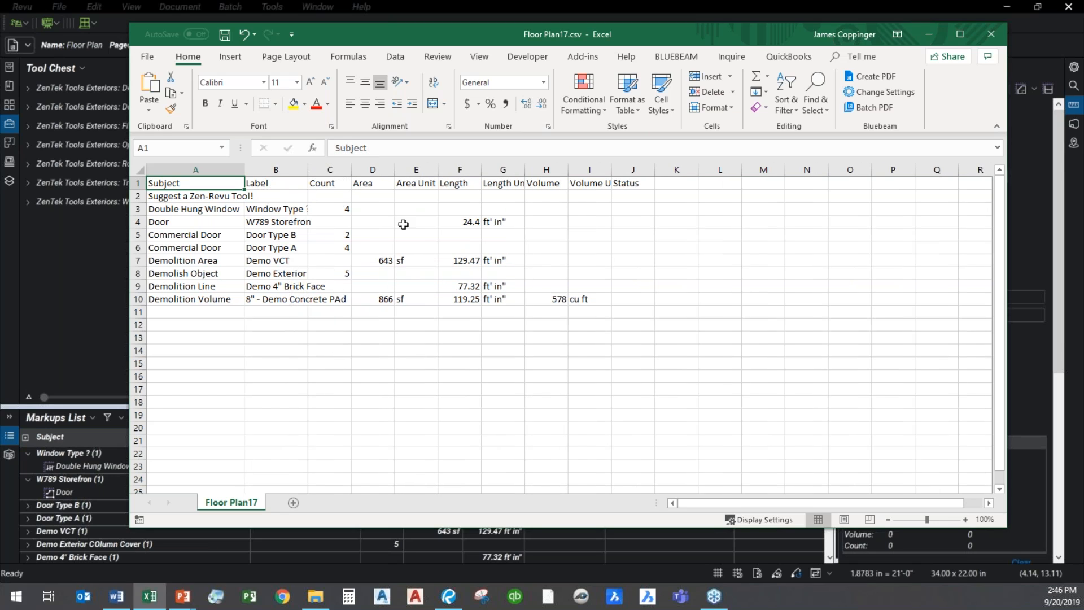
mouse_move(798, 396)
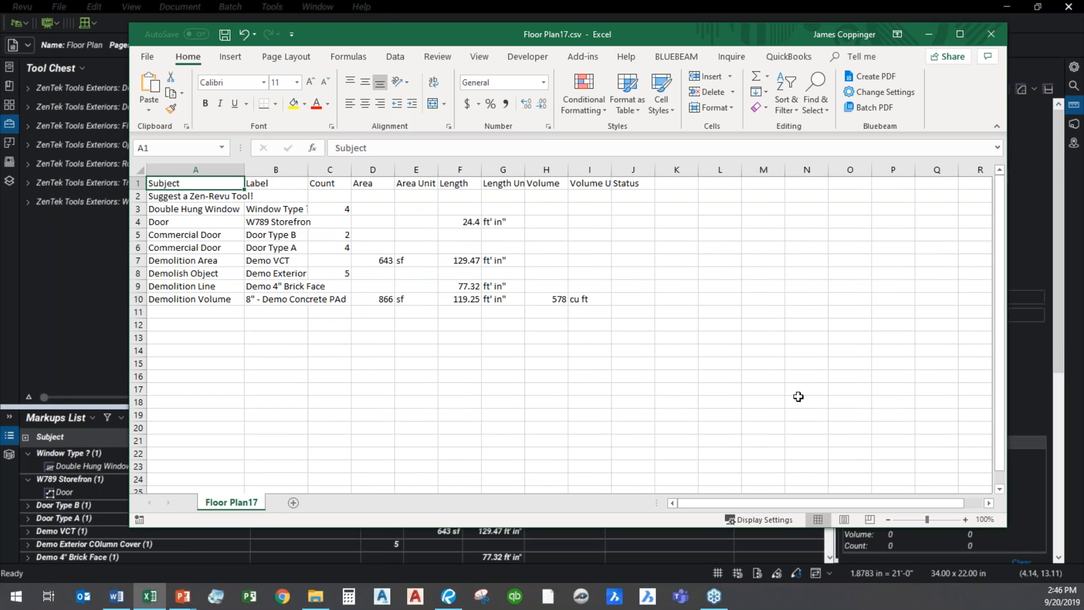
- Glance over the Floor Plan17.csv takeoff quantities, then close the Excel workbook
click(631, 221)
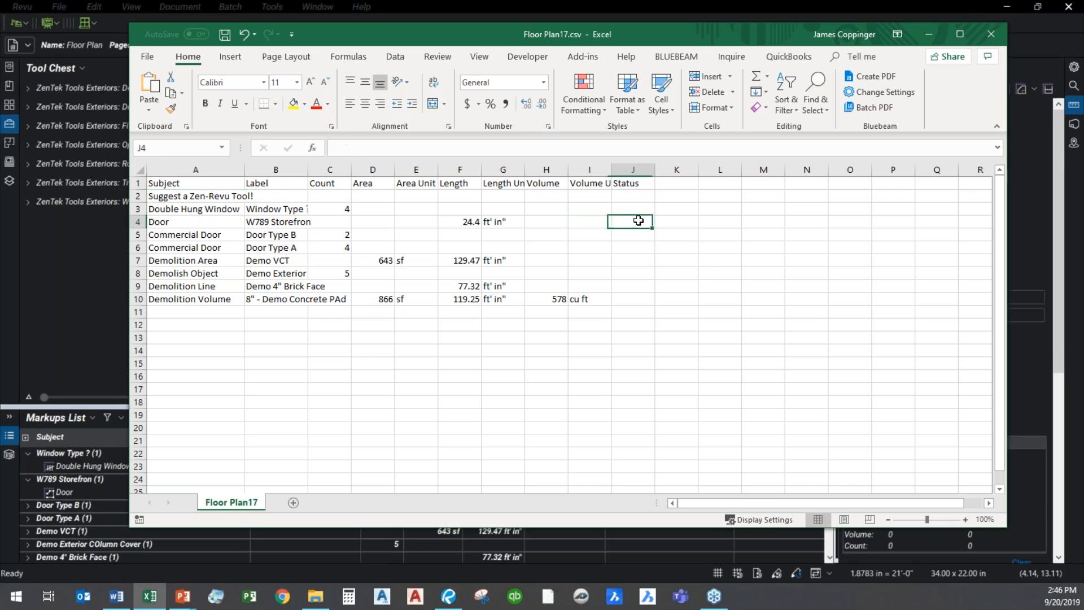
click(630, 286)
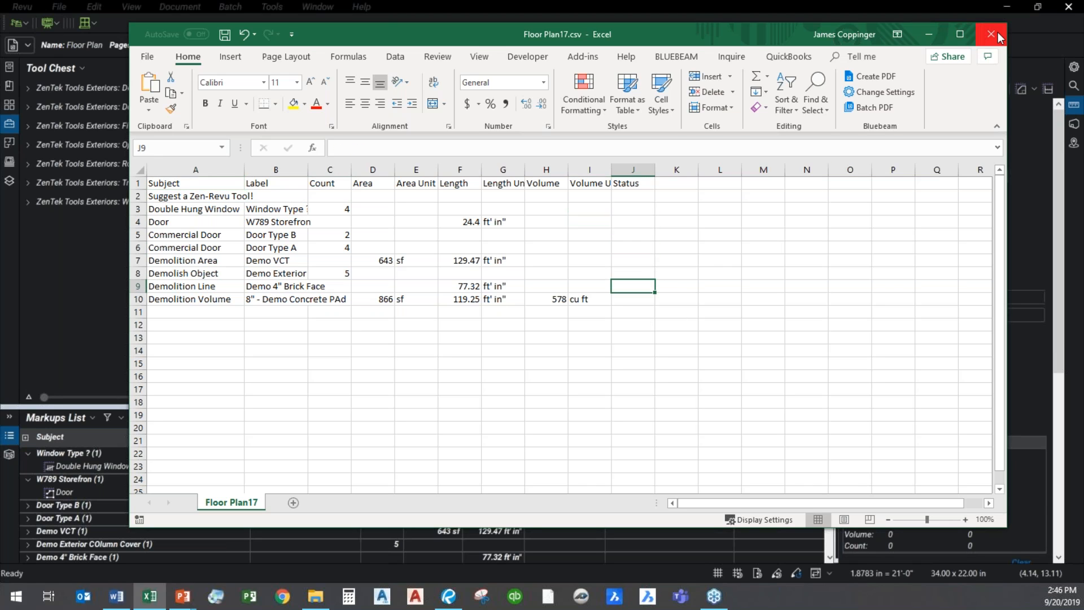
click(994, 34)
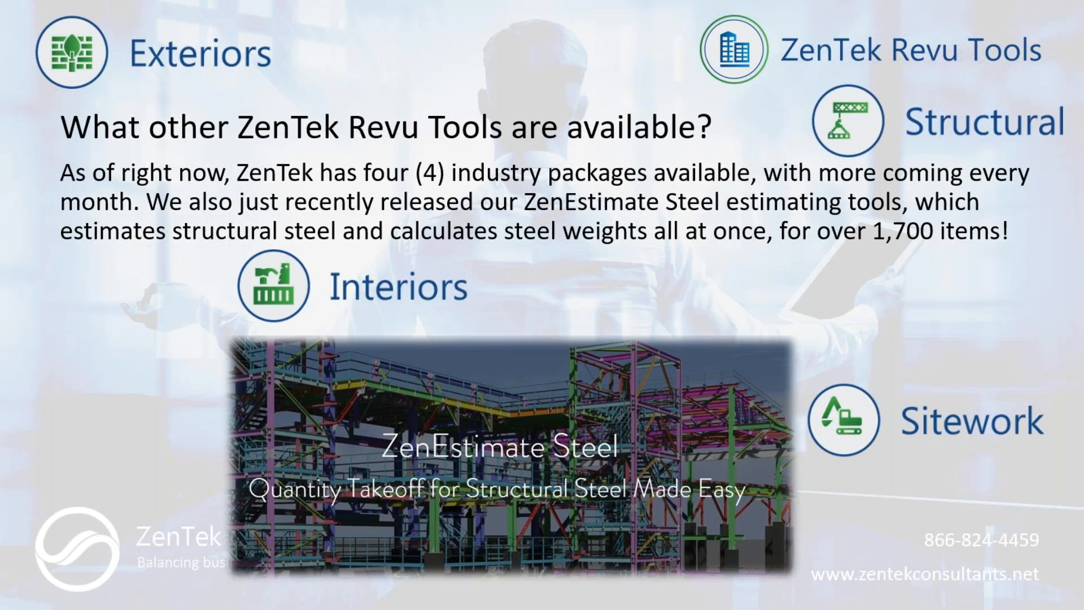
mouse_move(21, 319)
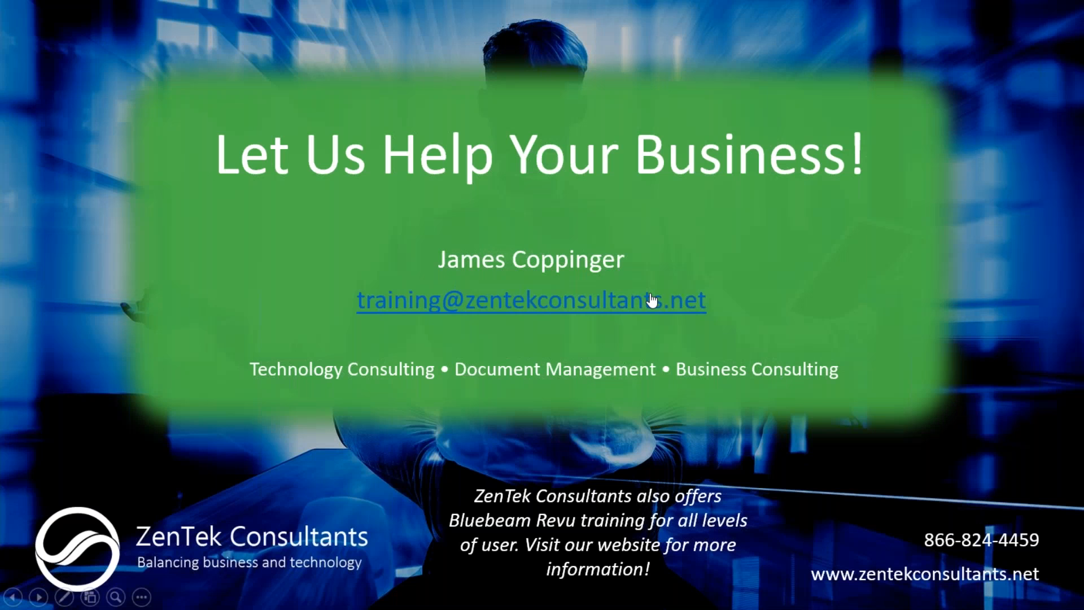
mouse_move(649, 298)
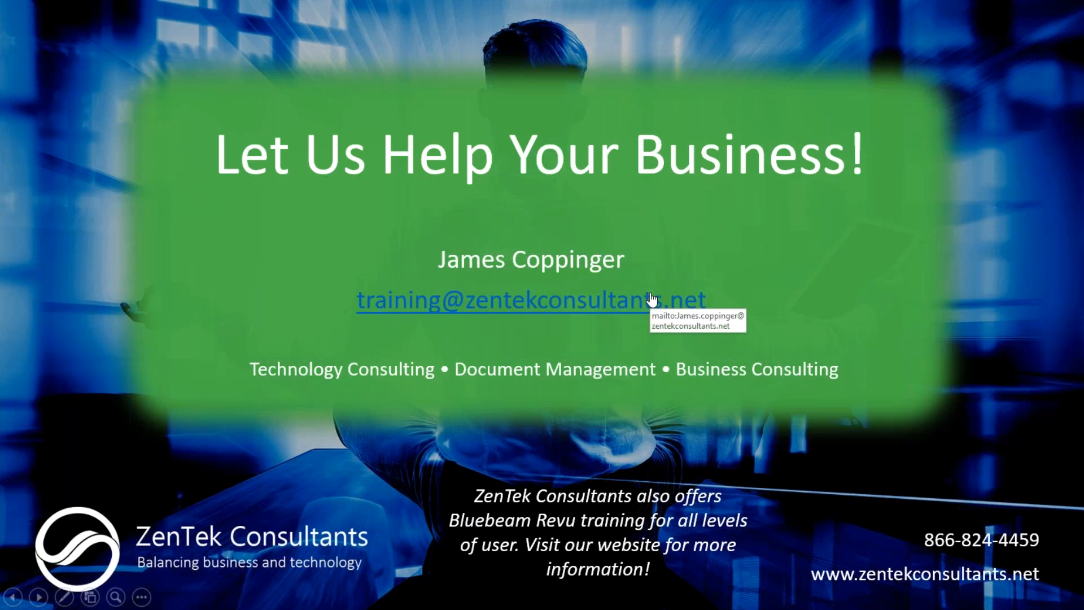
mouse_move(813, 255)
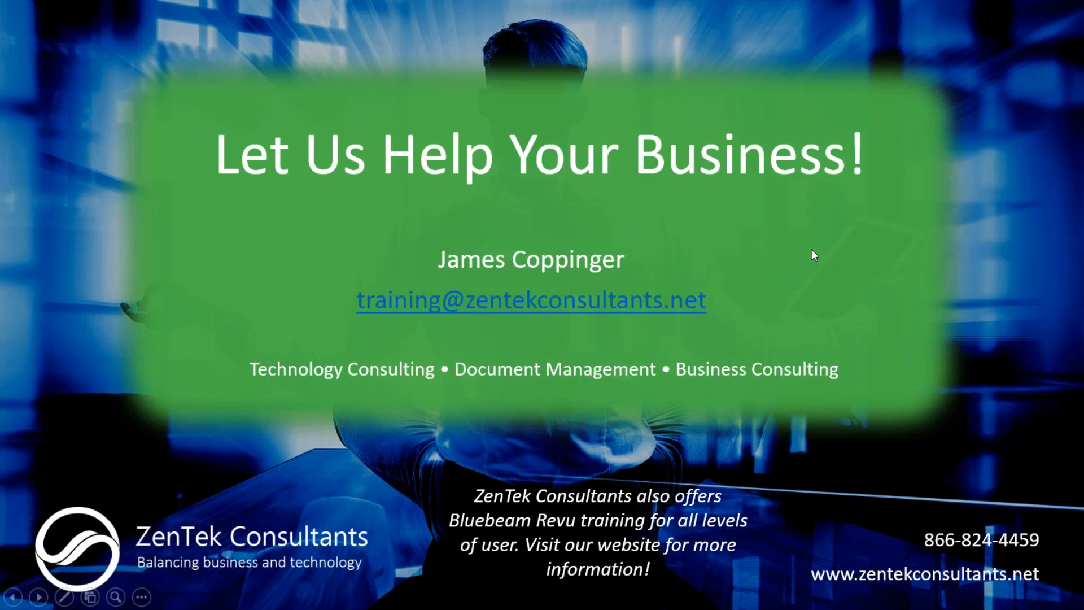